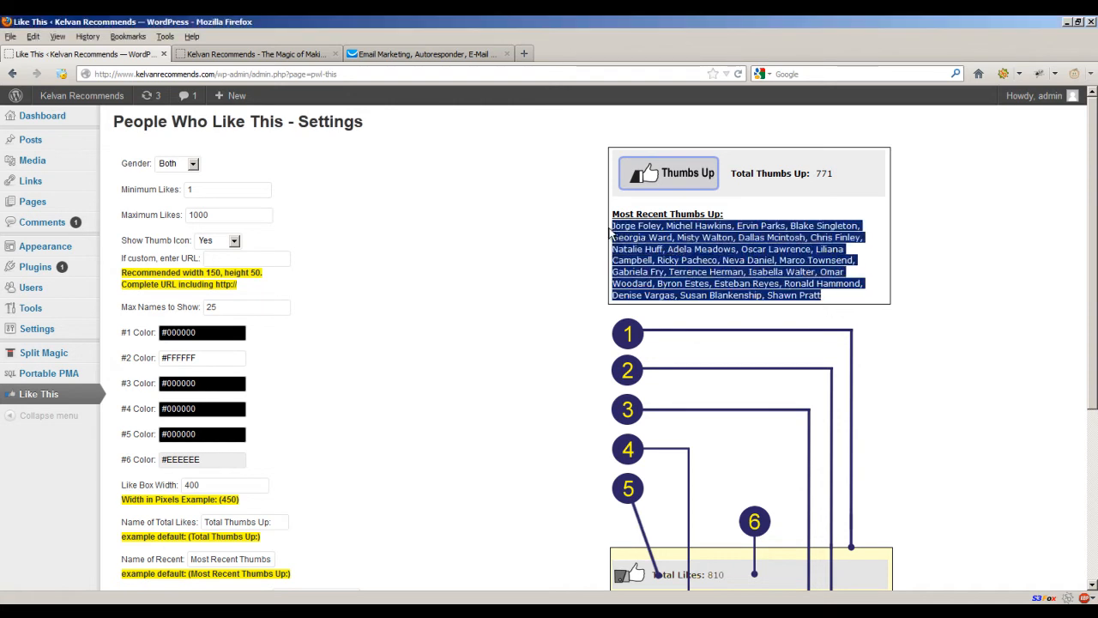
# Step: Clear the preview's selected names and try the Female gender filter
pyautogui.click(350, 238)
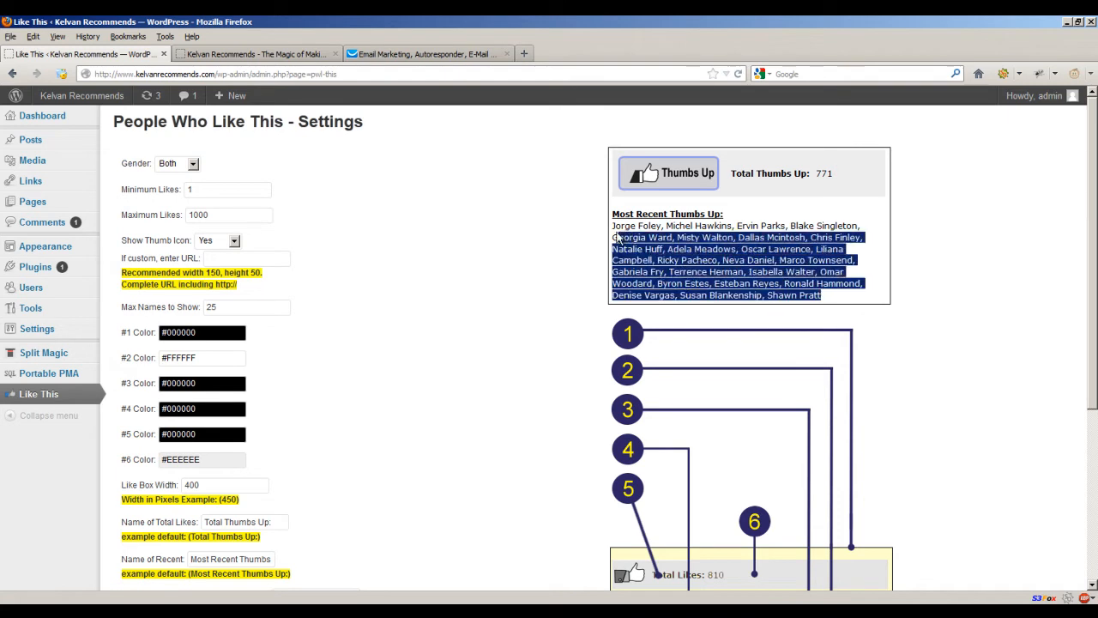
pyautogui.click(476, 249)
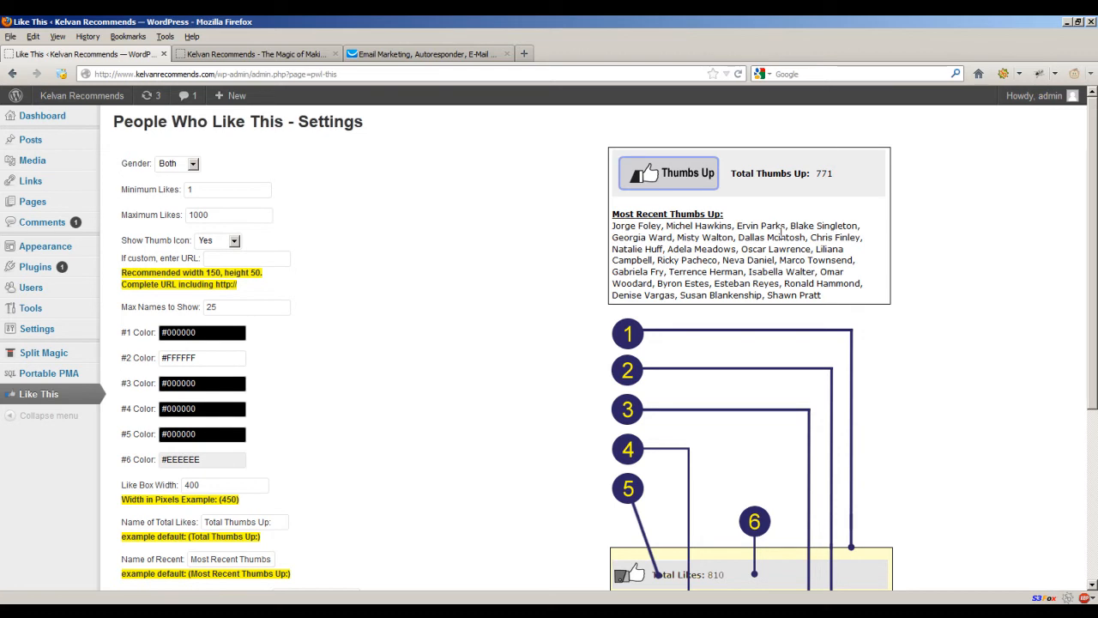
pyautogui.moveTo(678, 177)
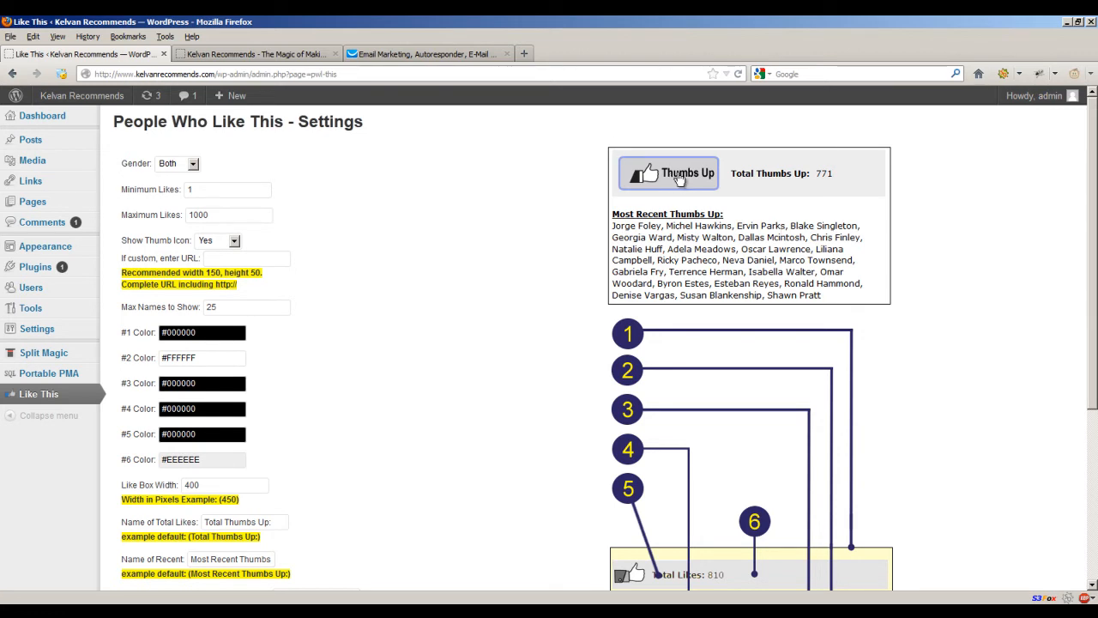
pyautogui.moveTo(779, 281)
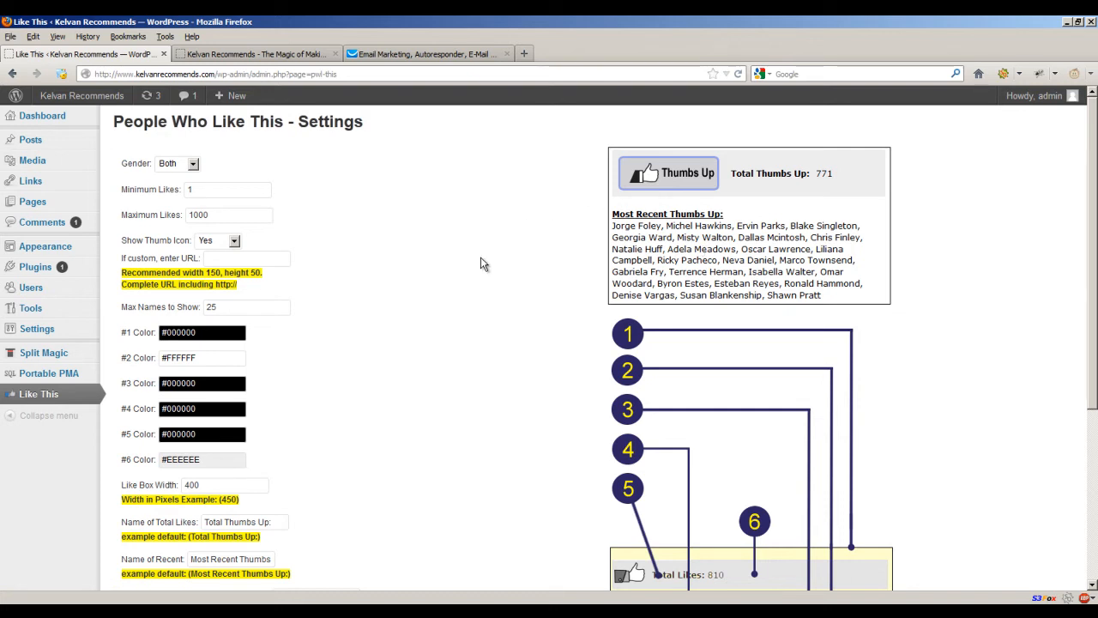
pyautogui.moveTo(230, 149)
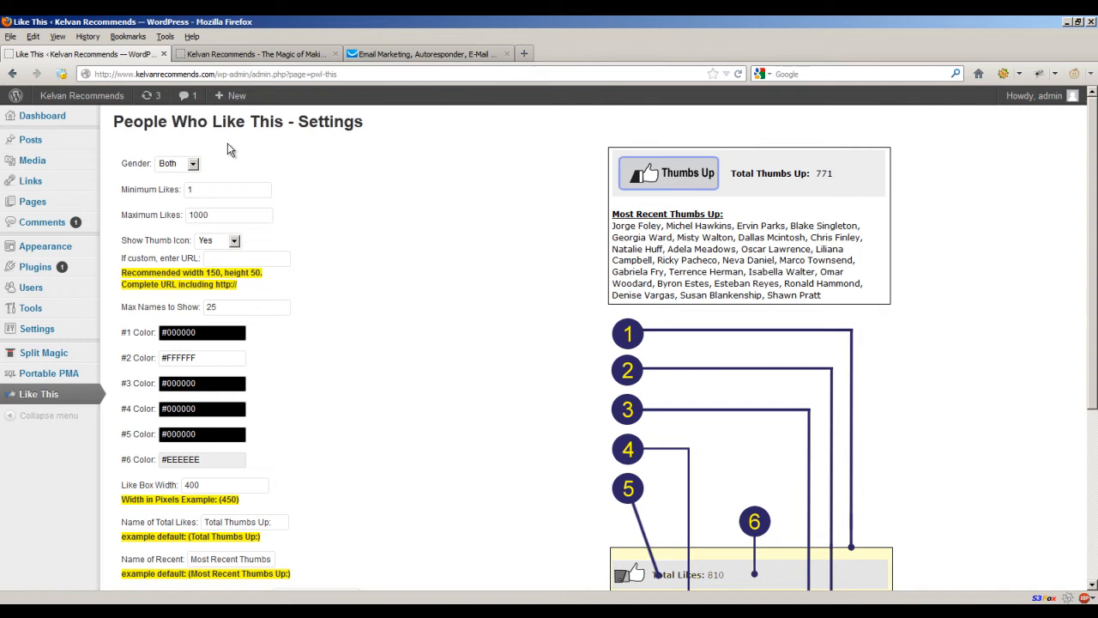
pyautogui.moveTo(513, 214)
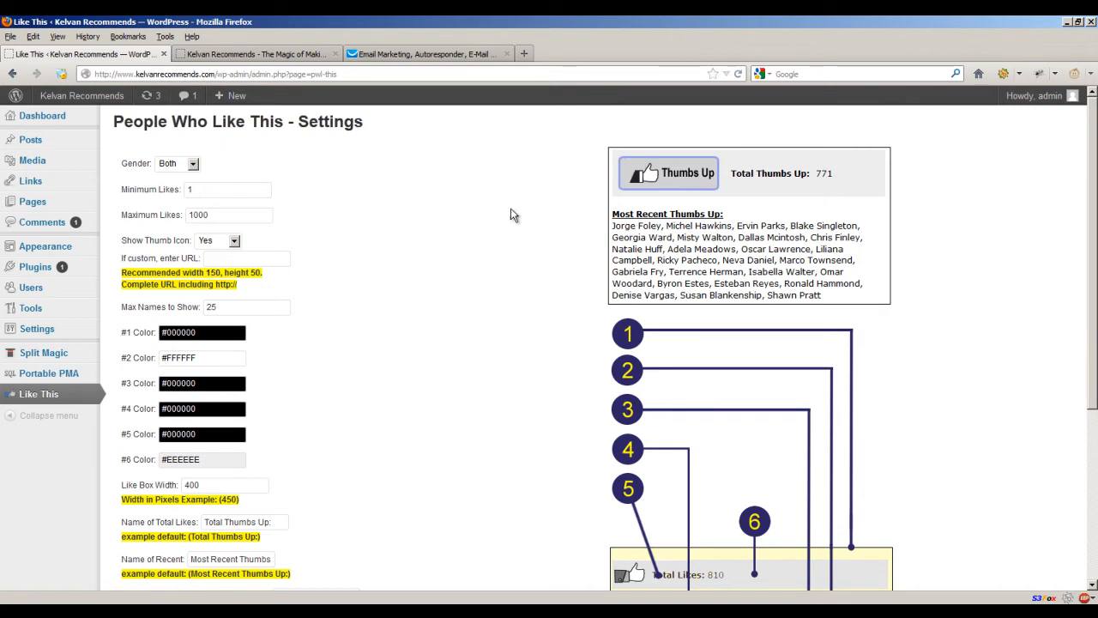
pyautogui.scroll(-3)
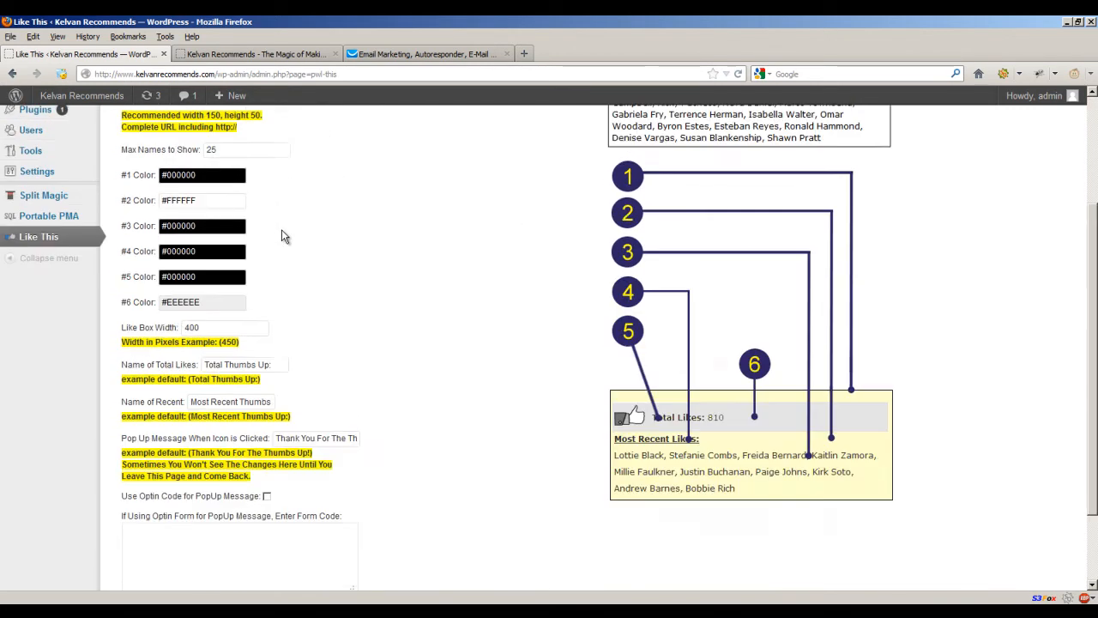
pyautogui.scroll(3)
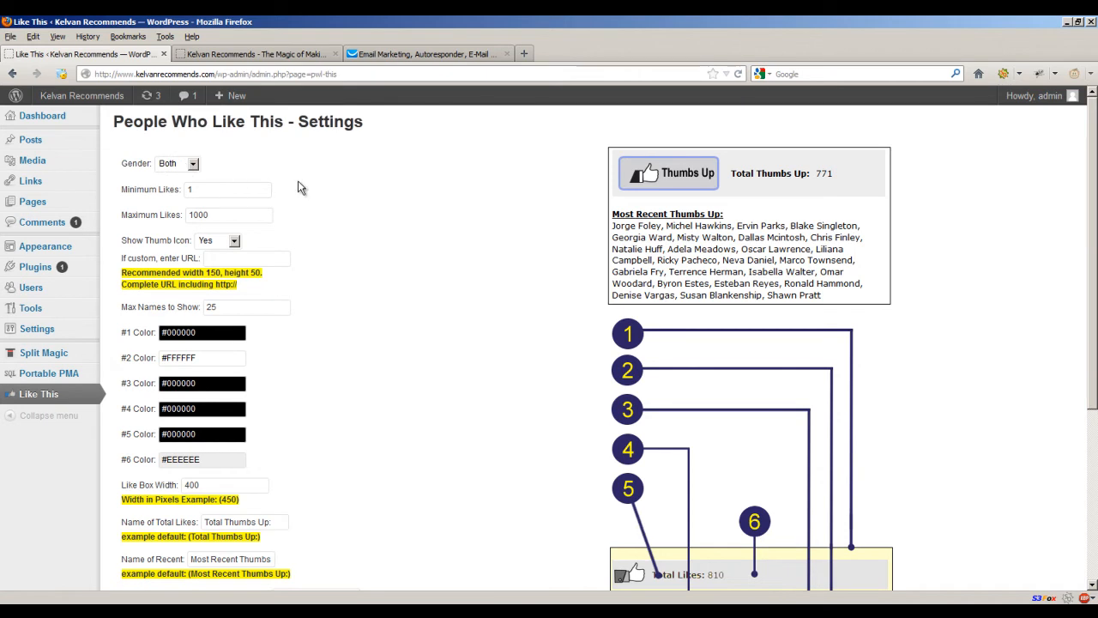
pyautogui.click(192, 163)
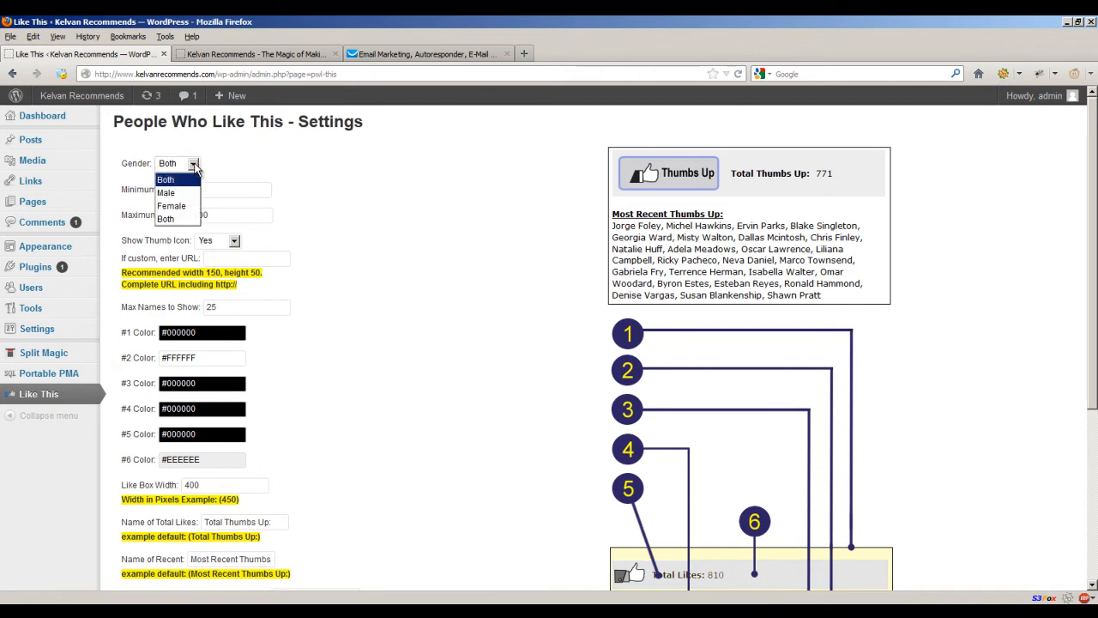
pyautogui.click(171, 205)
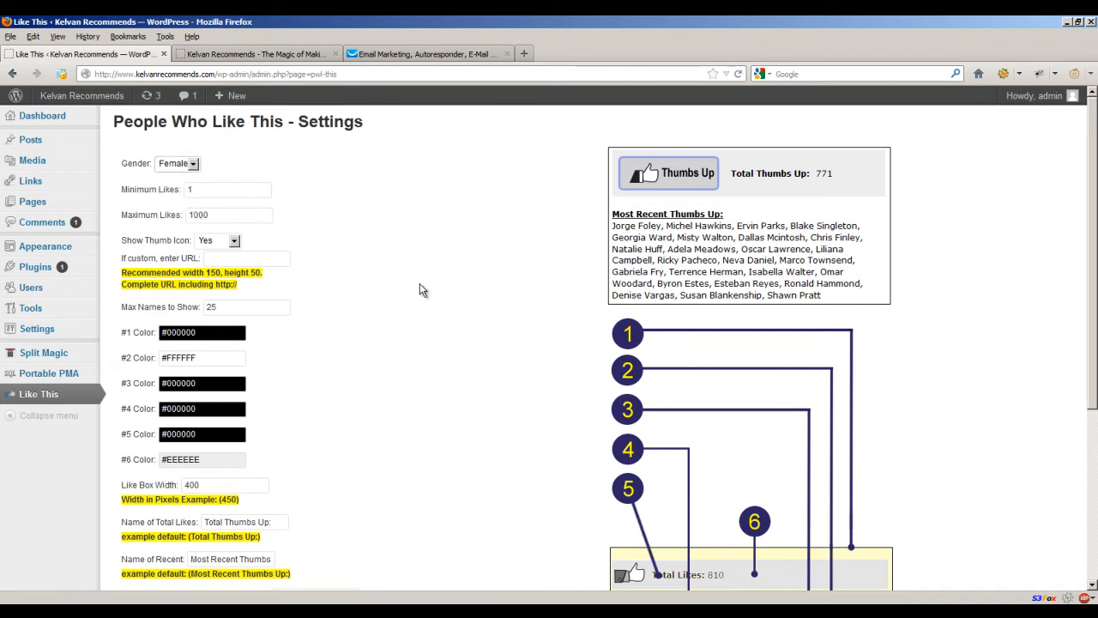
pyautogui.scroll(-3)
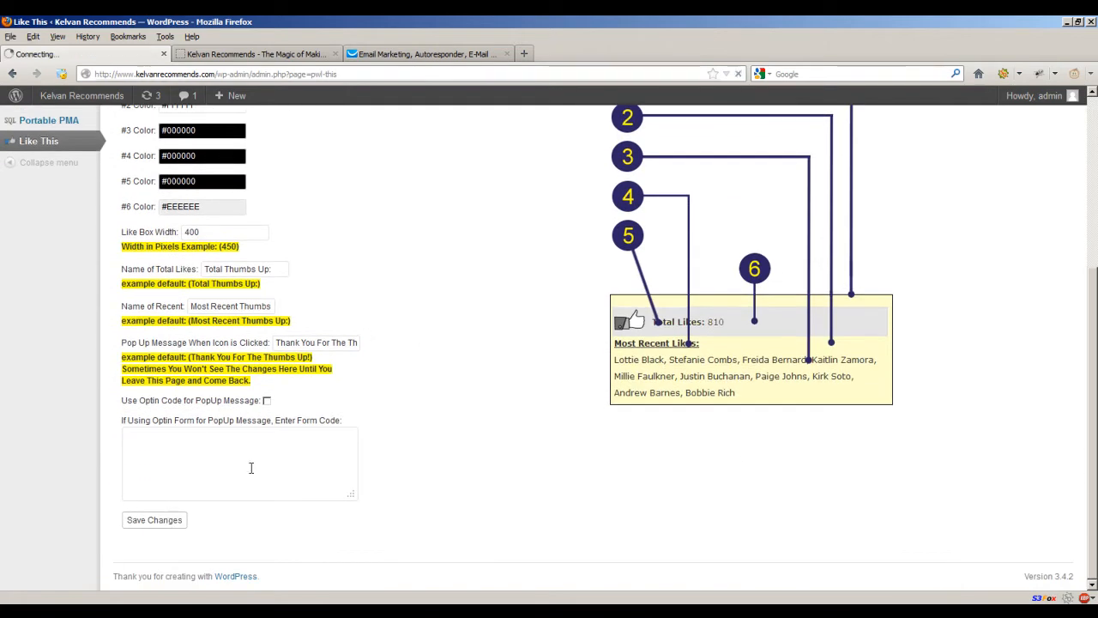
pyautogui.scroll(3)
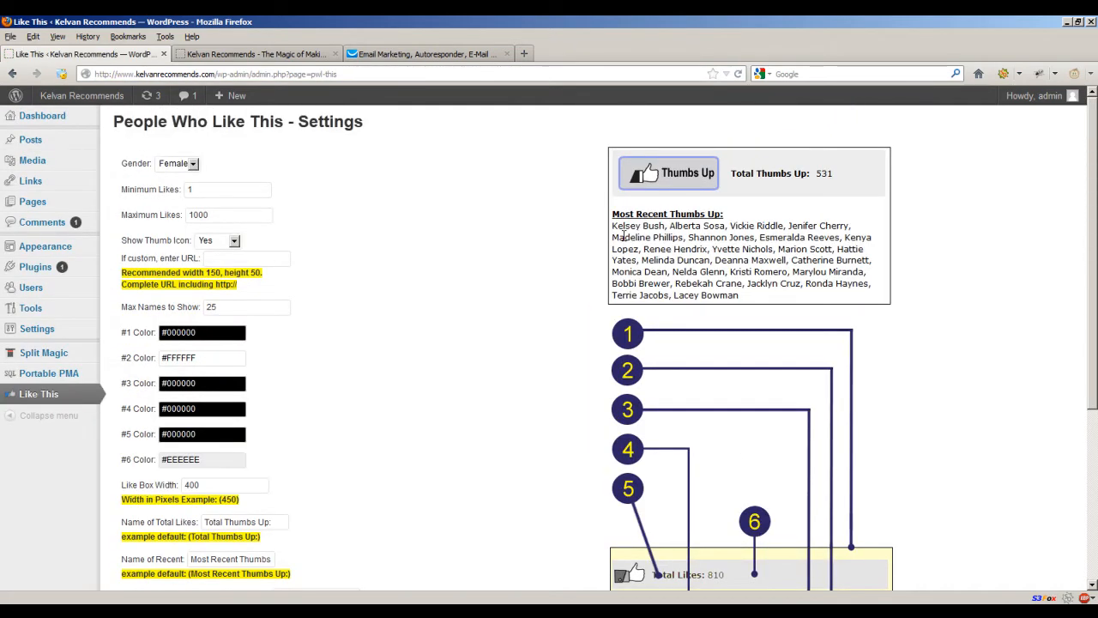
pyautogui.moveTo(838, 260)
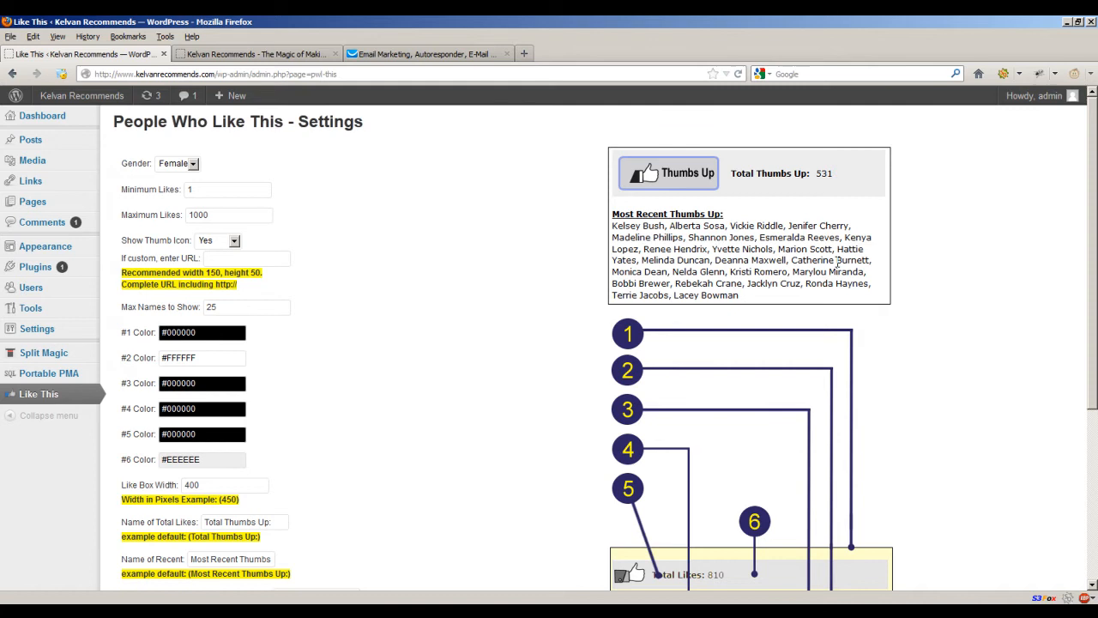
pyautogui.moveTo(767, 298)
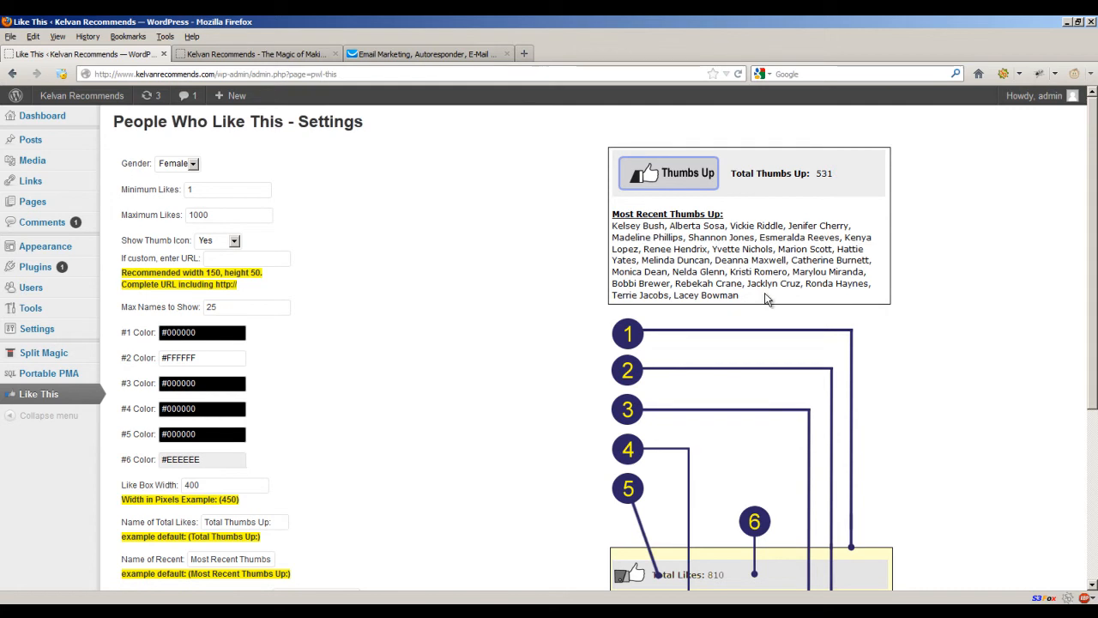
# Step: Try the Male gender filter, then save gender back to Both
pyautogui.click(178, 163)
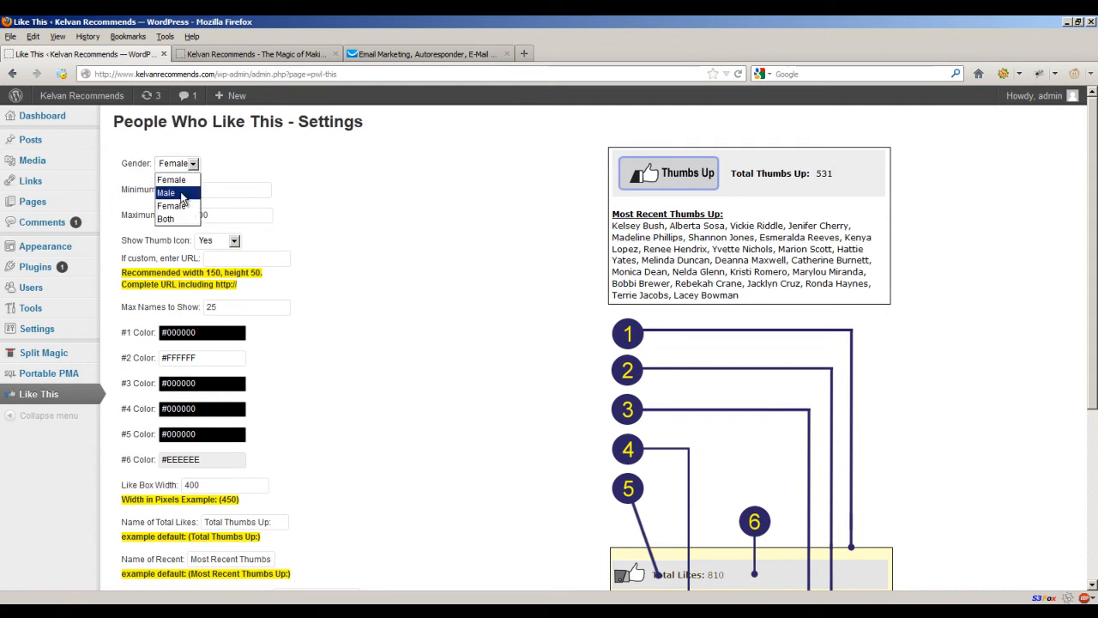
pyautogui.click(166, 192)
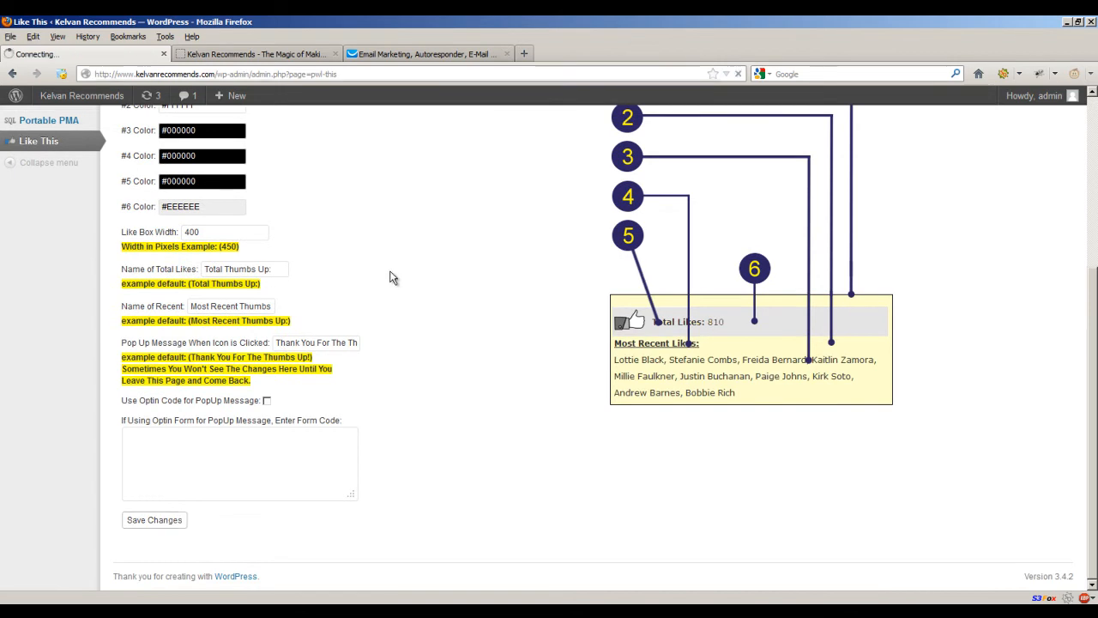
pyautogui.scroll(3)
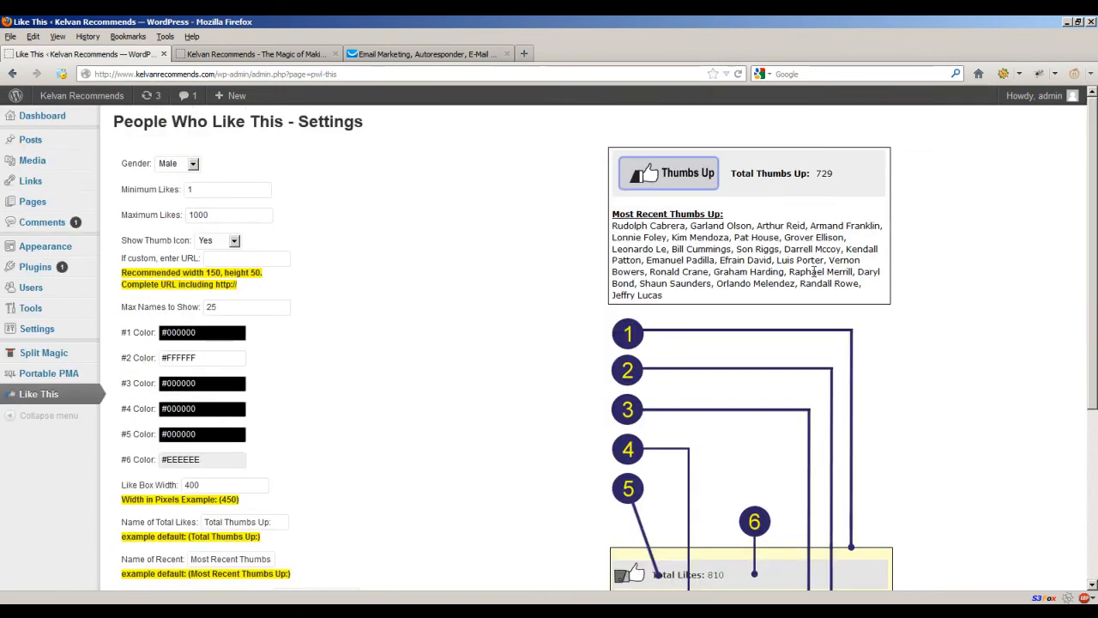
pyautogui.scroll(-3)
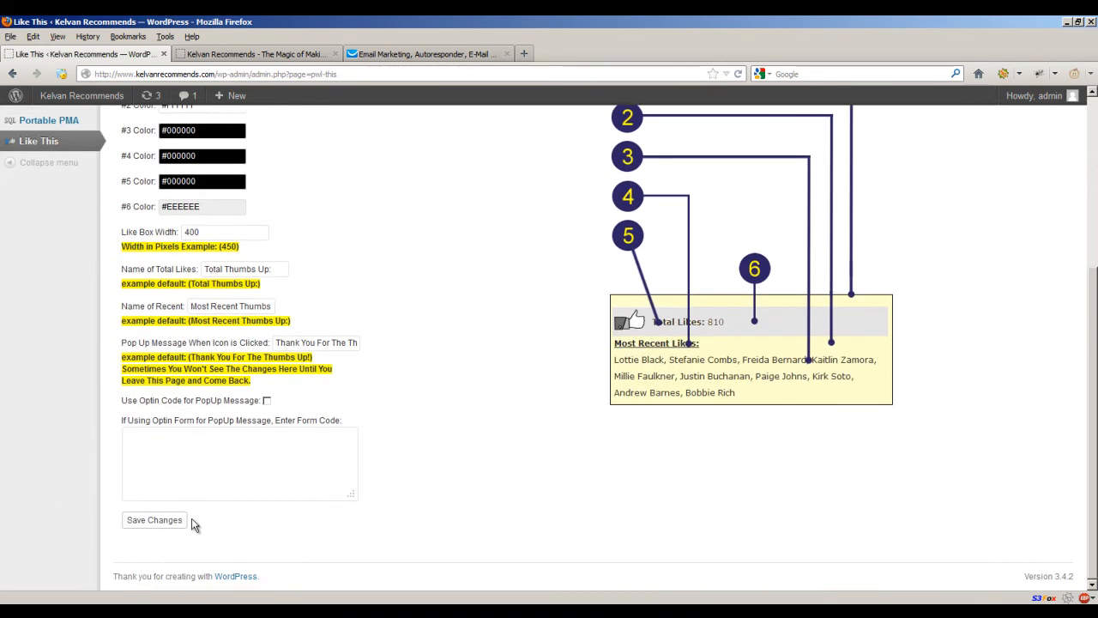
pyautogui.click(194, 163)
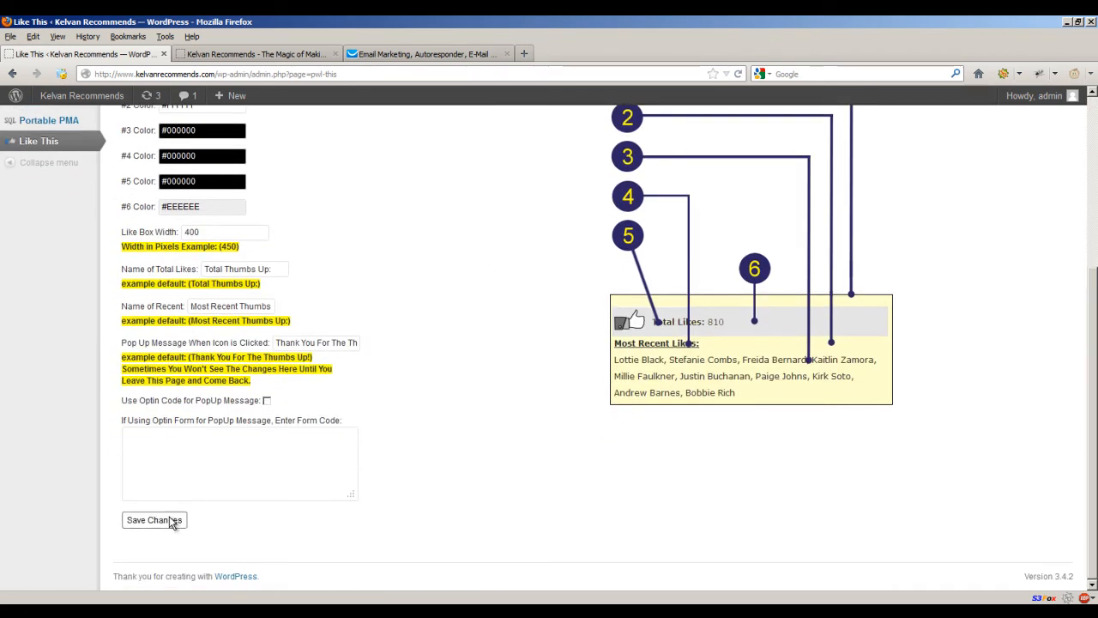
pyautogui.scroll(3)
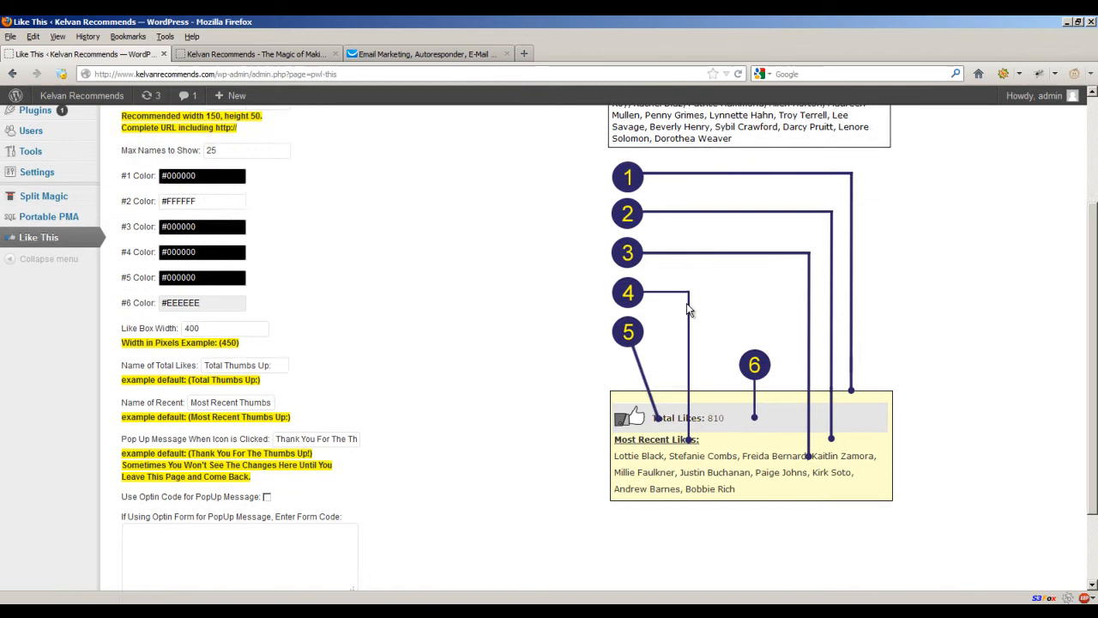
pyautogui.moveTo(631, 273)
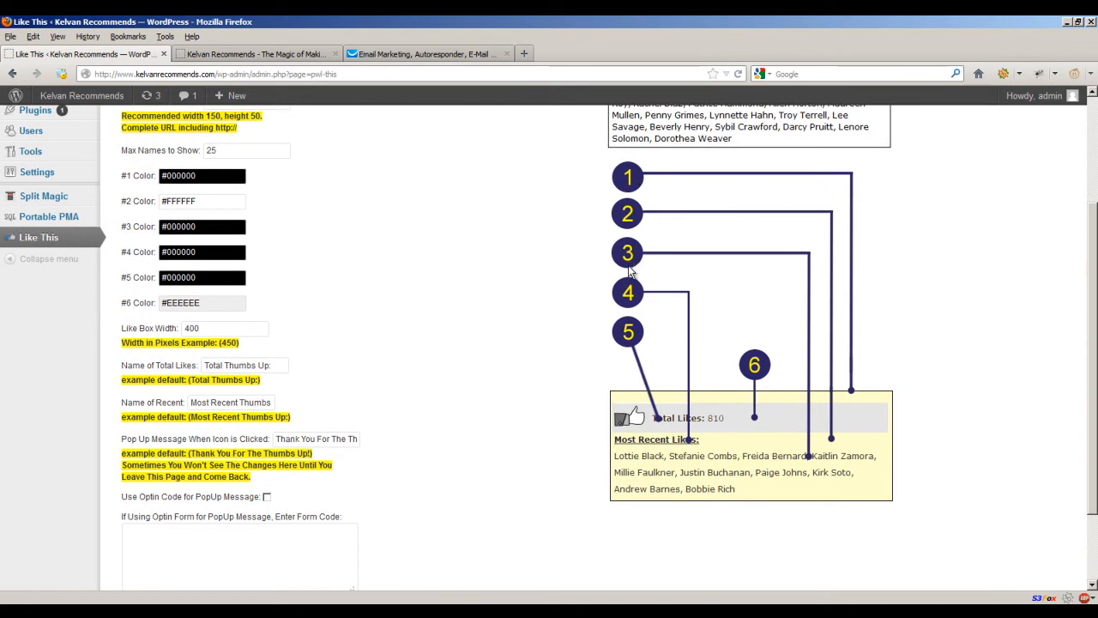
pyautogui.moveTo(493, 369)
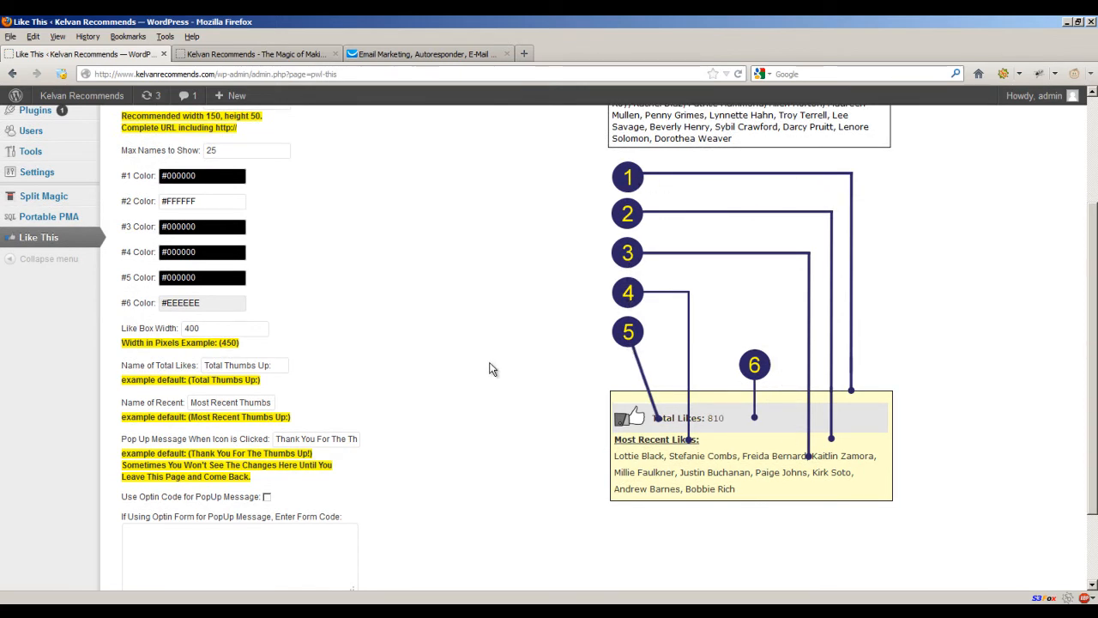
pyautogui.scroll(3)
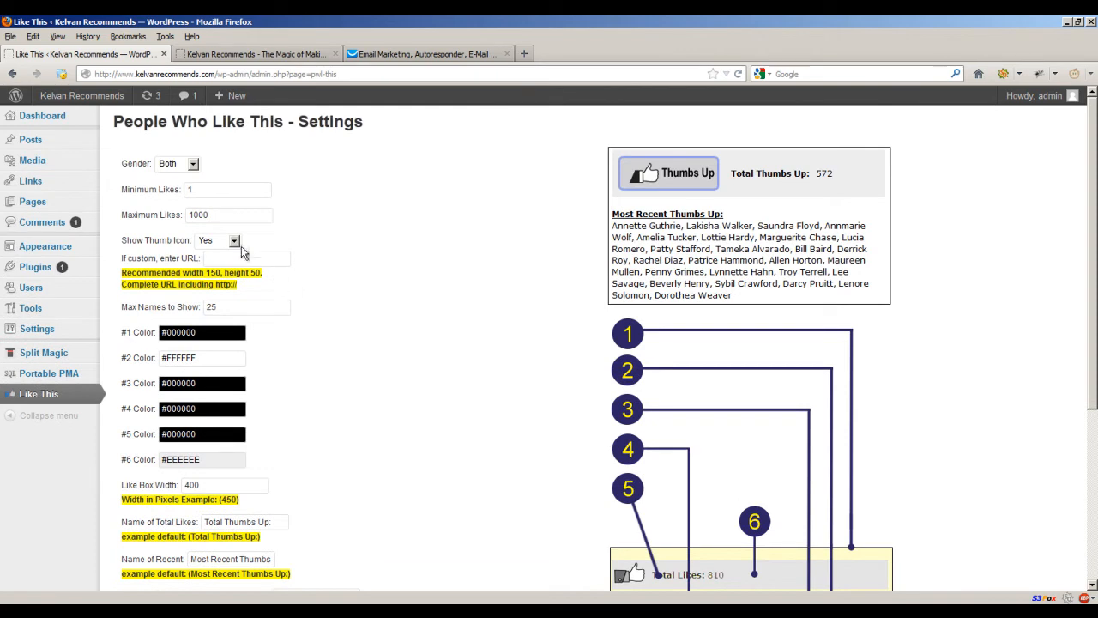
pyautogui.click(218, 240)
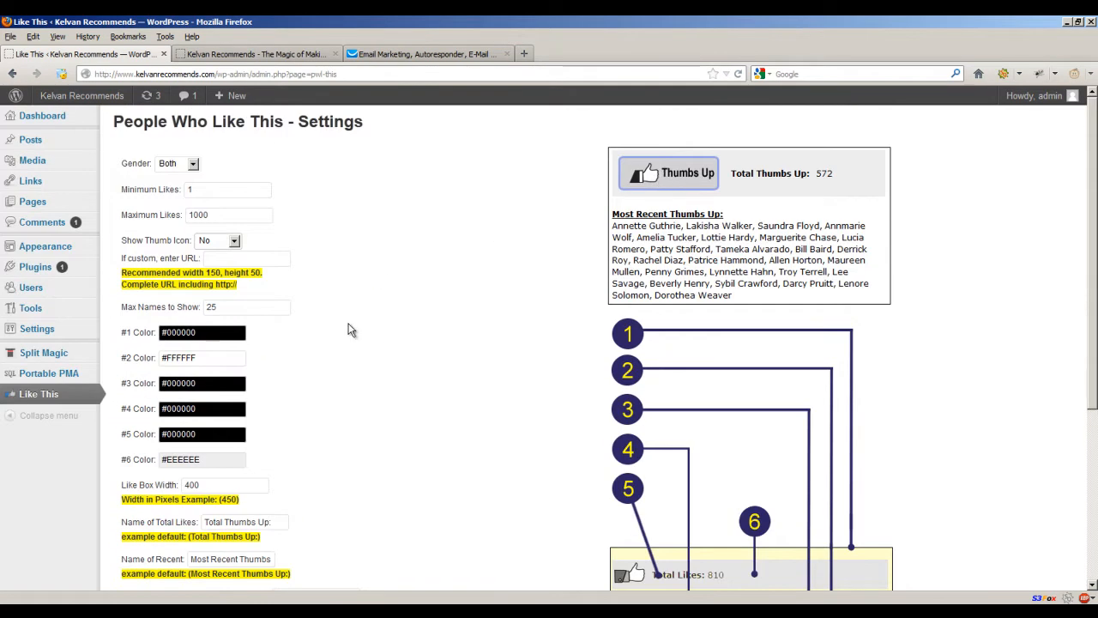
pyautogui.scroll(-3)
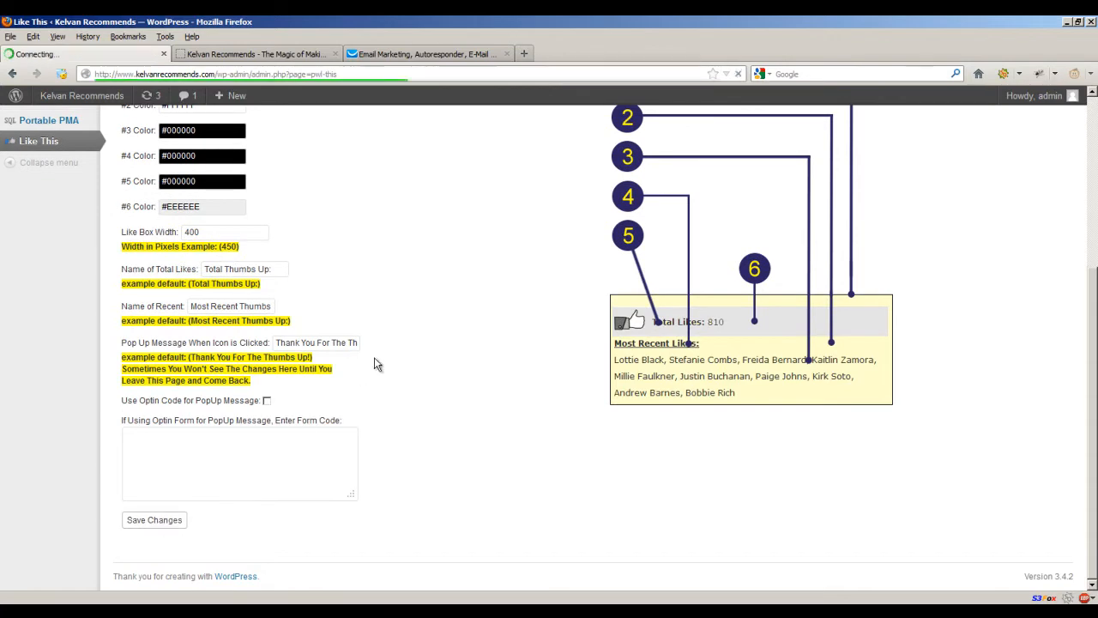
pyautogui.scroll(3)
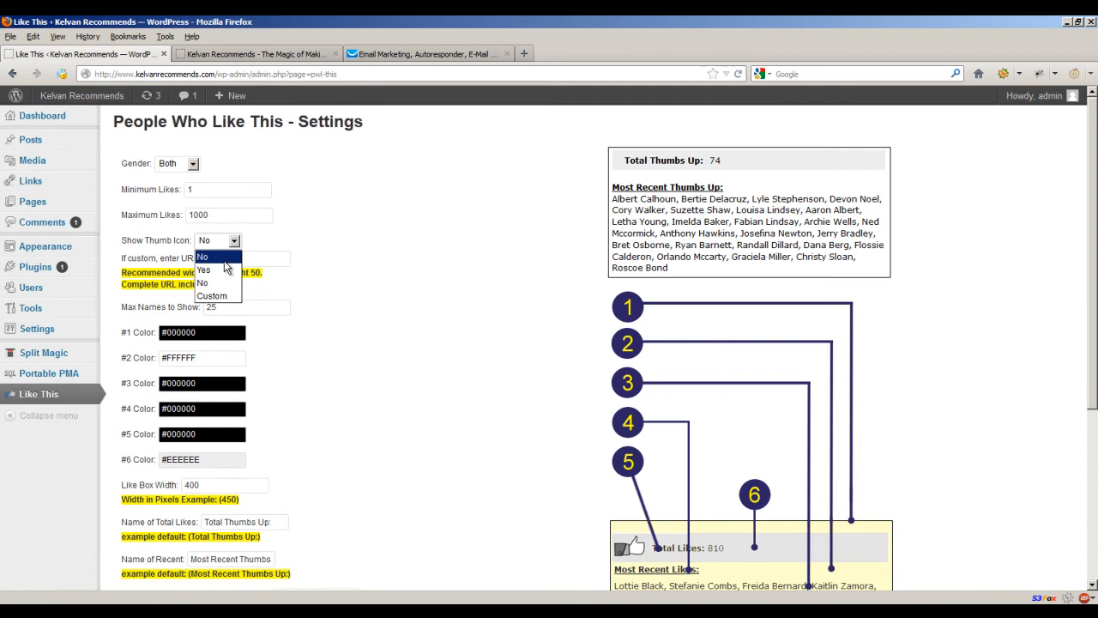
pyautogui.click(203, 270)
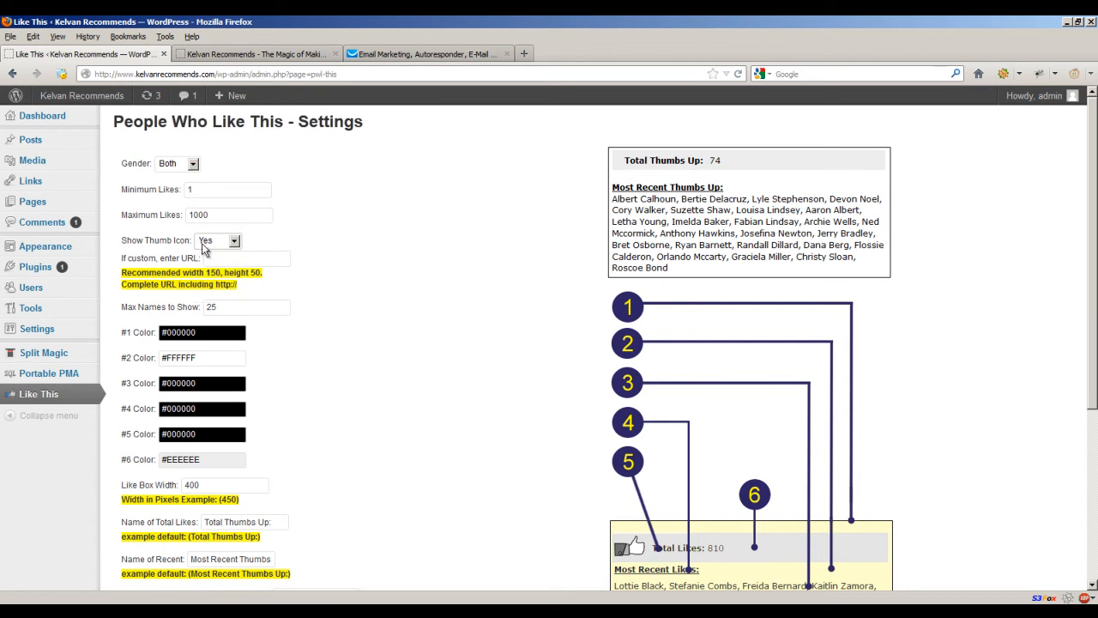
pyautogui.scroll(-3)
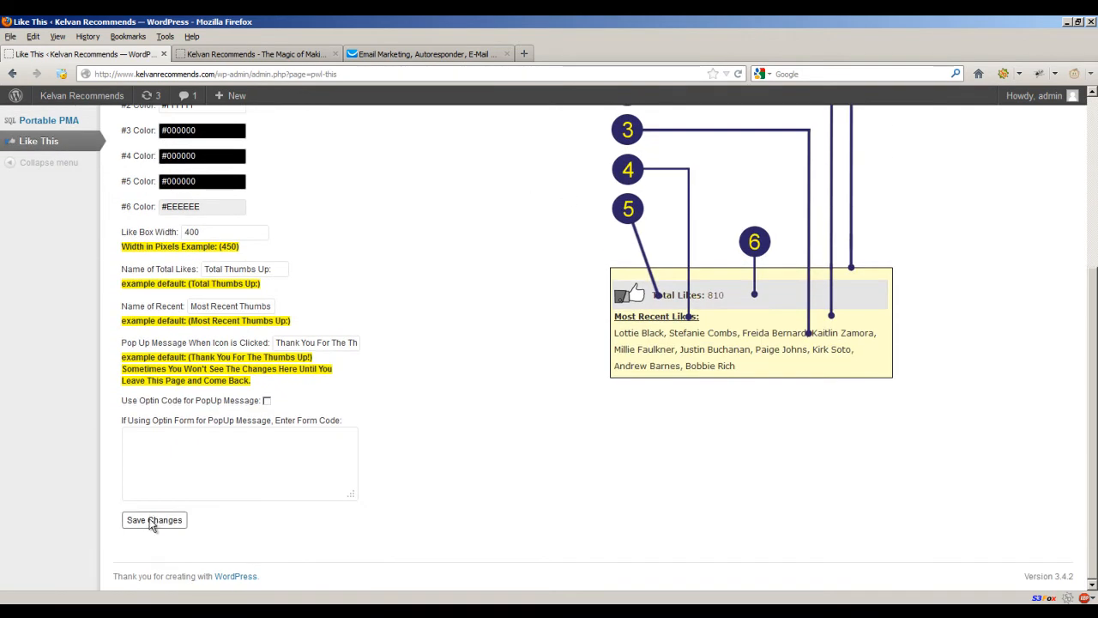
pyautogui.click(153, 519)
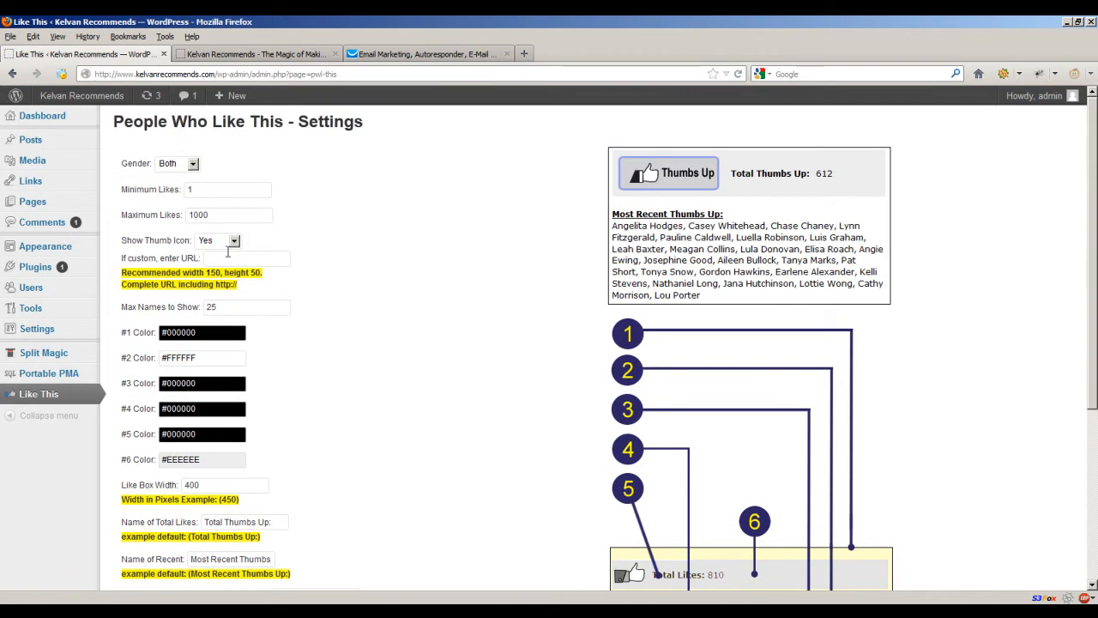
pyautogui.moveTo(633, 194)
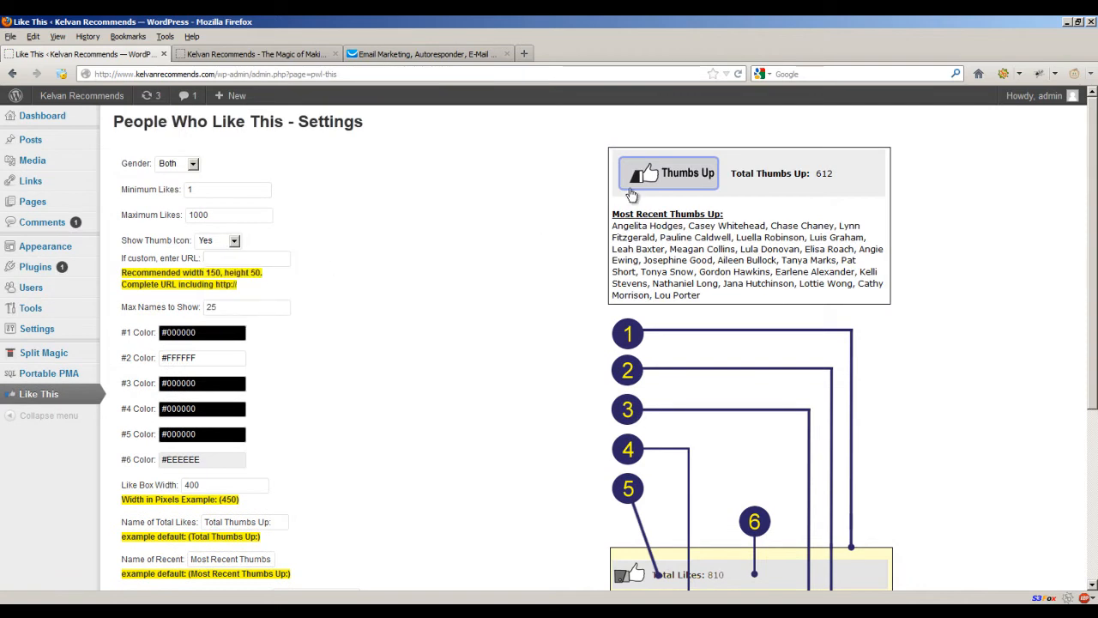
pyautogui.moveTo(640, 176)
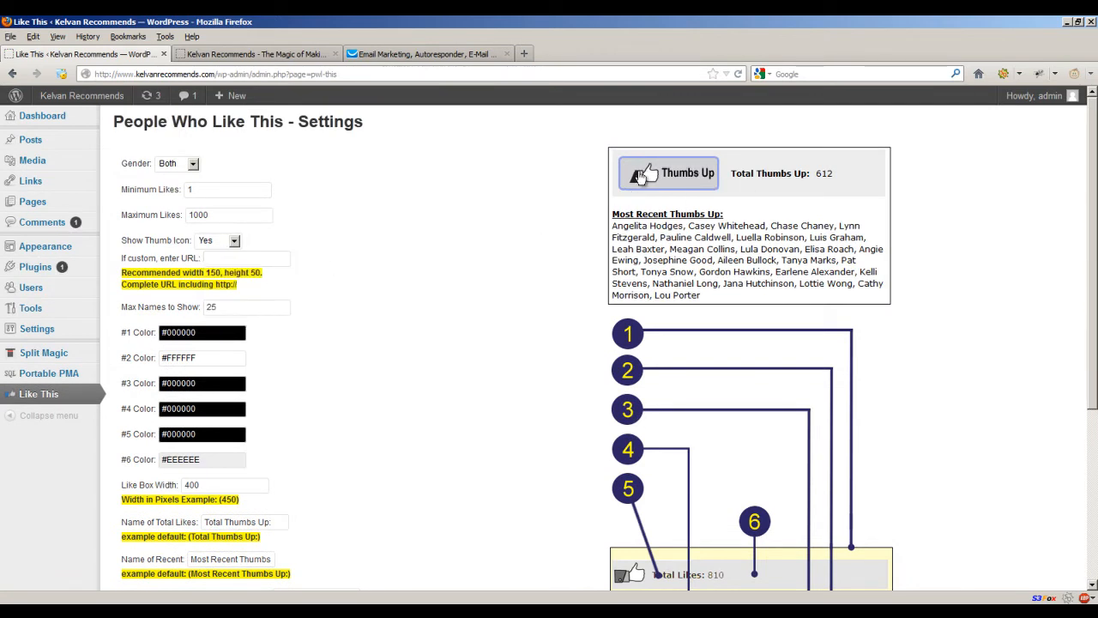
pyautogui.click(217, 239)
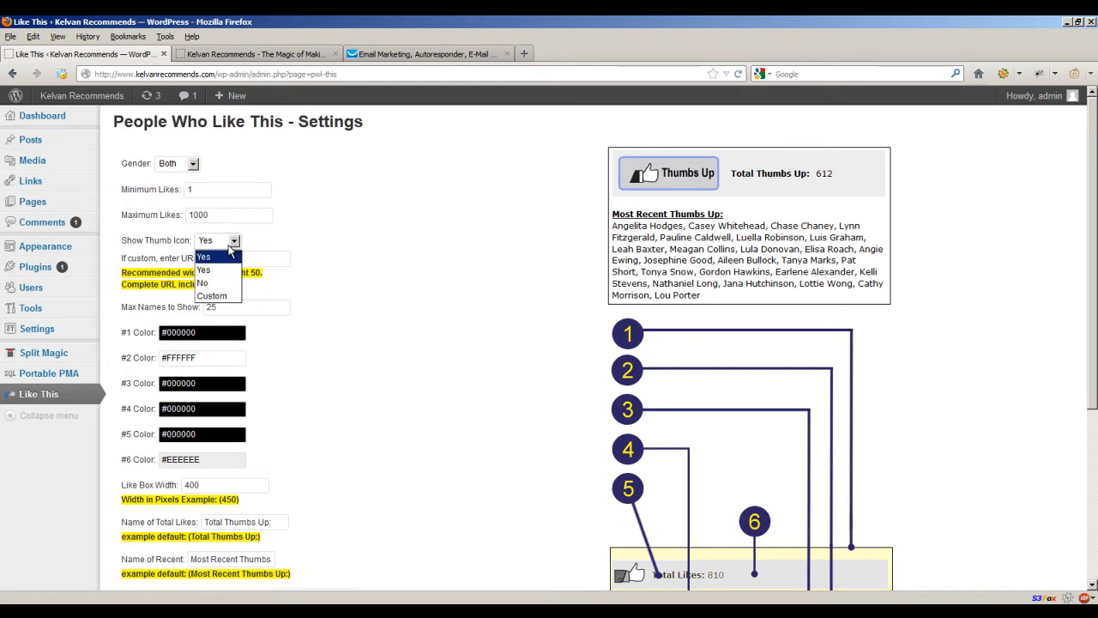
pyautogui.click(203, 256)
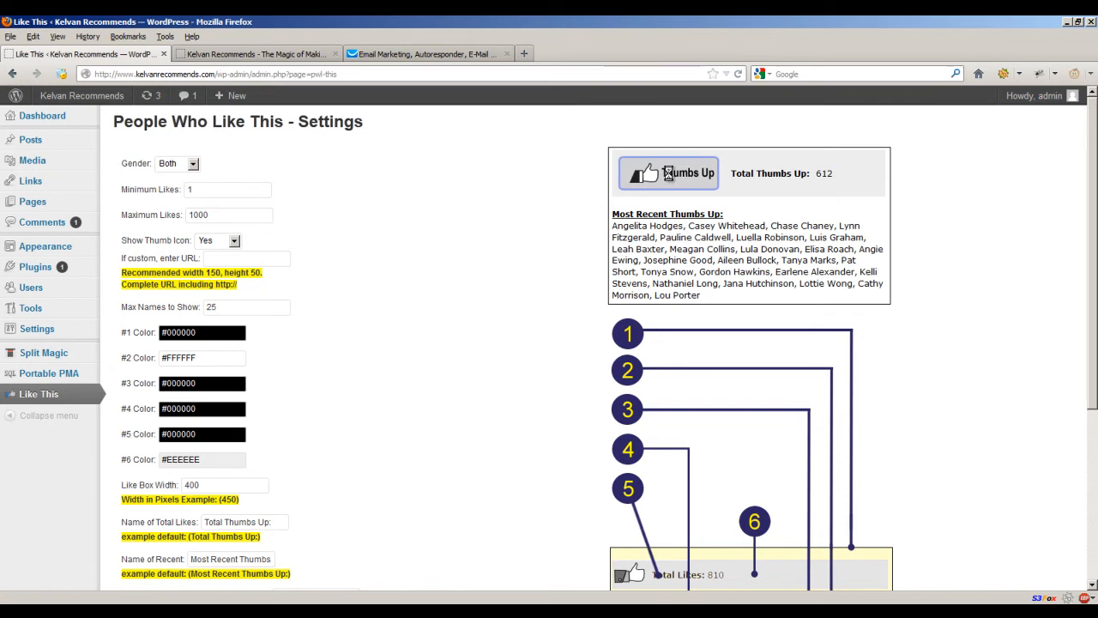
# Step: Enable 'Use Optin Code for PopUp Message' and bring up the GetResponse web form
pyautogui.click(668, 173)
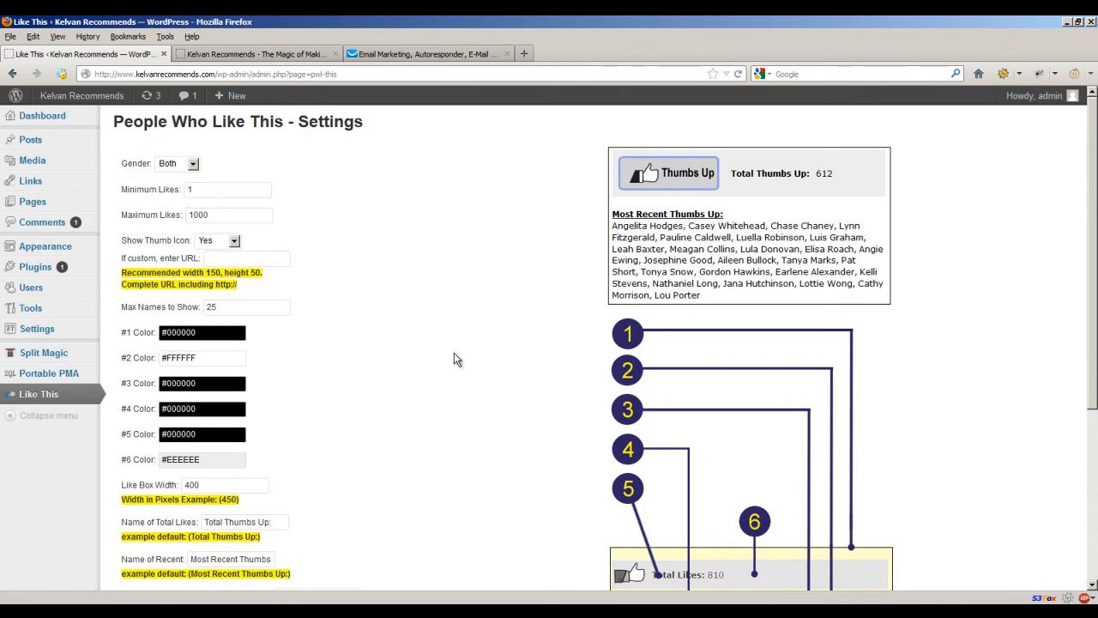
pyautogui.moveTo(408, 288)
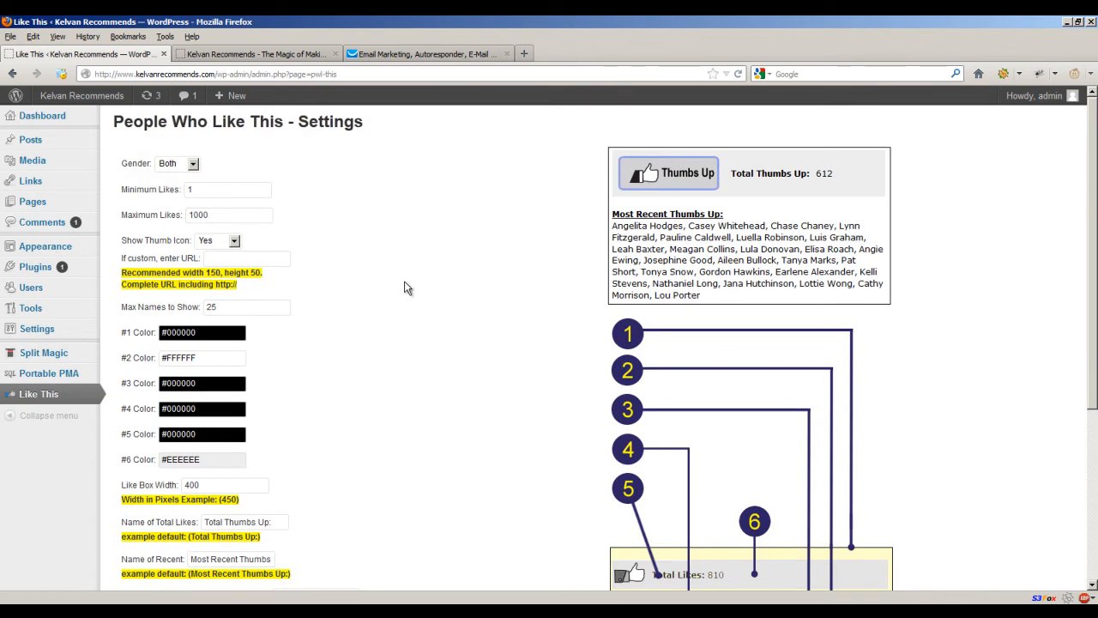
pyautogui.scroll(-3)
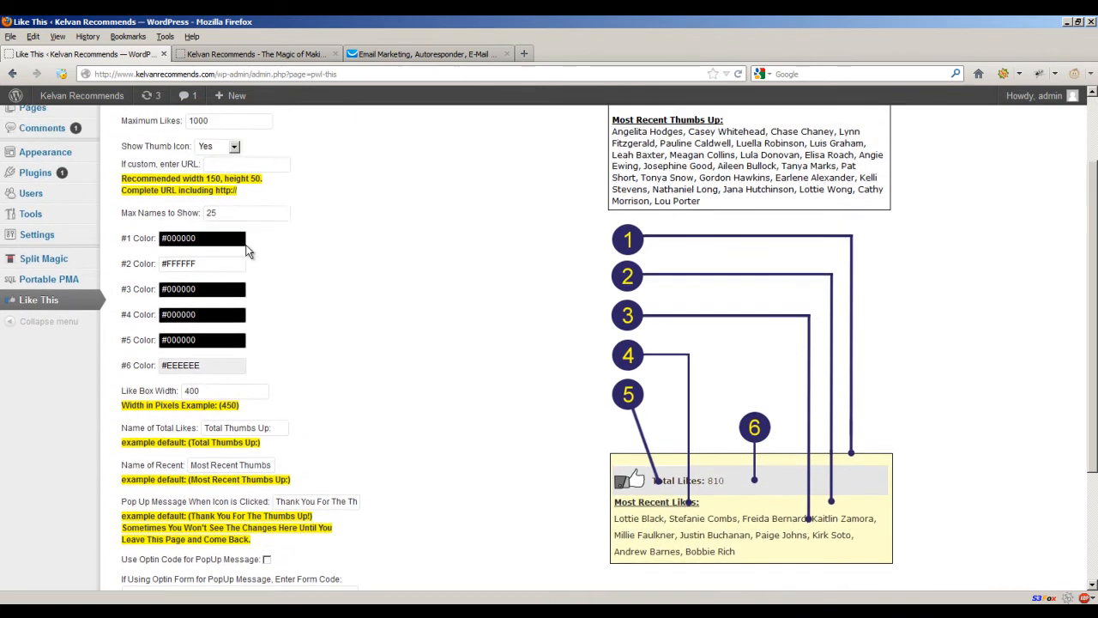
pyautogui.scroll(-3)
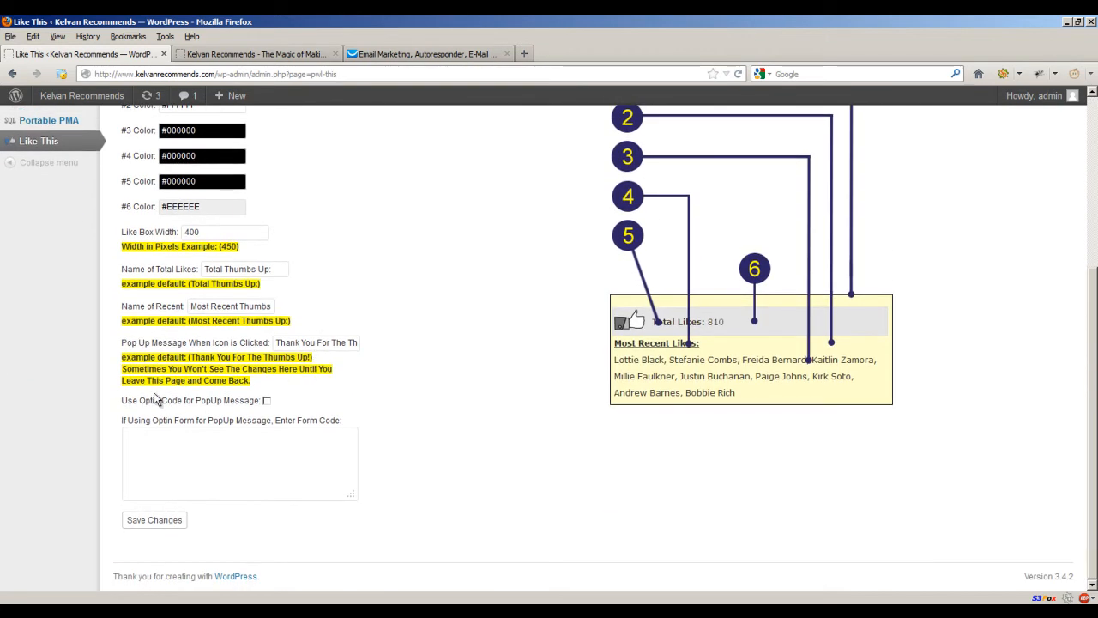
pyautogui.click(267, 400)
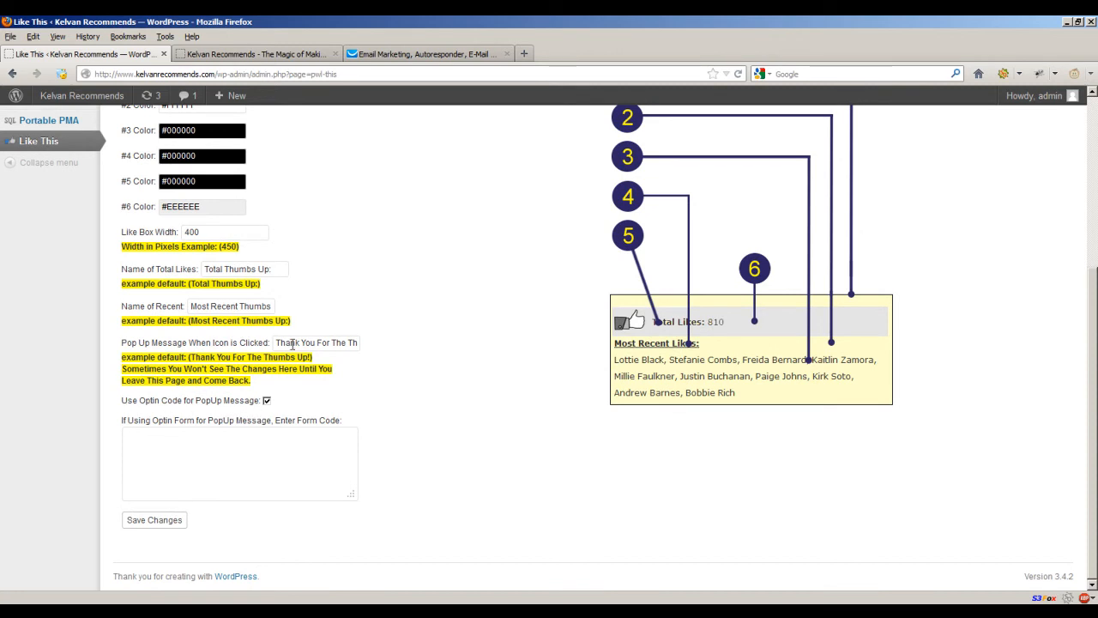
pyautogui.click(428, 53)
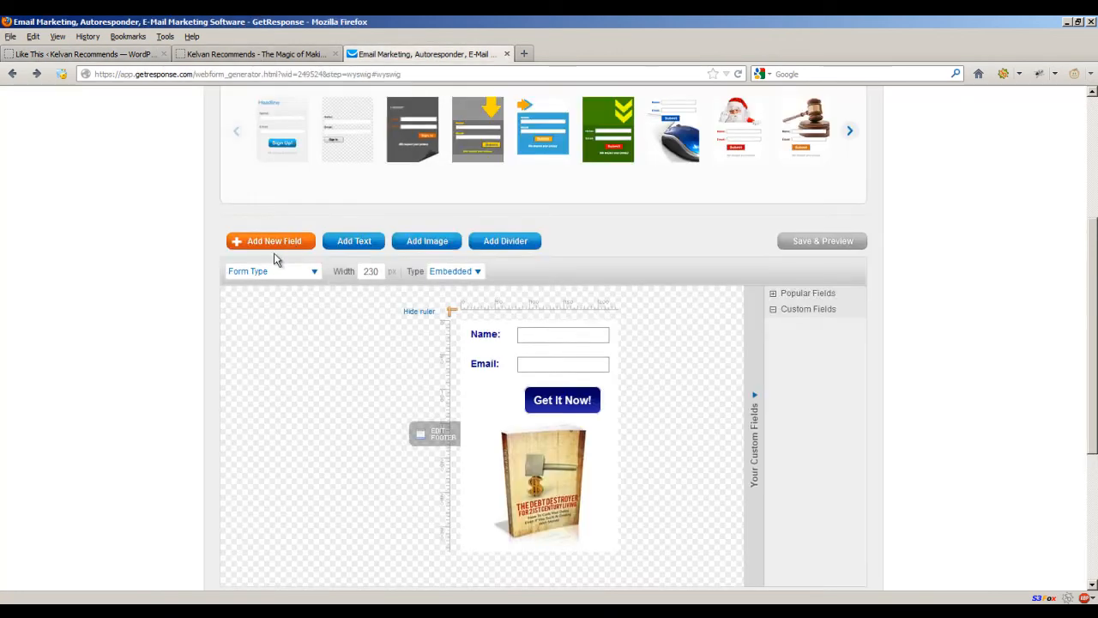
pyautogui.scroll(-3)
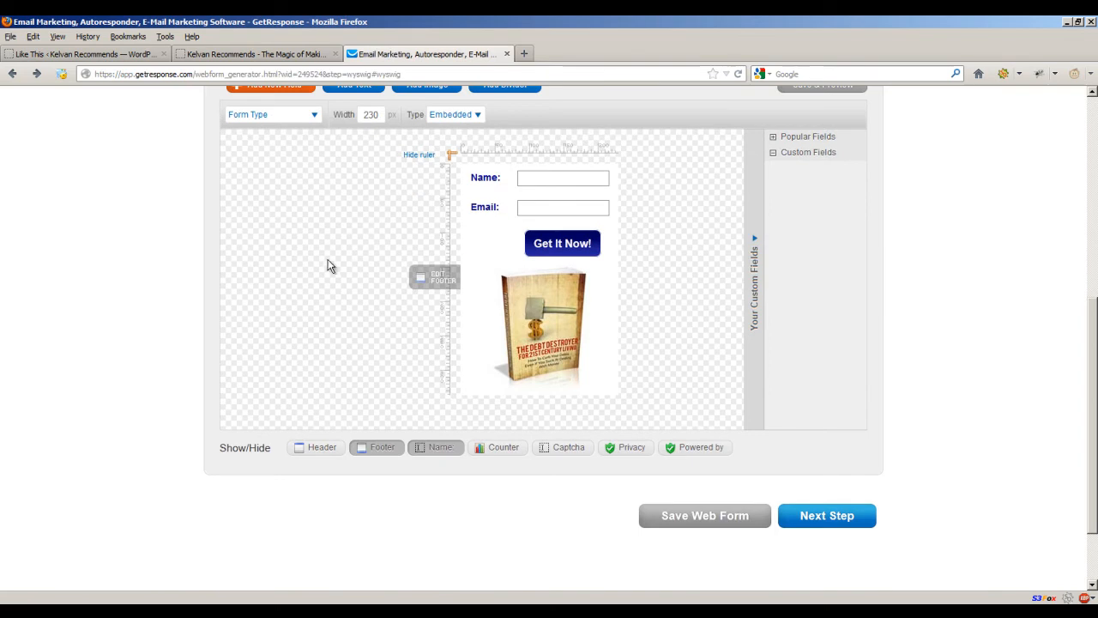
pyautogui.moveTo(550, 286)
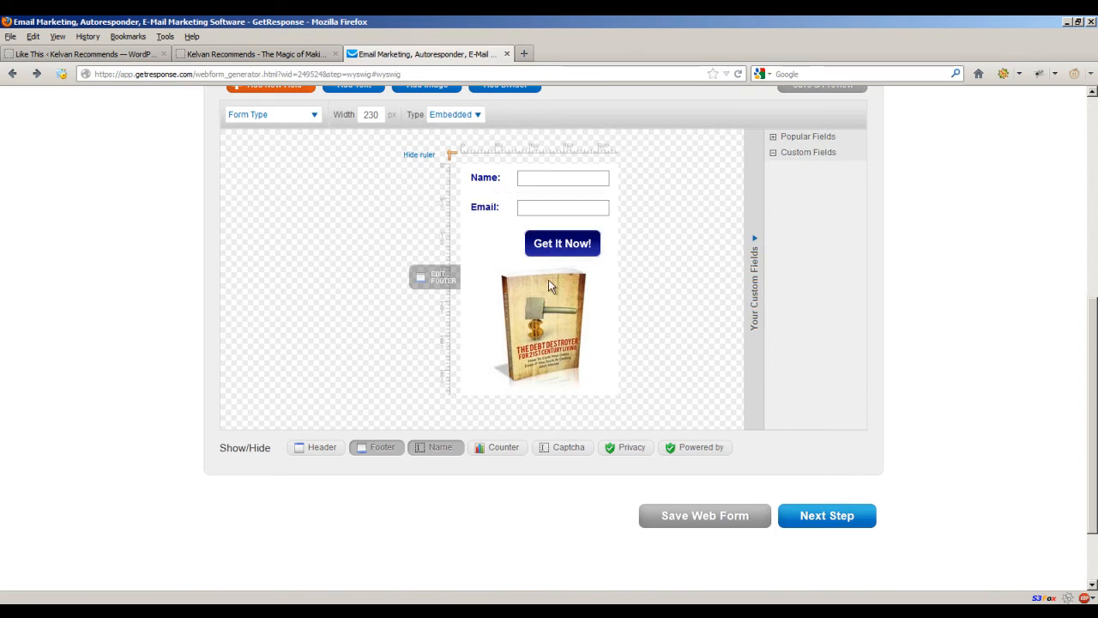
pyautogui.scroll(3)
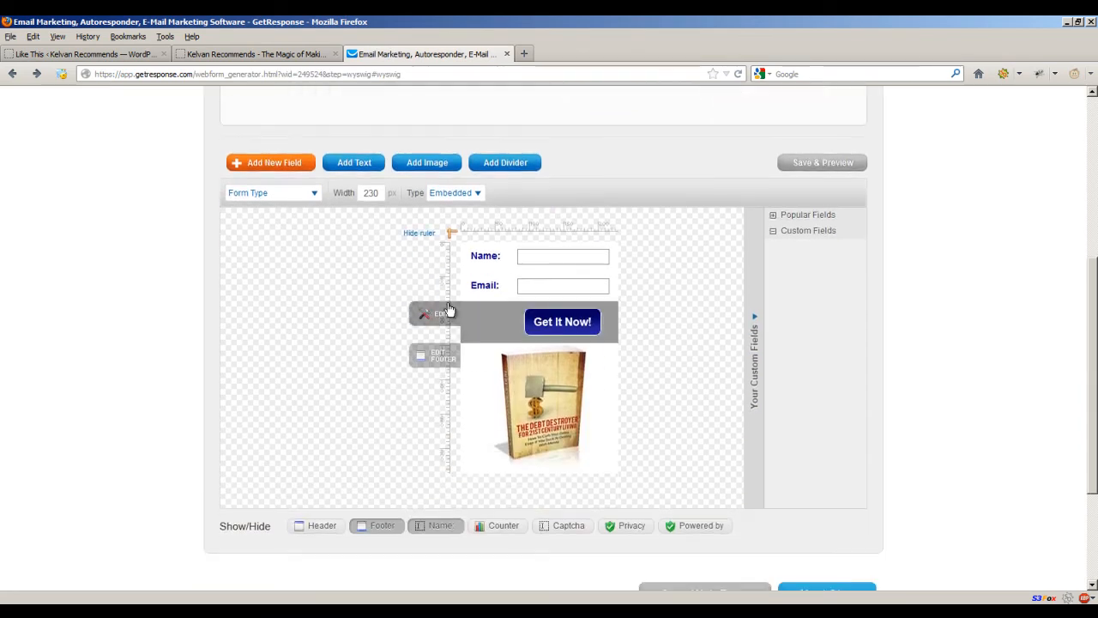
pyautogui.moveTo(542, 361)
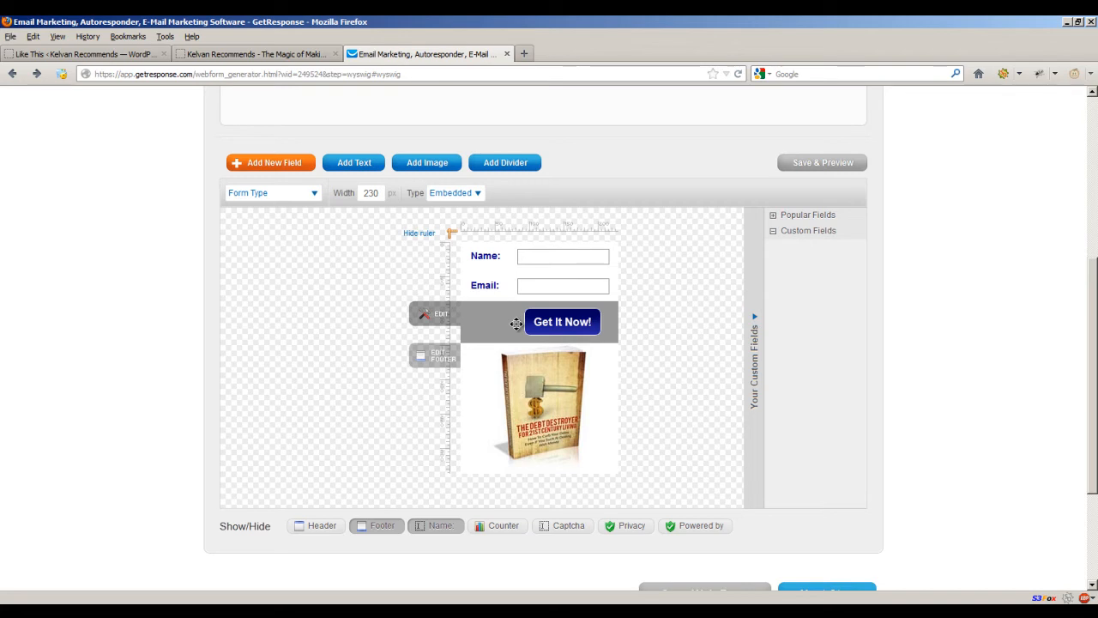
pyautogui.moveTo(352, 340)
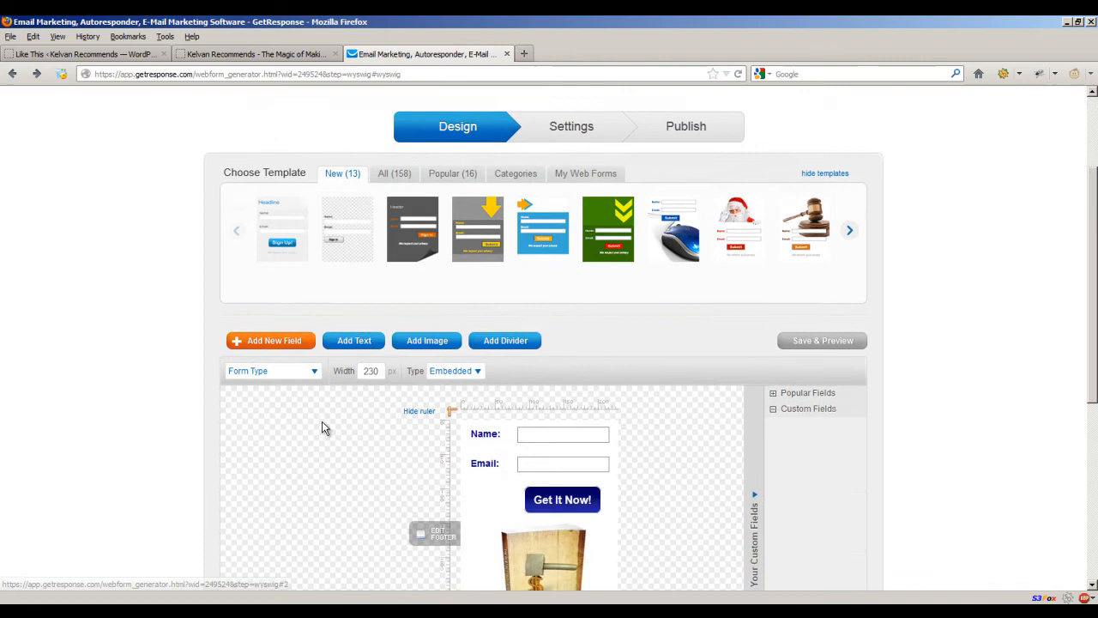
pyautogui.scroll(-3)
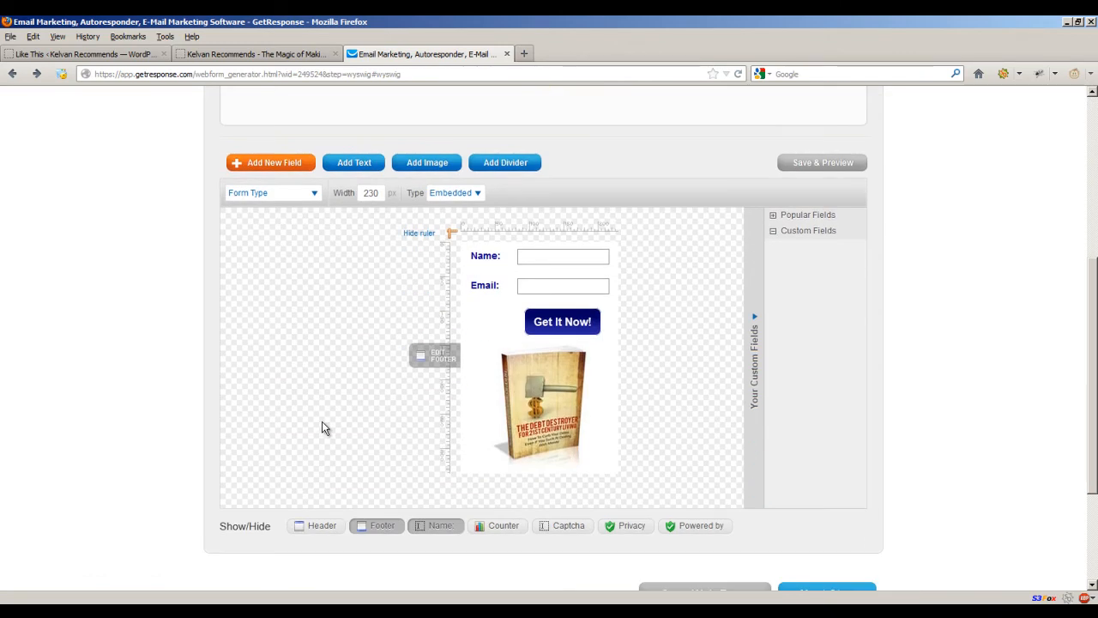
pyautogui.click(825, 152)
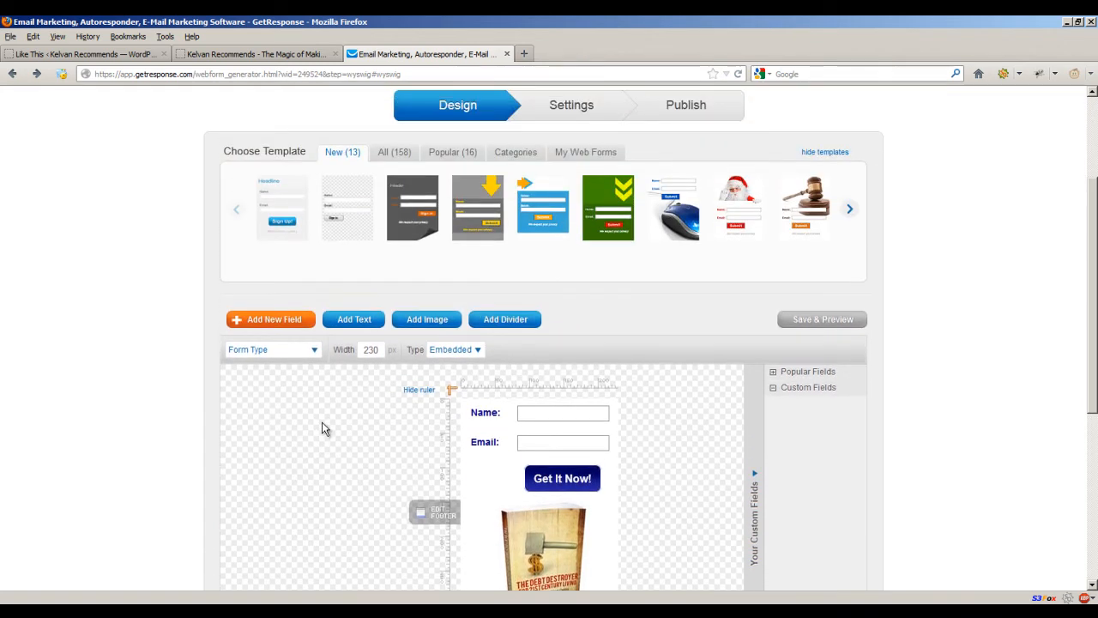
pyautogui.scroll(-3)
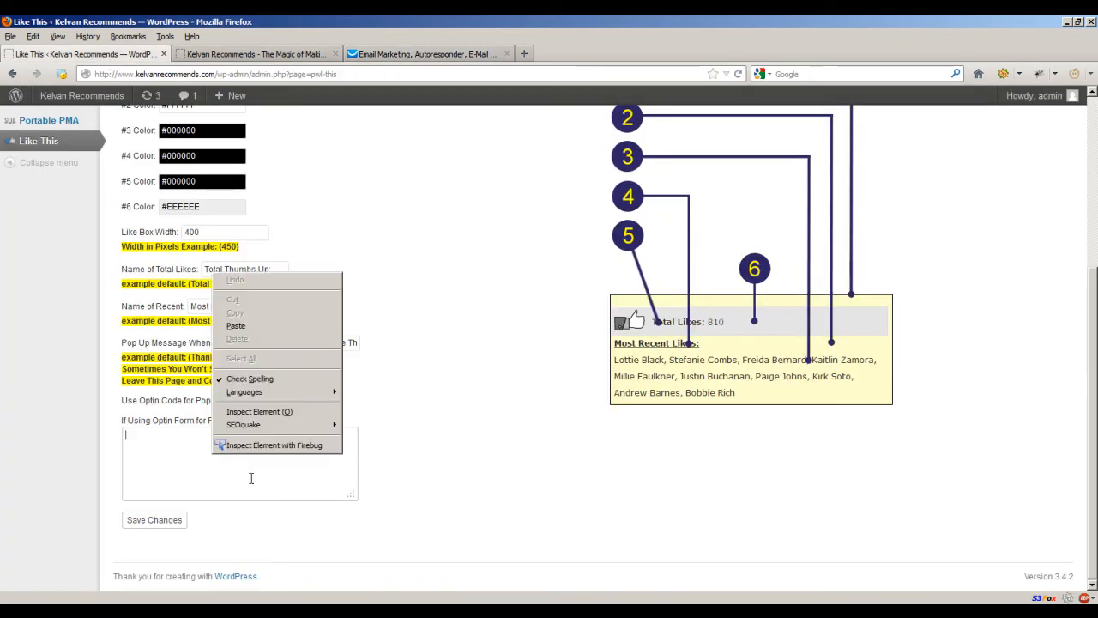
# Step: Paste the GetResponse script into the optin form code field and save the settings
pyautogui.click(236, 325)
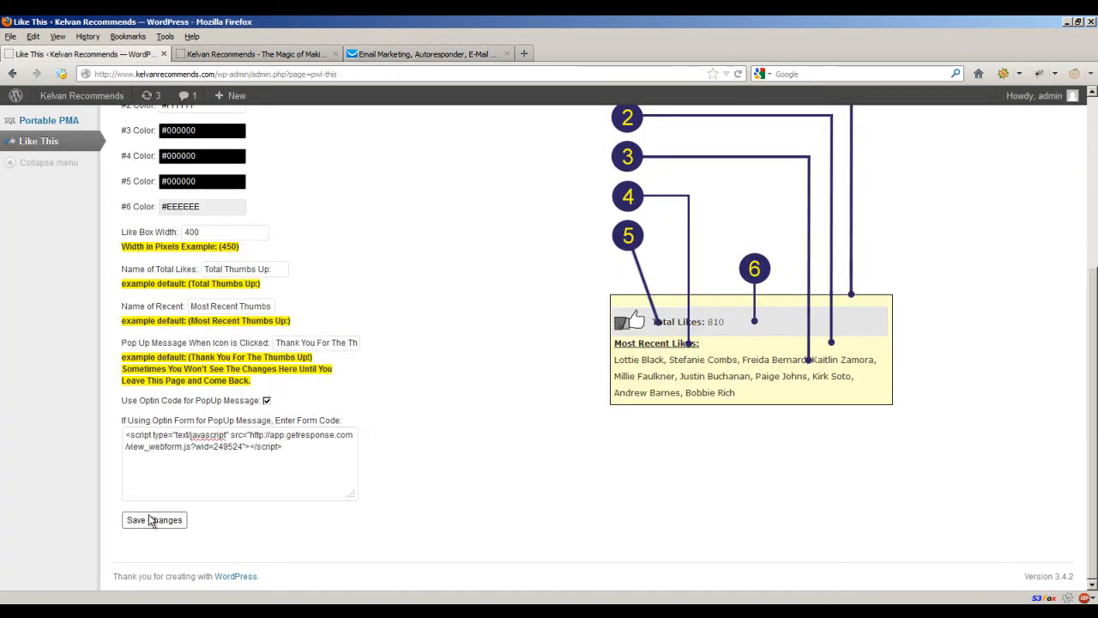
pyautogui.click(153, 520)
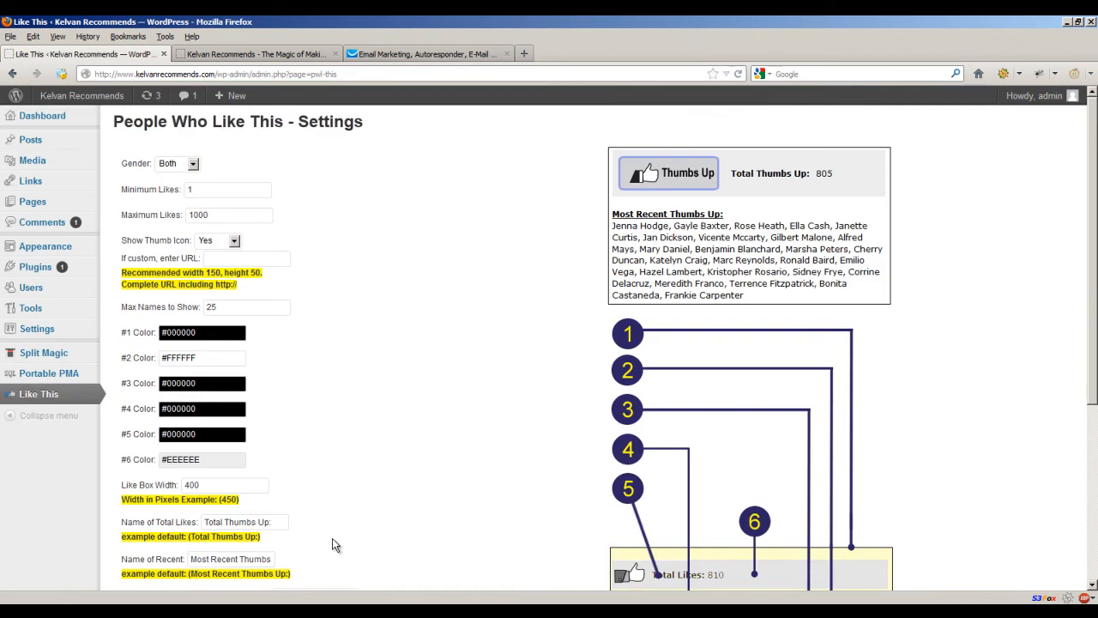
pyautogui.moveTo(38, 394)
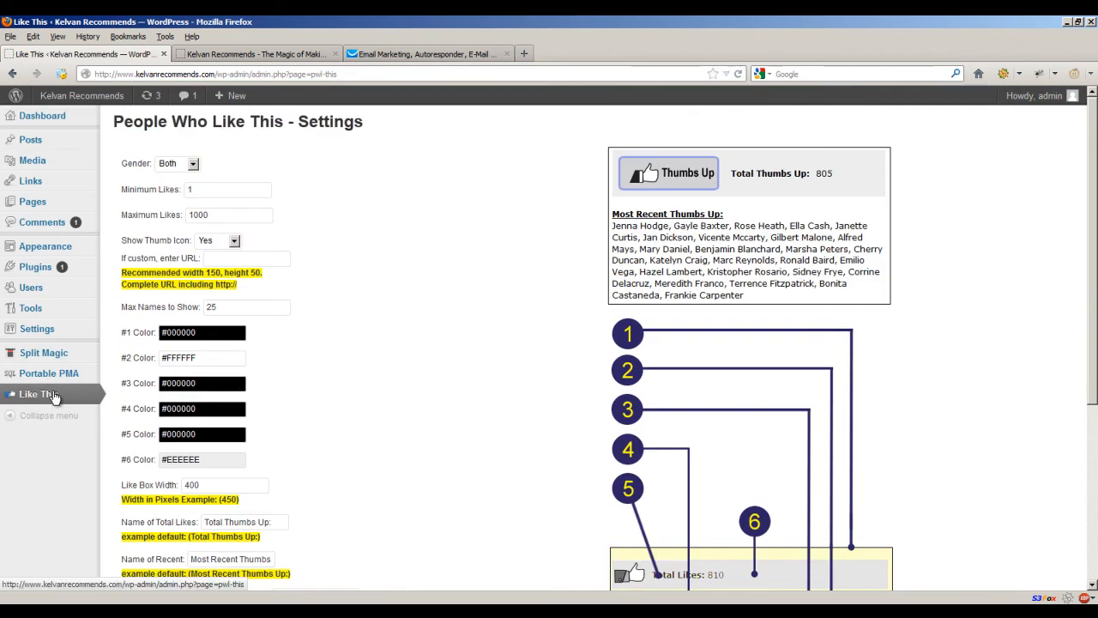
pyautogui.scroll(-3)
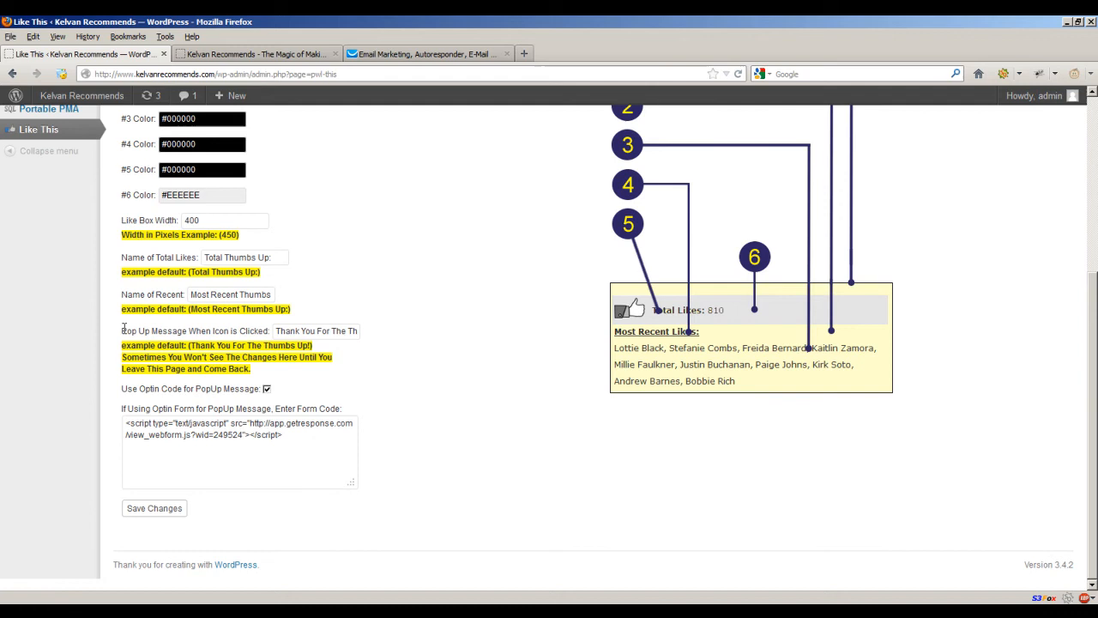
pyautogui.scroll(3)
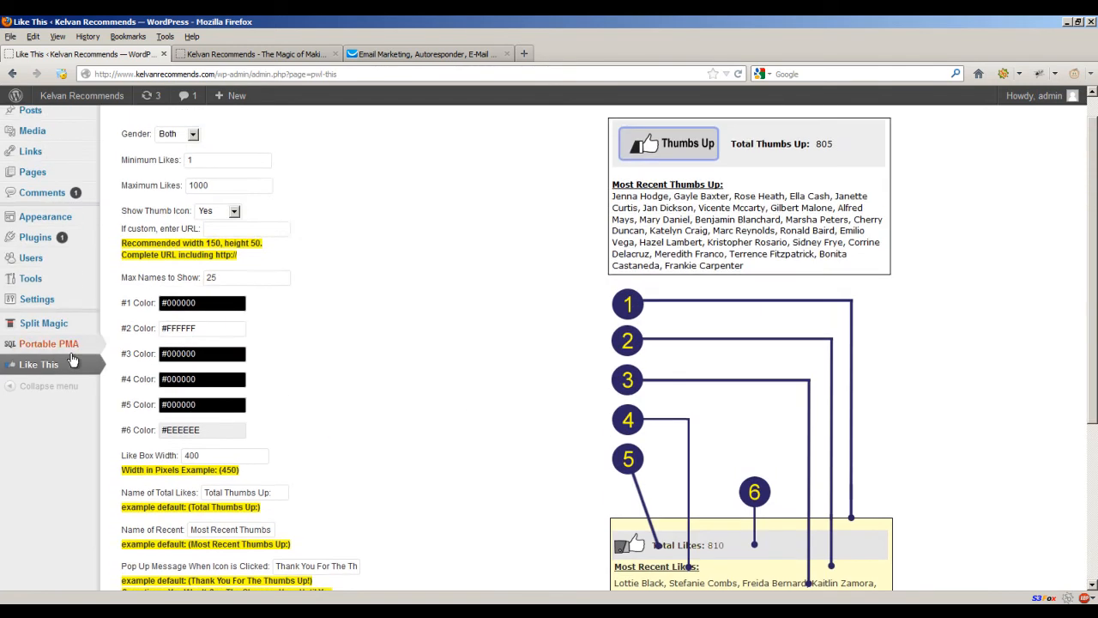
pyautogui.scroll(3)
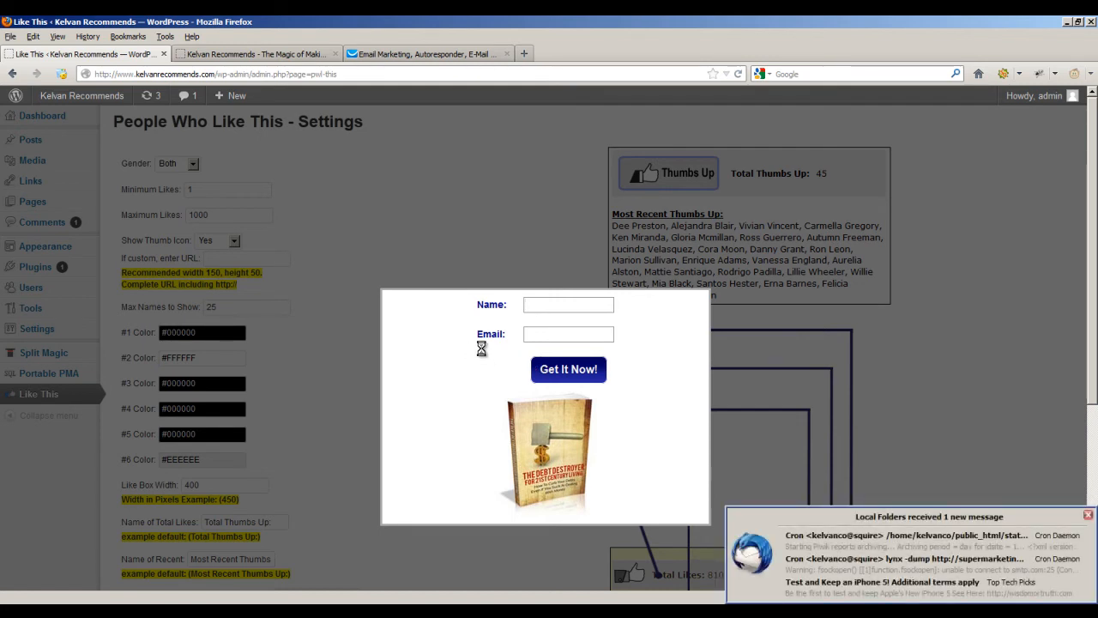
# Step: Close the optin pop-up and dismiss the Thunderbird task list
pyautogui.click(1088, 515)
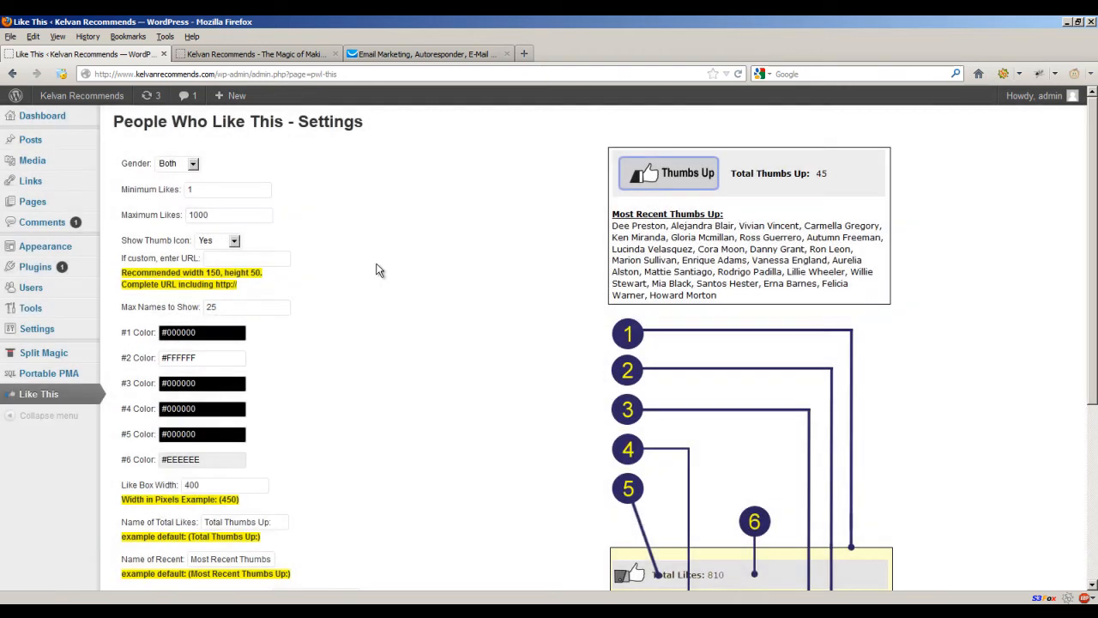
pyautogui.click(202, 332)
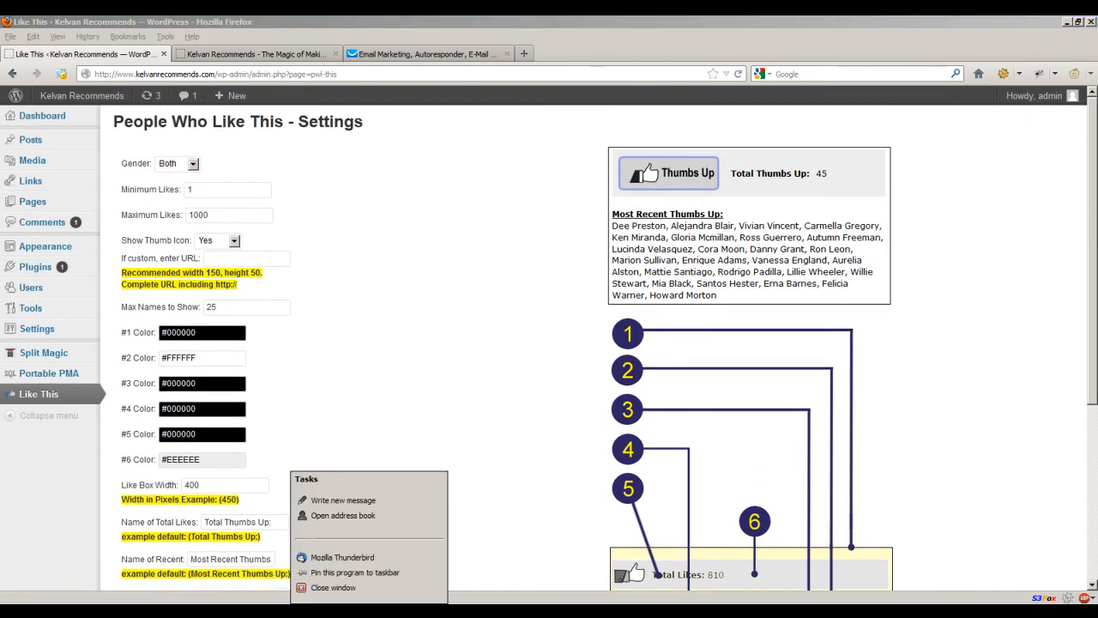
pyautogui.click(313, 342)
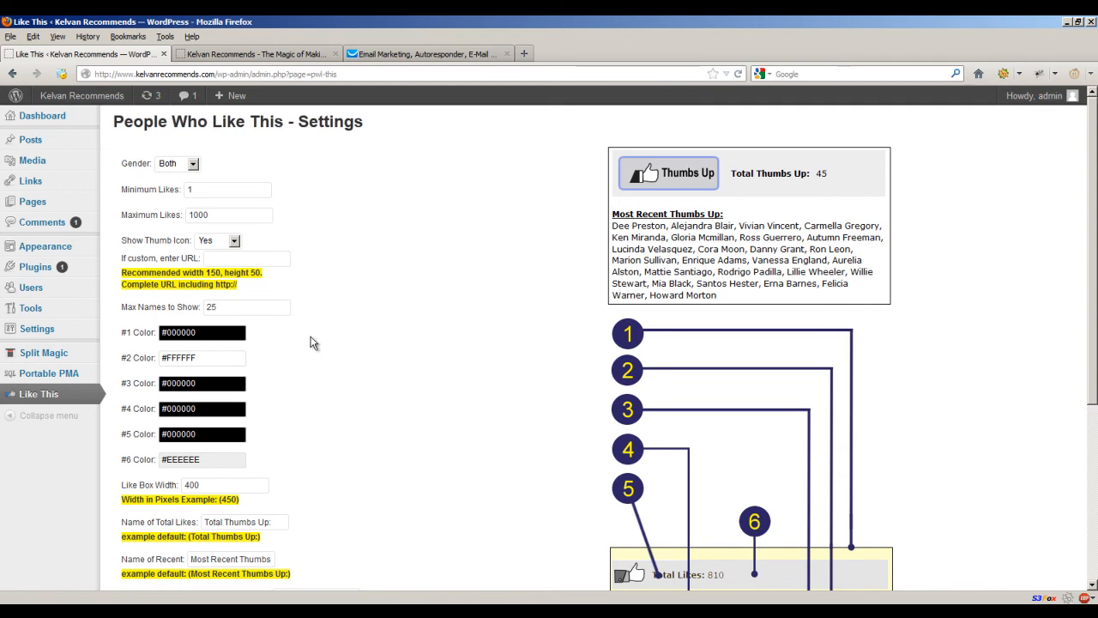
# Step: Edit the like-box colour values, setting the sixth to #ffffff, and view the live site
pyautogui.click(202, 332)
pyautogui.write('#ffffff')
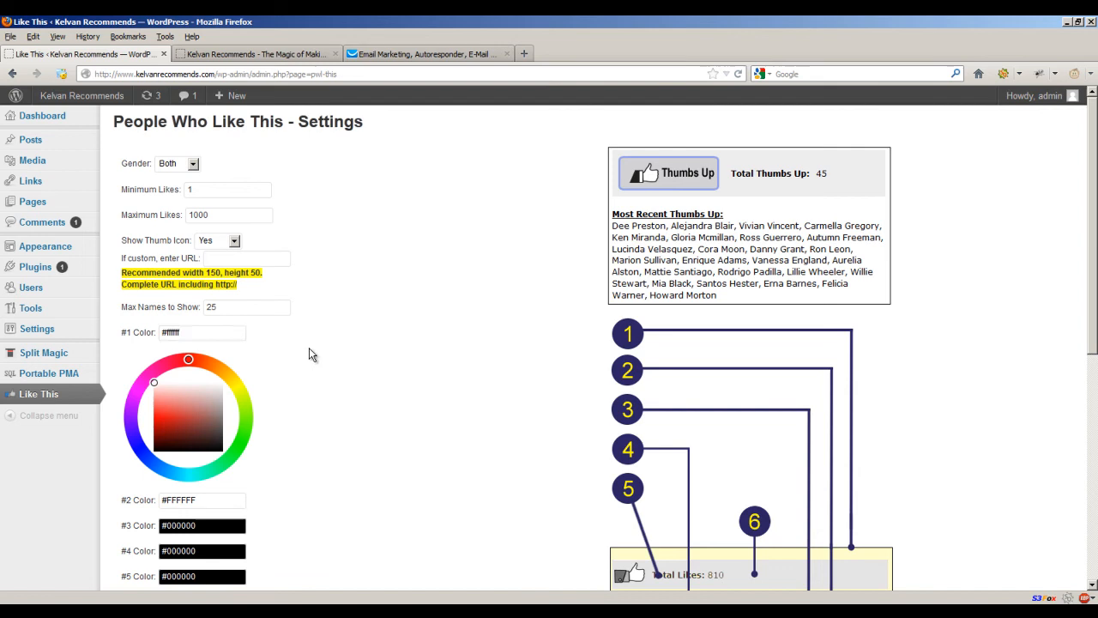
pyautogui.scroll(-3)
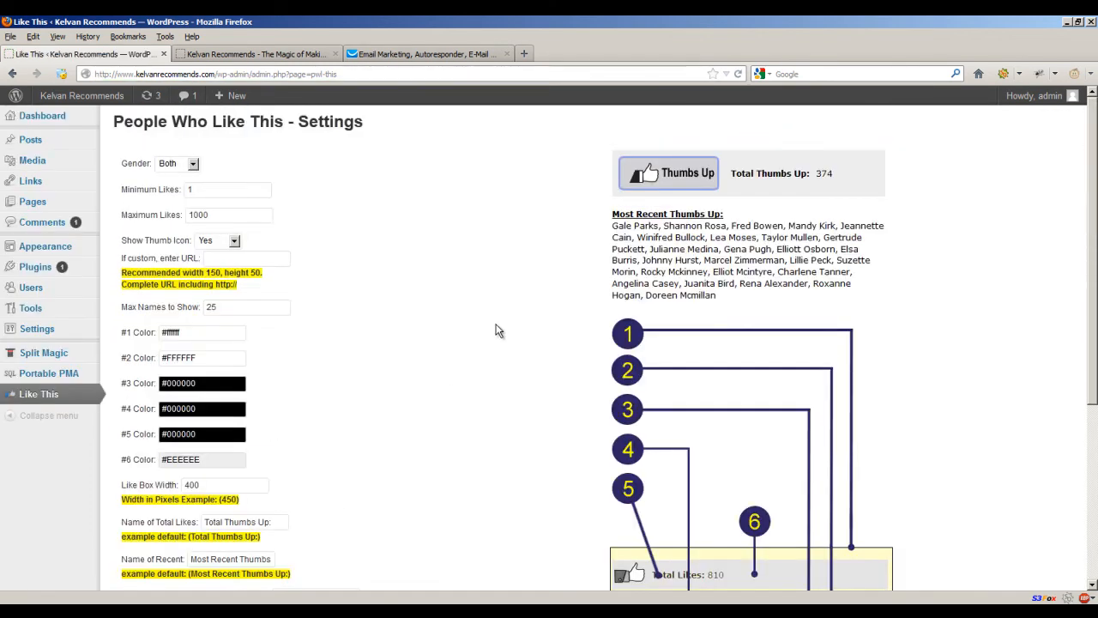
pyautogui.moveTo(527, 321)
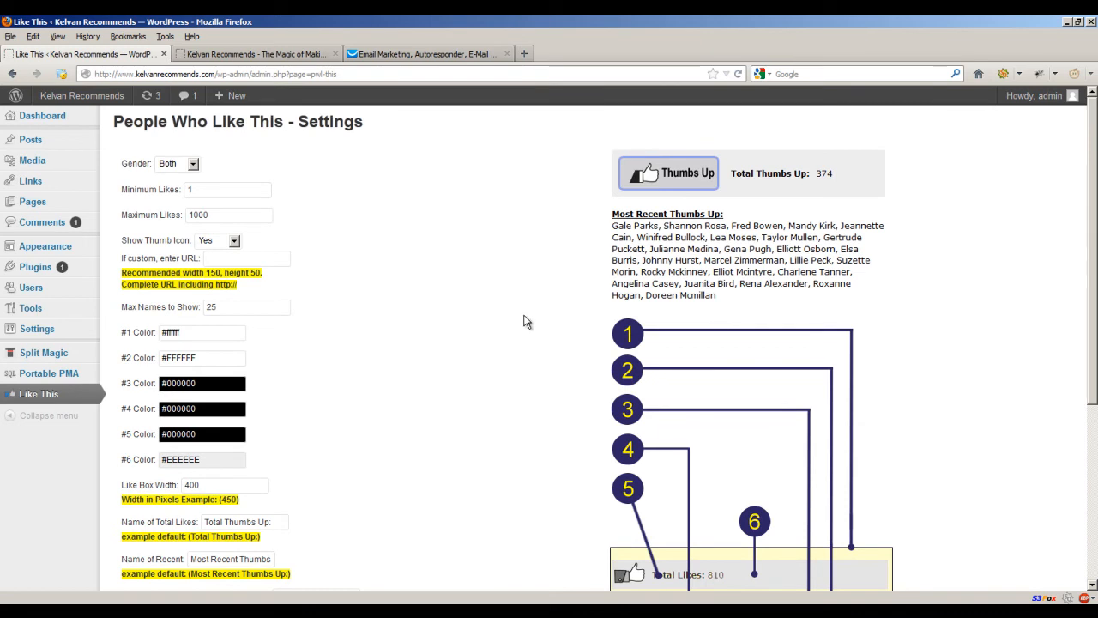
pyautogui.moveTo(874, 175)
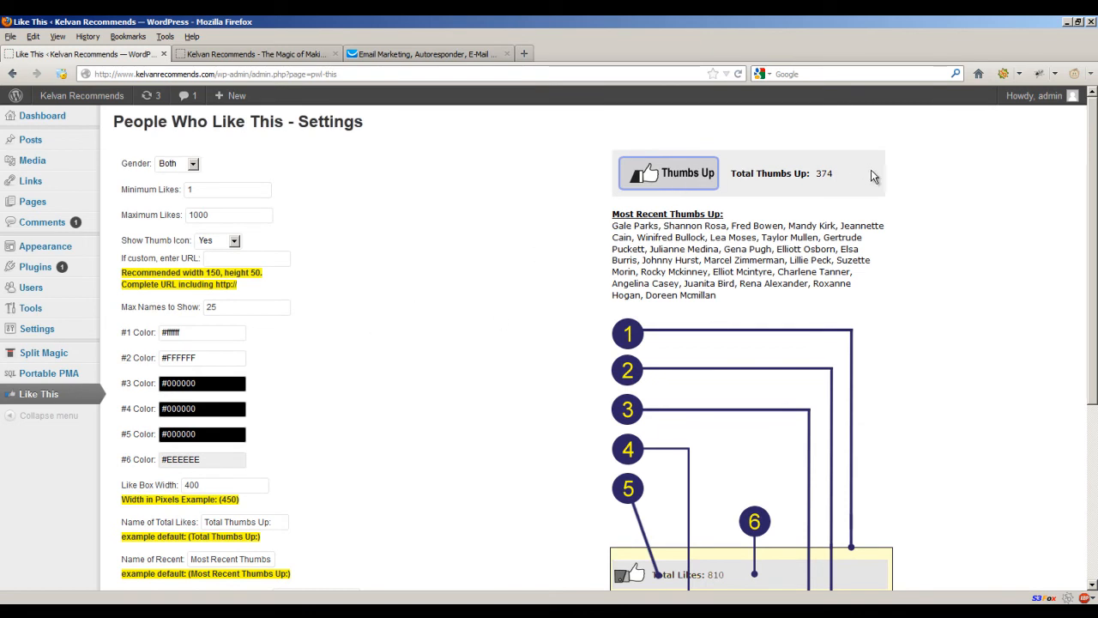
pyautogui.scroll(-3)
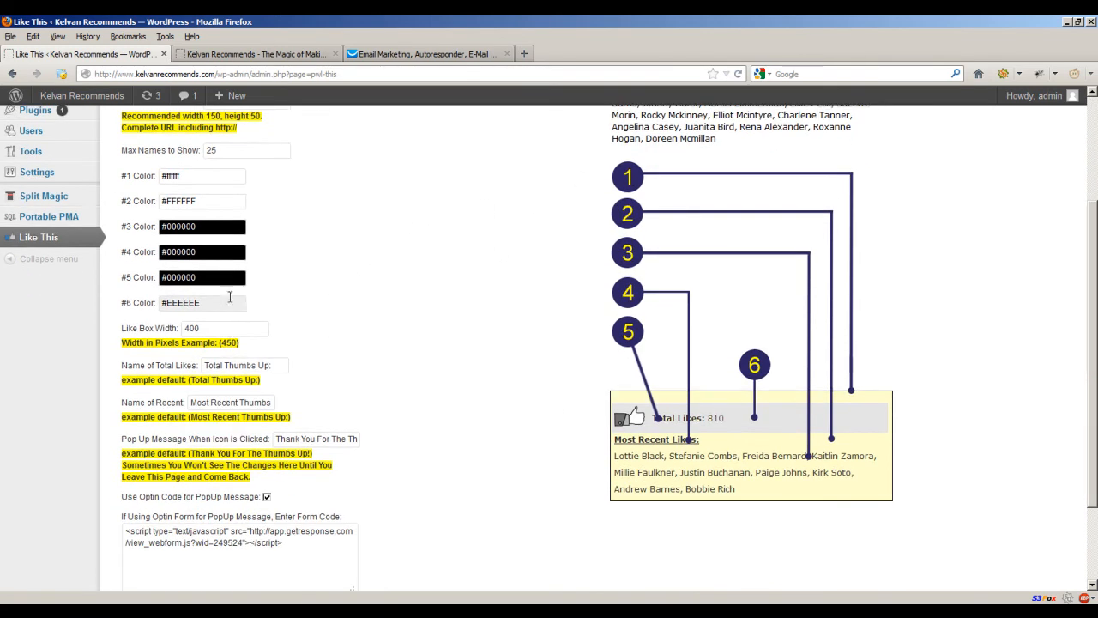
pyautogui.click(202, 302)
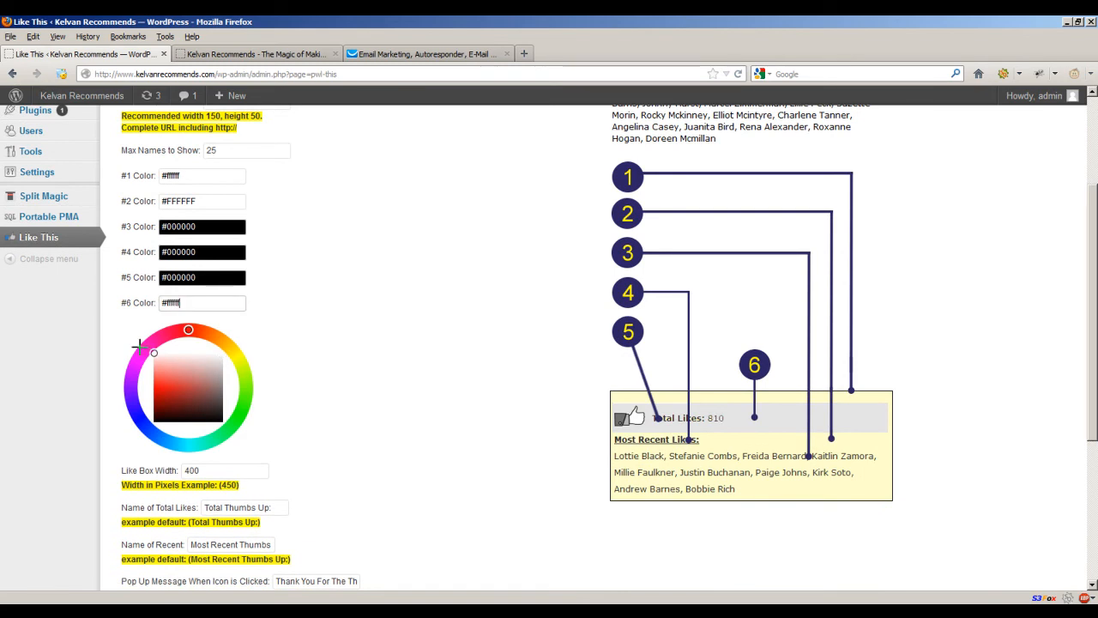
pyautogui.scroll(-3)
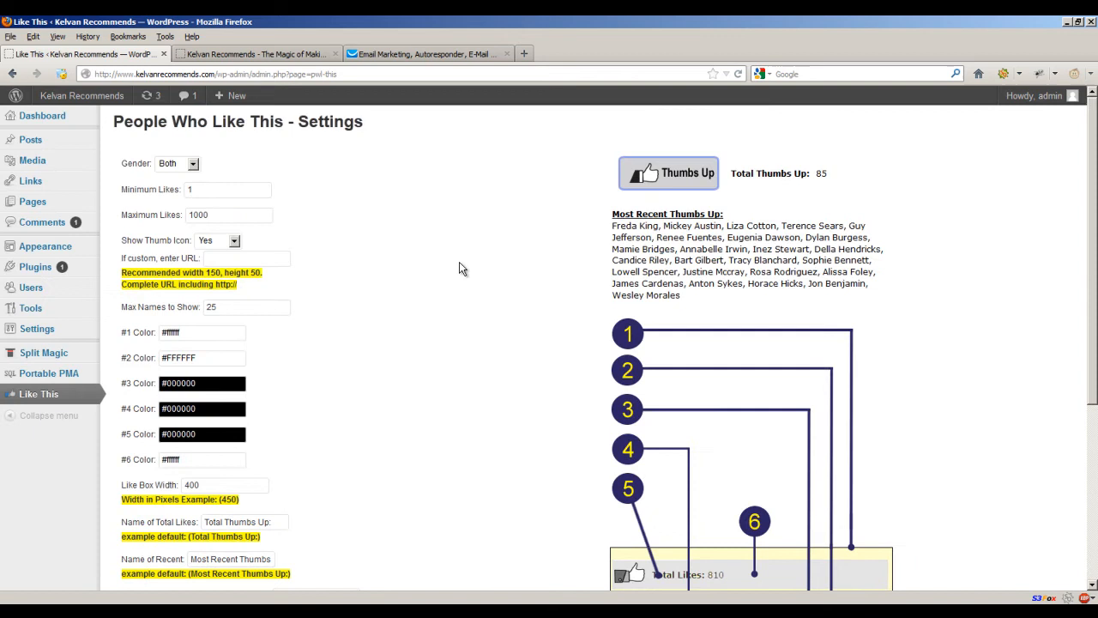
pyautogui.moveTo(272, 49)
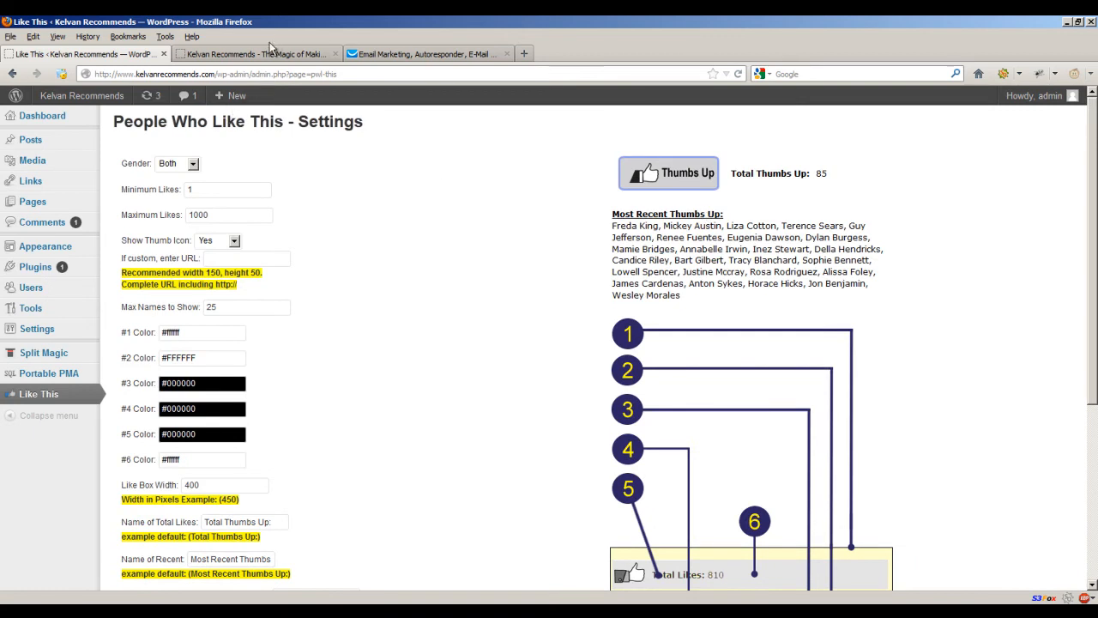
pyautogui.click(255, 53)
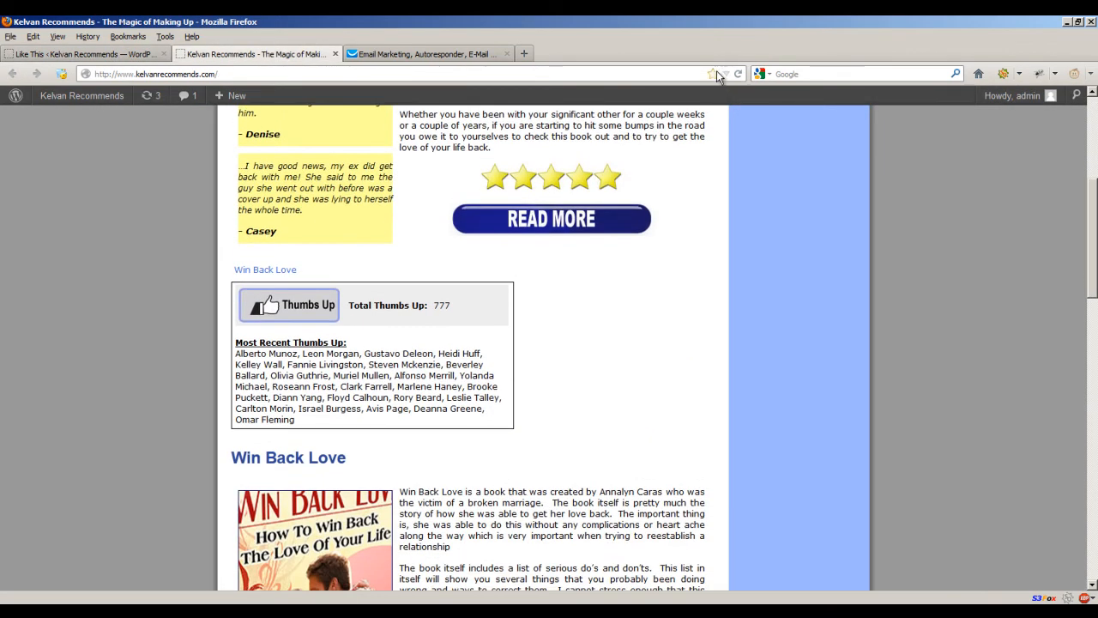
# Step: Reload the live page, test the Thumbs Up button, and return to the settings
pyautogui.click(738, 73)
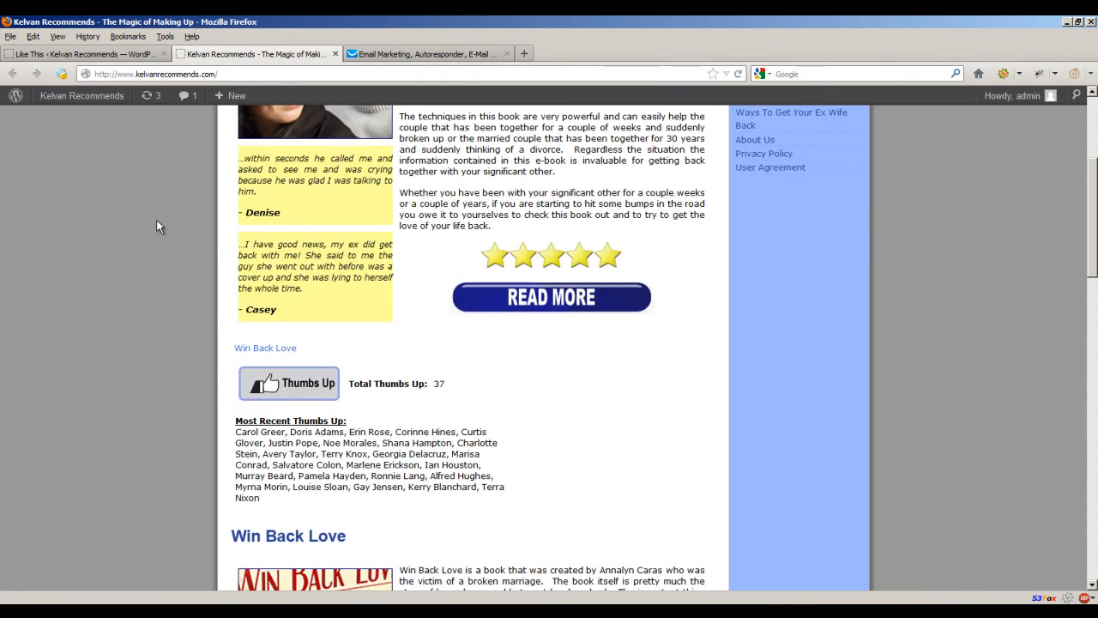
pyautogui.scroll(-3)
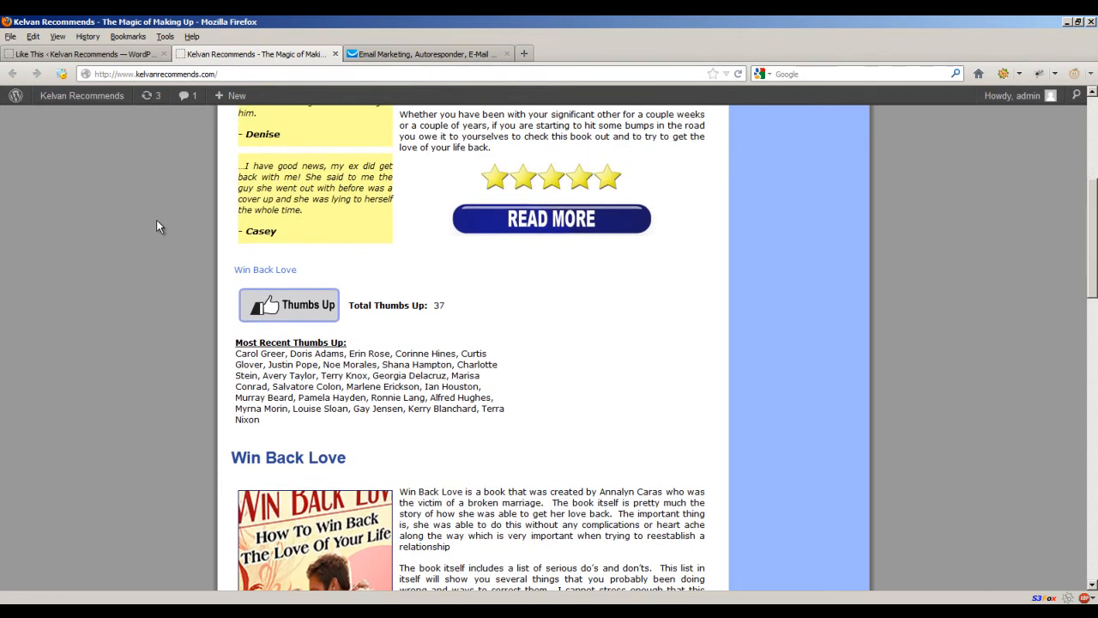
pyautogui.scroll(3)
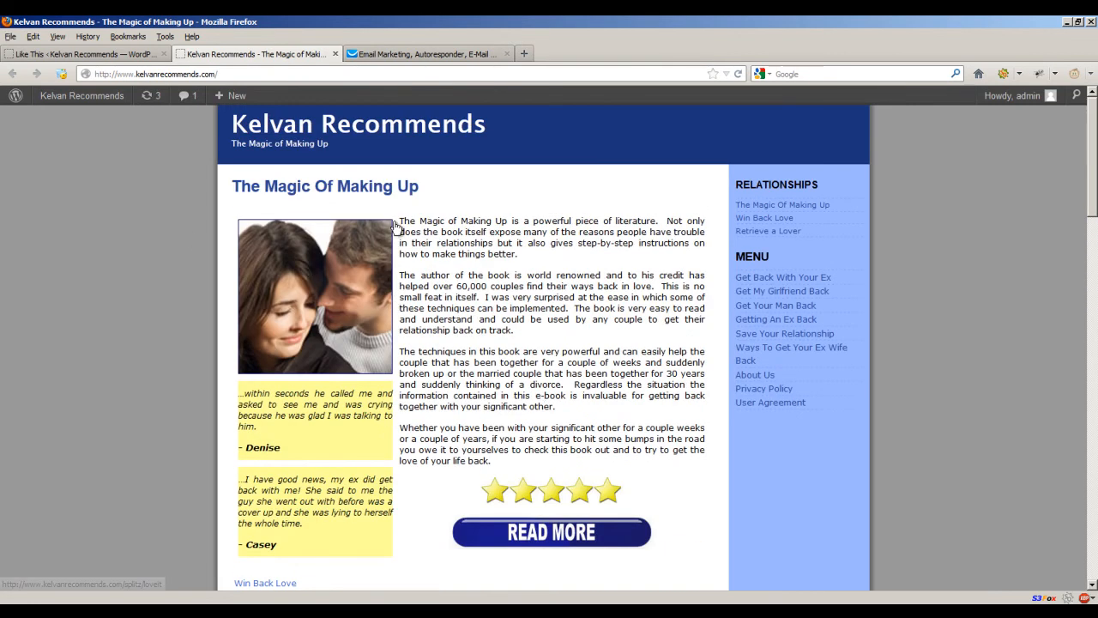
pyautogui.scroll(-3)
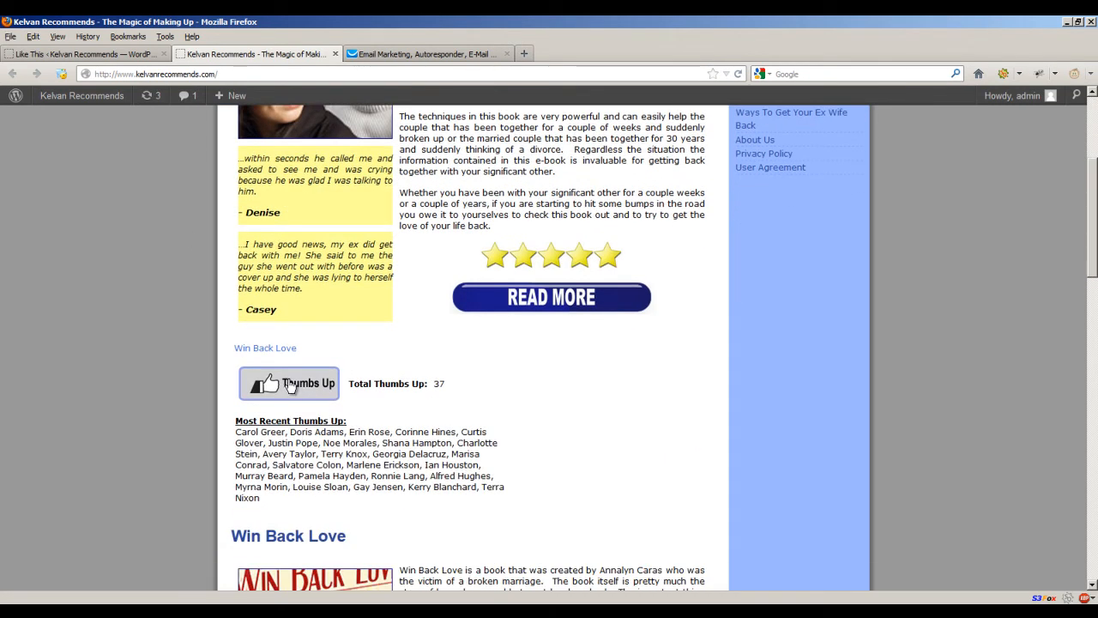
pyautogui.click(551, 297)
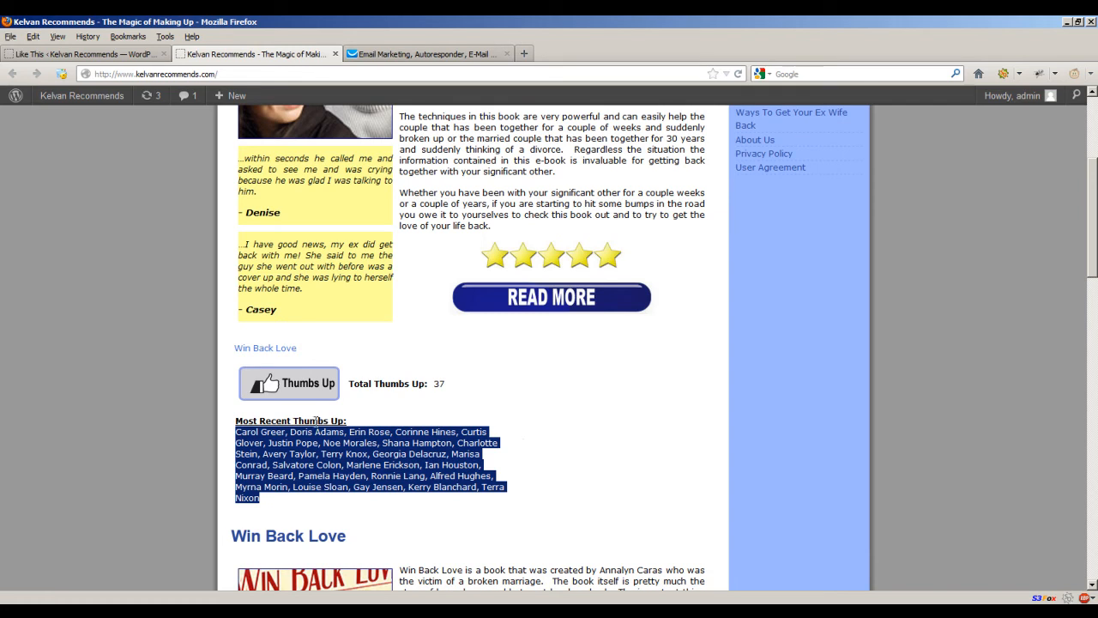
pyautogui.moveTo(443, 431)
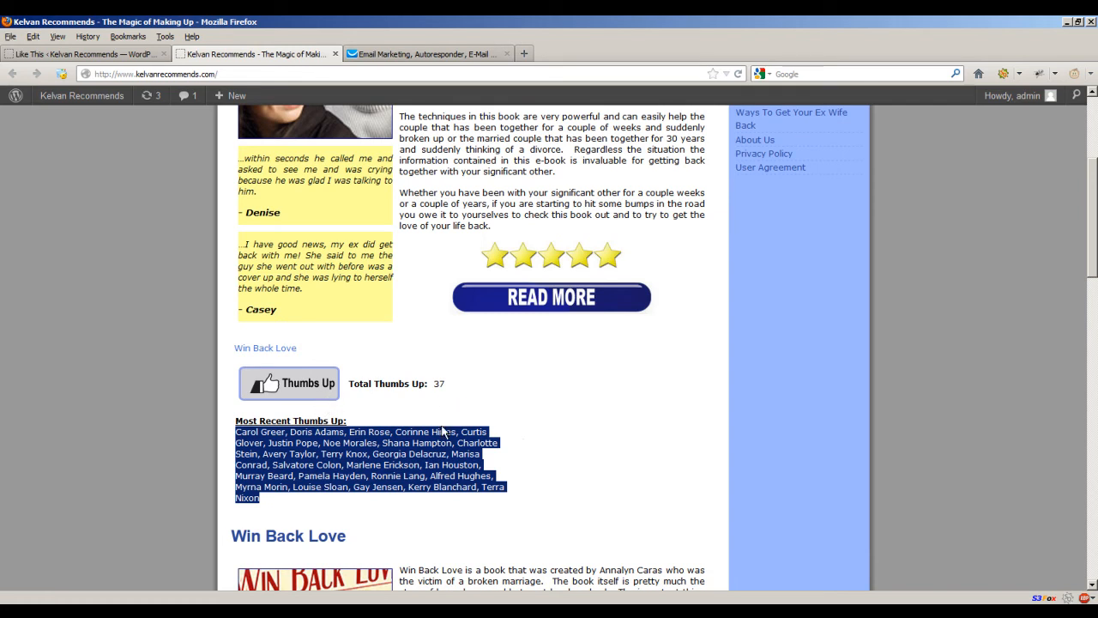
pyautogui.moveTo(536, 129)
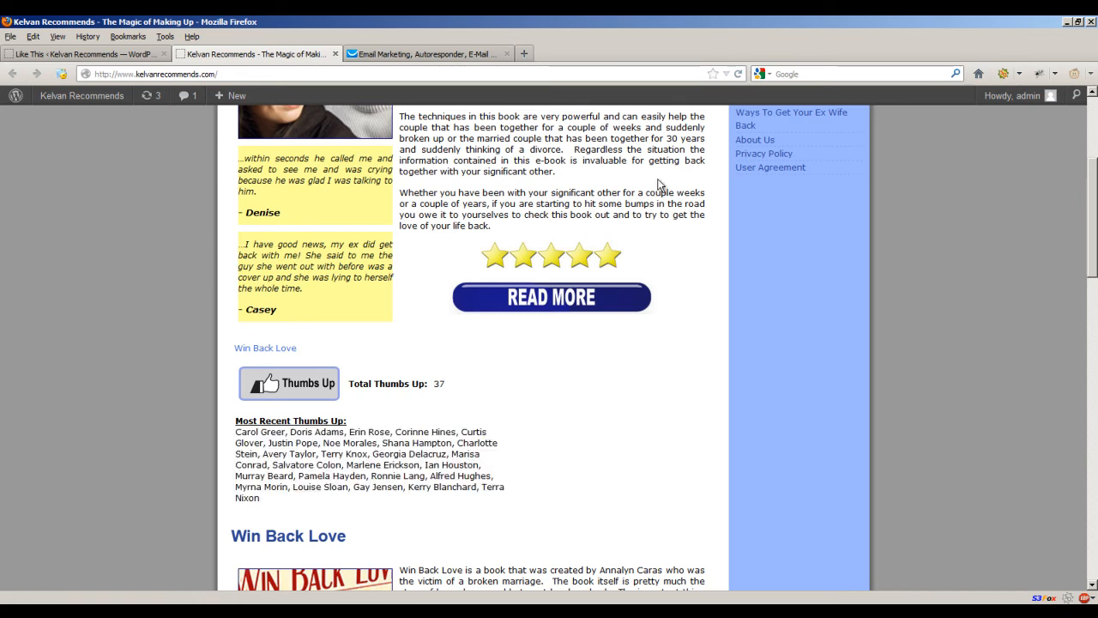
pyautogui.click(289, 382)
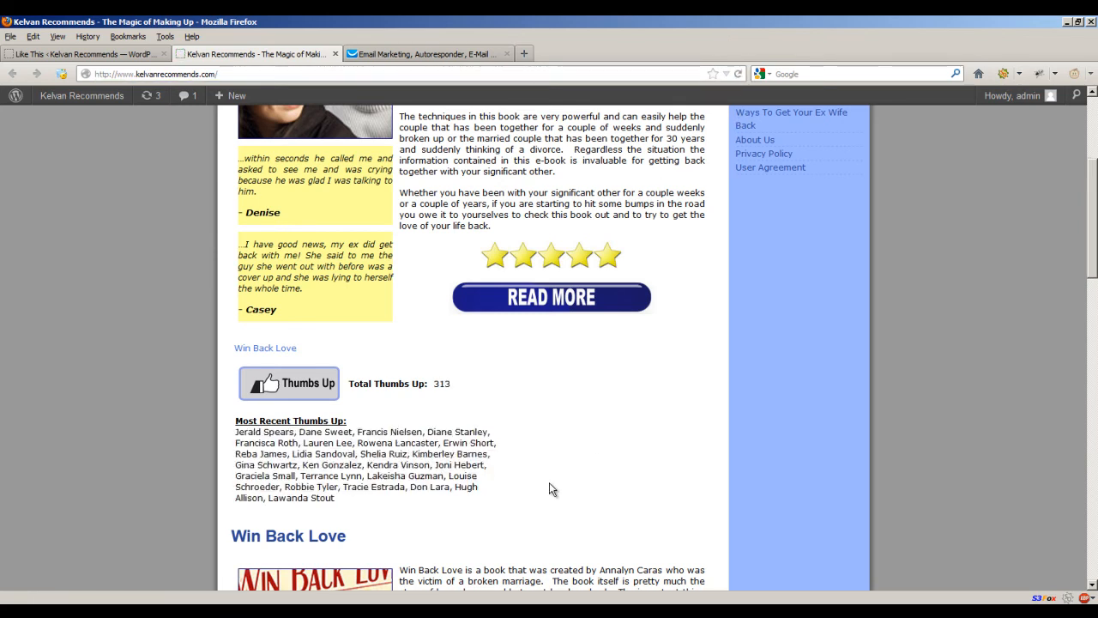
pyautogui.moveTo(461, 435)
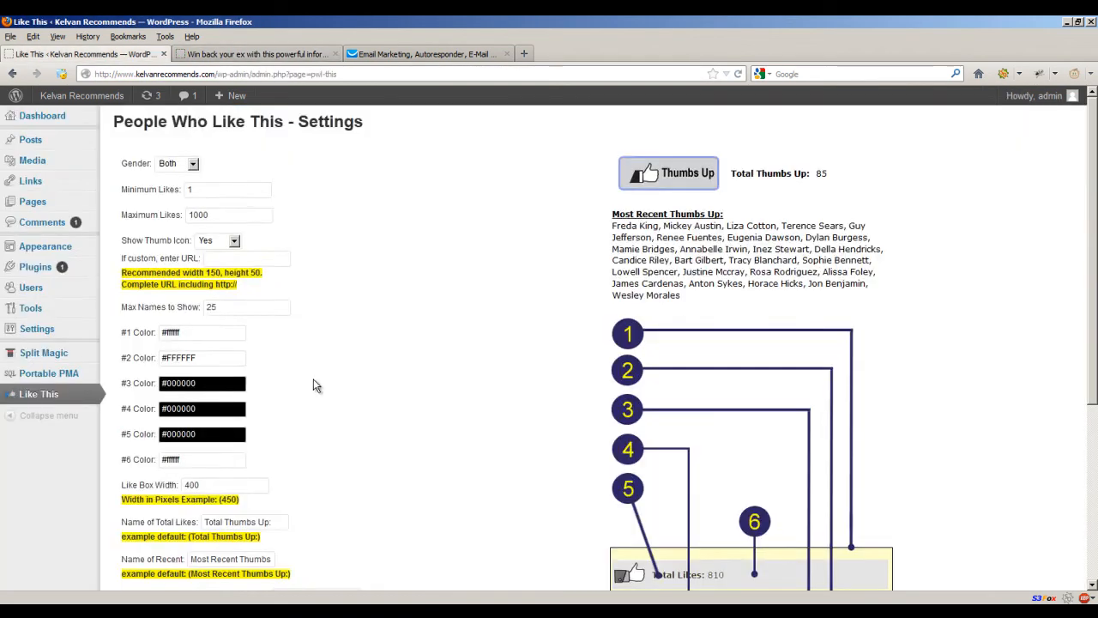
# Step: Turn off optin code for the pop-up message, save, and view the live post
pyautogui.scroll(-3)
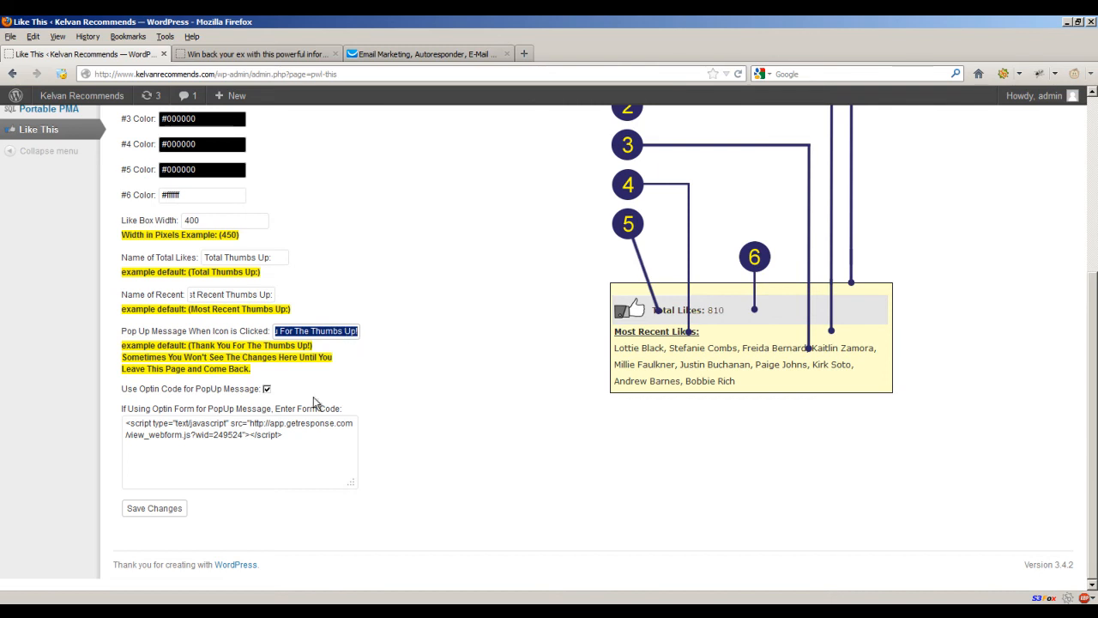
pyautogui.click(268, 388)
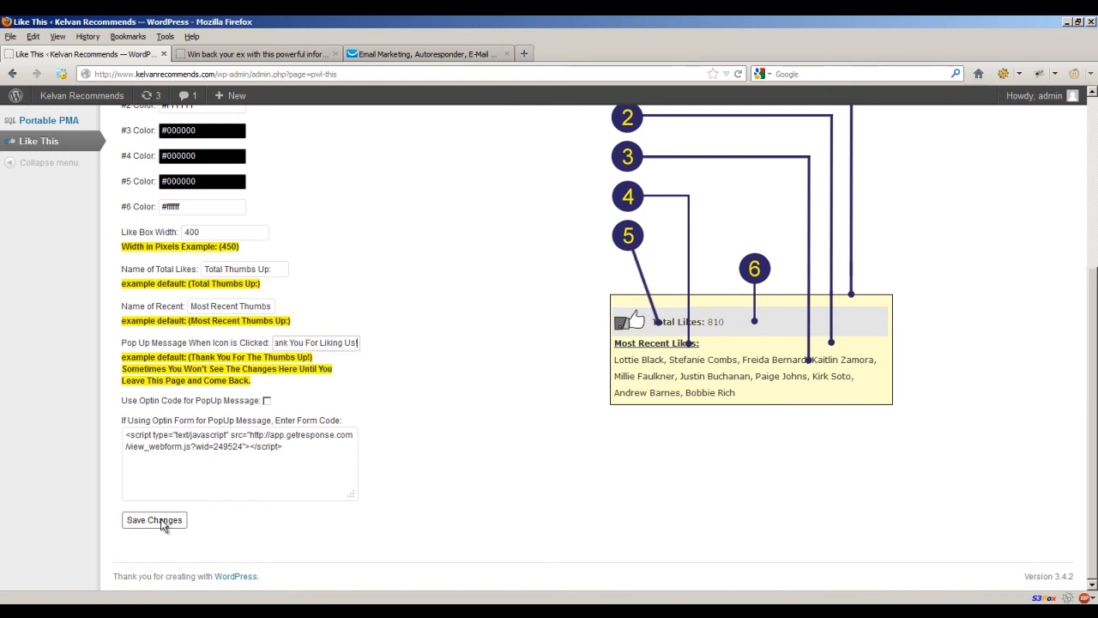
pyautogui.click(154, 520)
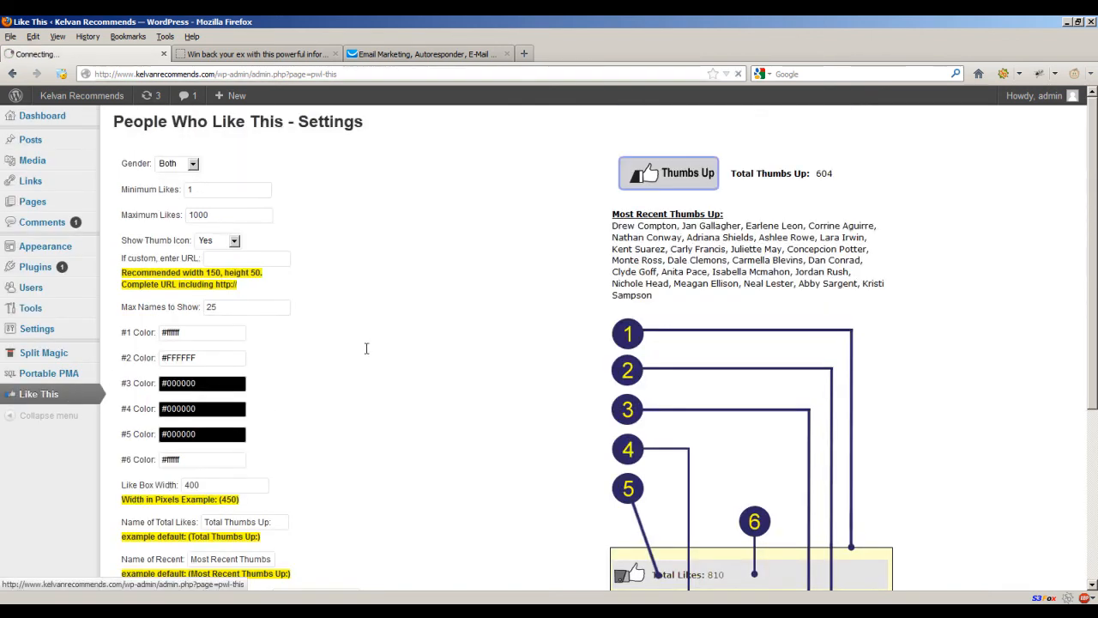
pyautogui.click(668, 172)
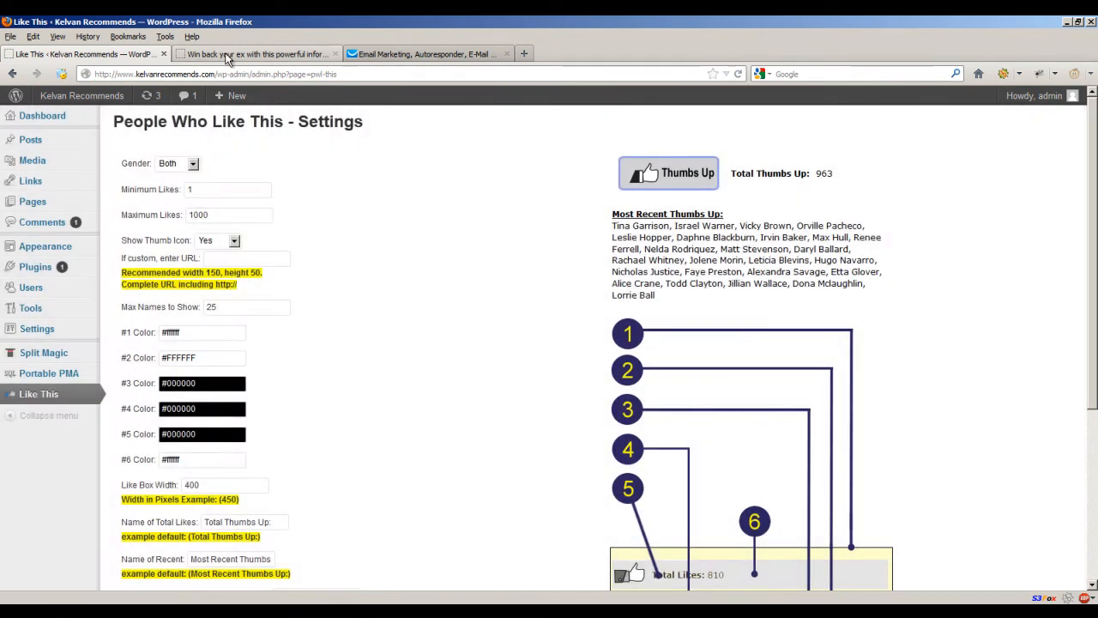
pyautogui.click(255, 53)
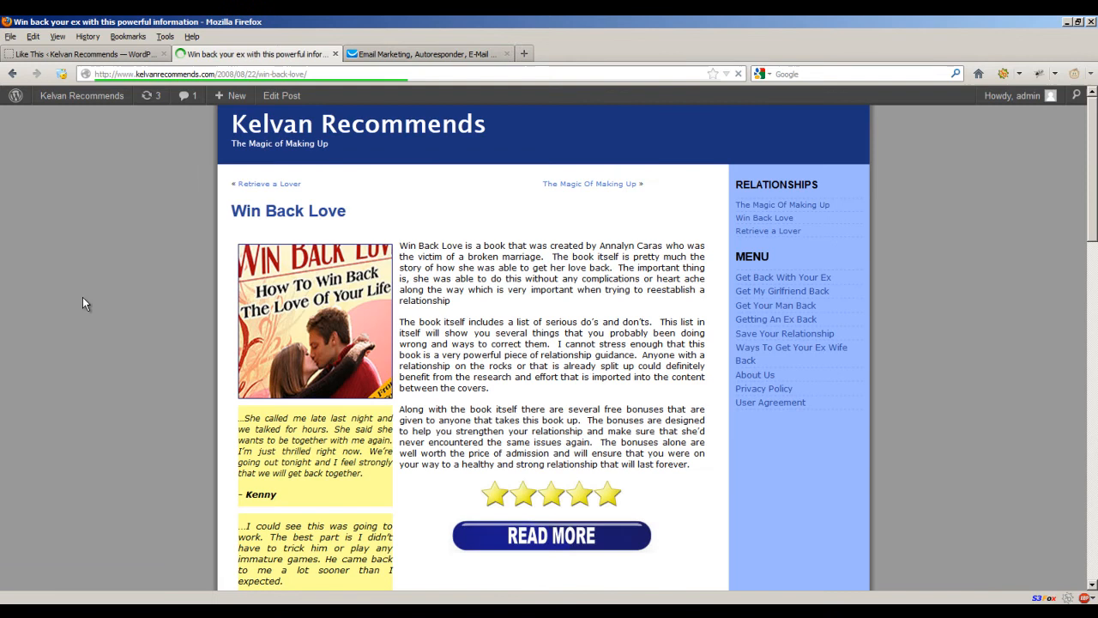
# Step: Scroll through the Win Back Love post before heading back to the settings
pyautogui.scroll(-3)
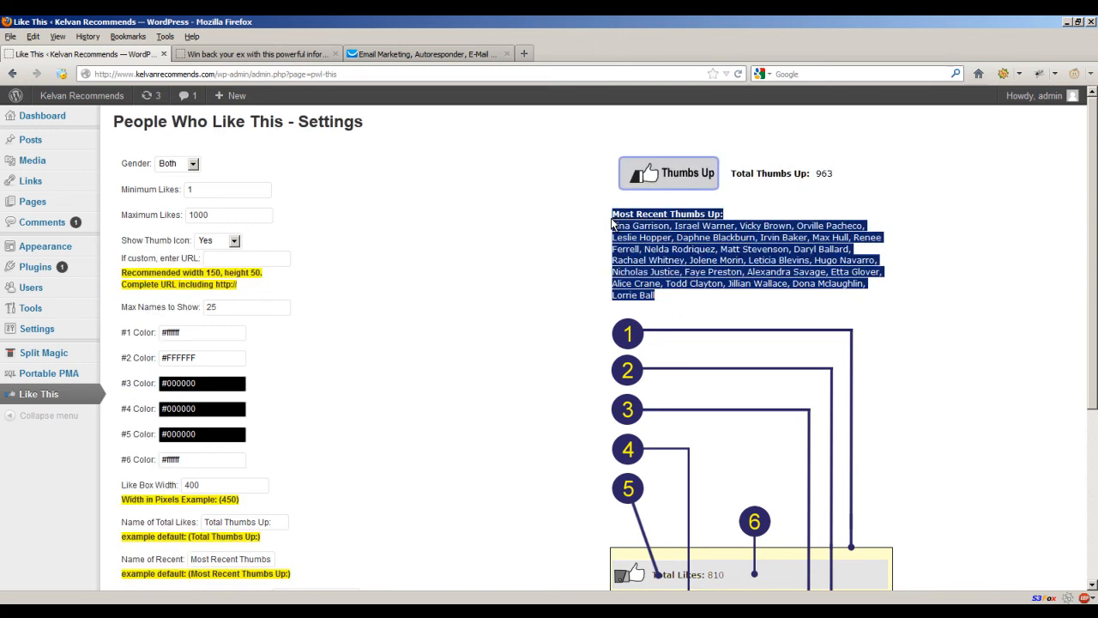
pyautogui.moveTo(592, 234)
pyautogui.write('000')
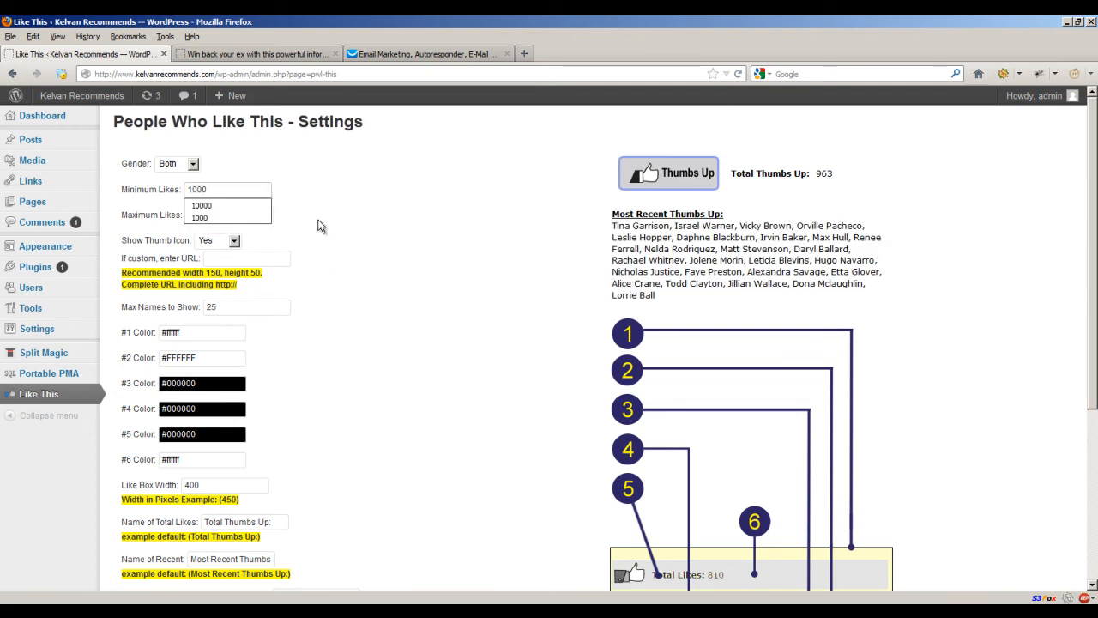
# Step: Change Maximum Likes to 10000 alongside the 1000 minimum and check the 4523 preview
pyautogui.click(228, 218)
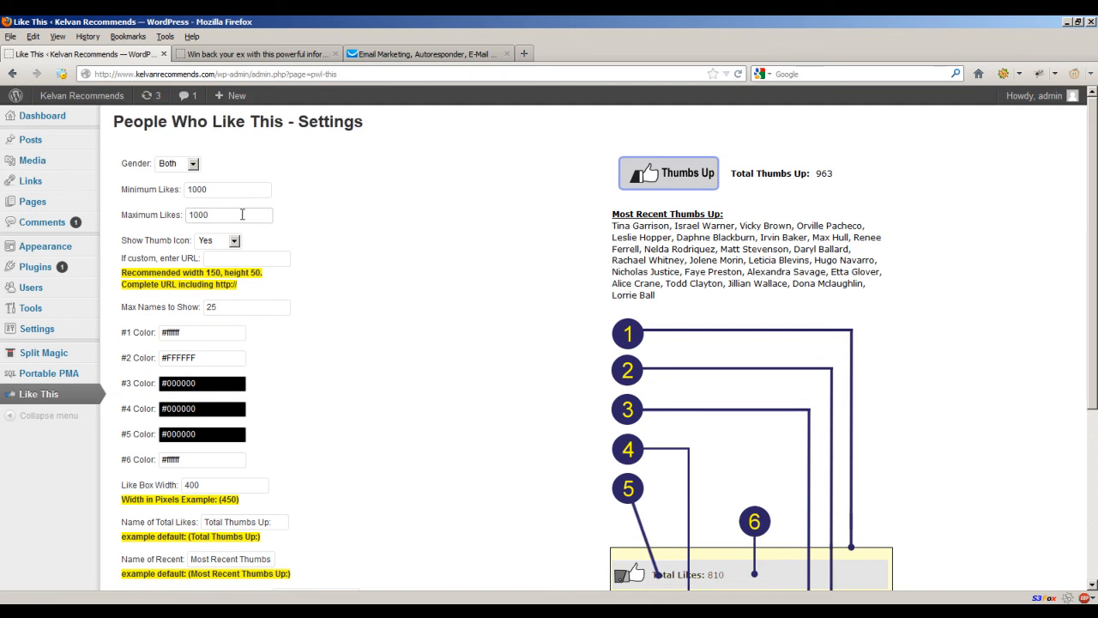
pyautogui.scroll(-3)
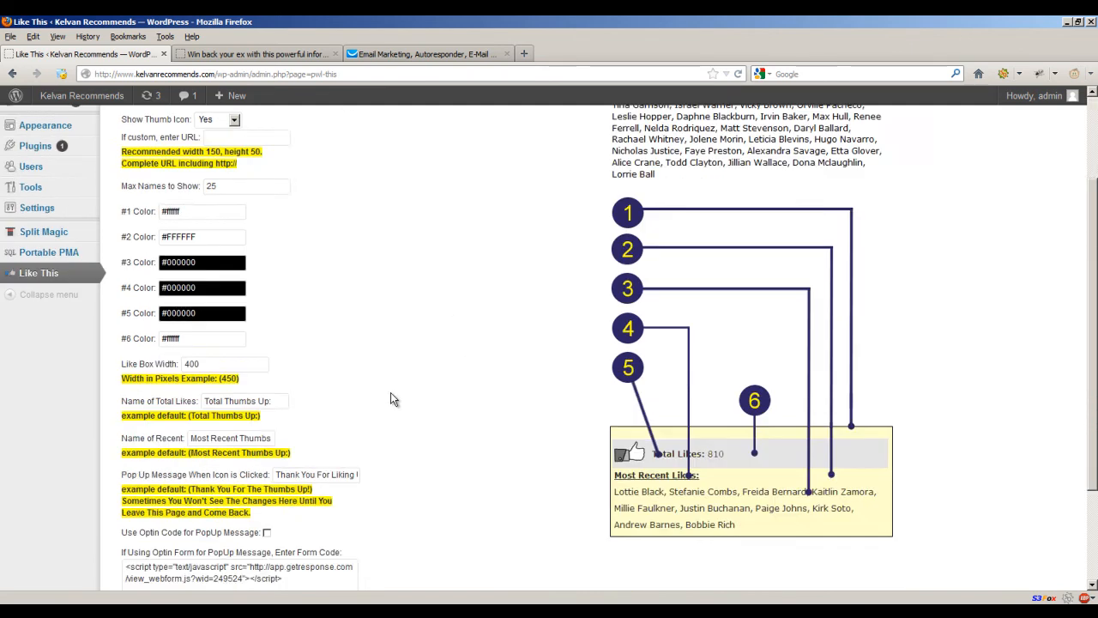
pyautogui.scroll(-3)
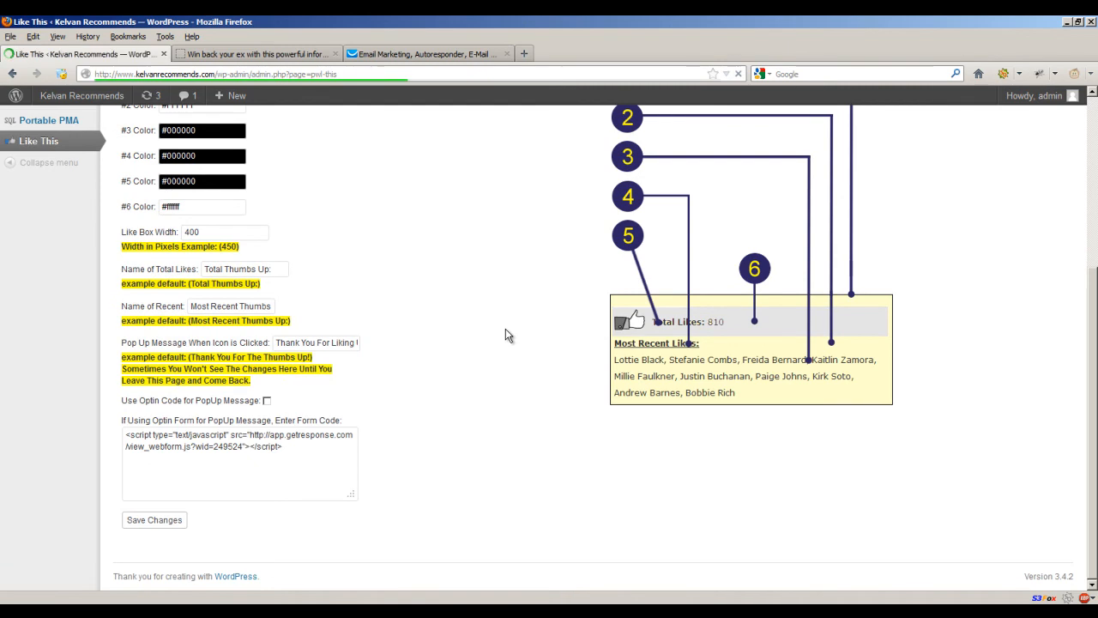
pyautogui.scroll(3)
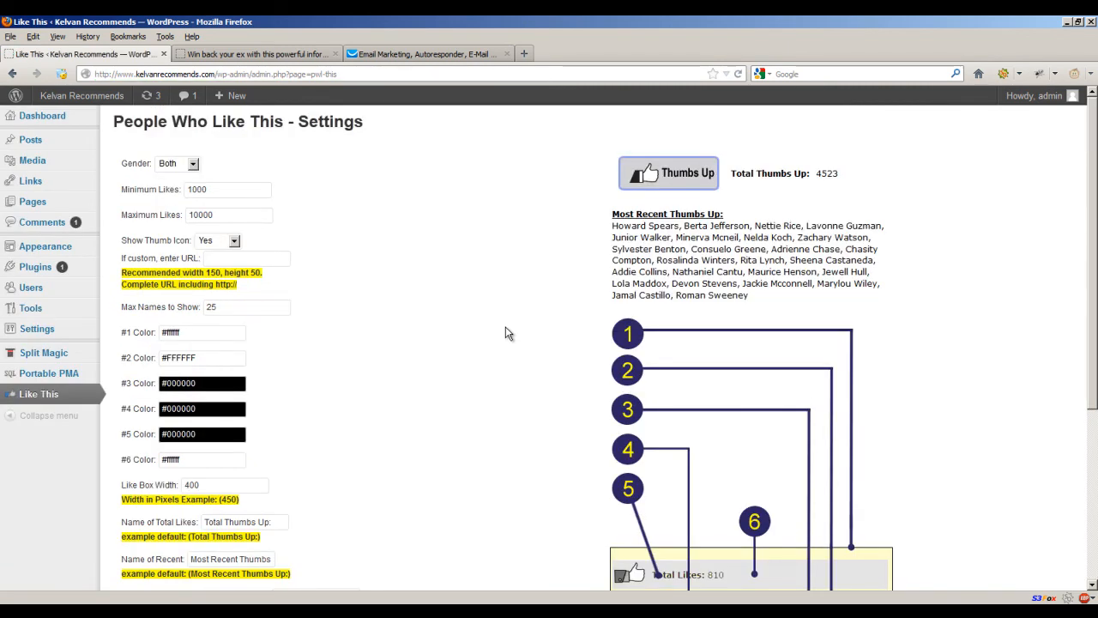
pyautogui.moveTo(746, 116)
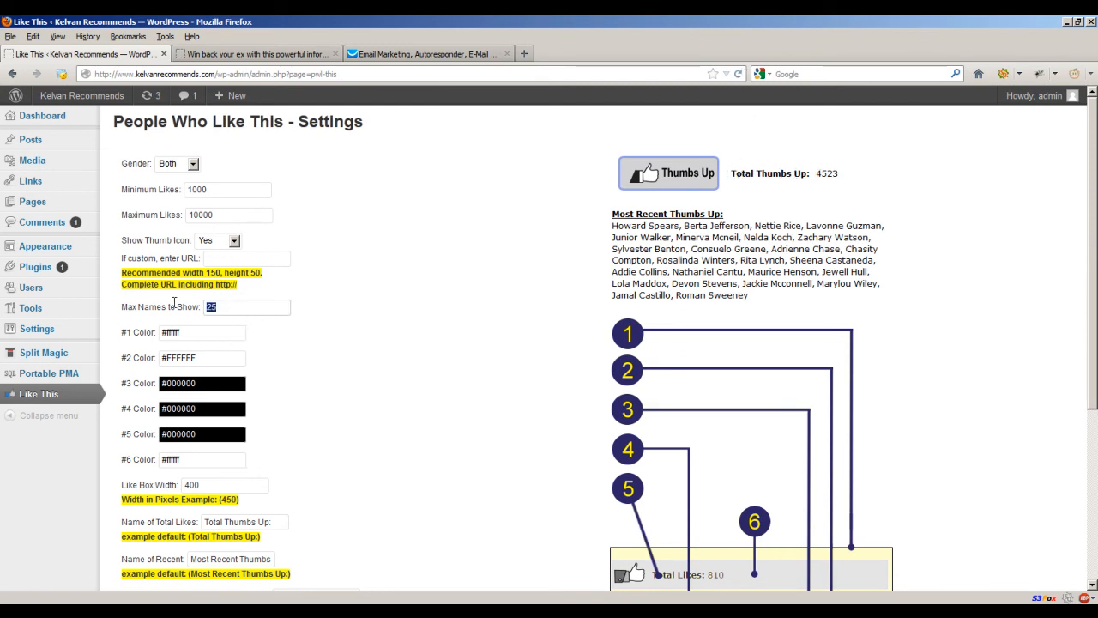
# Step: Save Max Names to Show as 25 and review the preview showing 4224 thumbs up
pyautogui.scroll(-3)
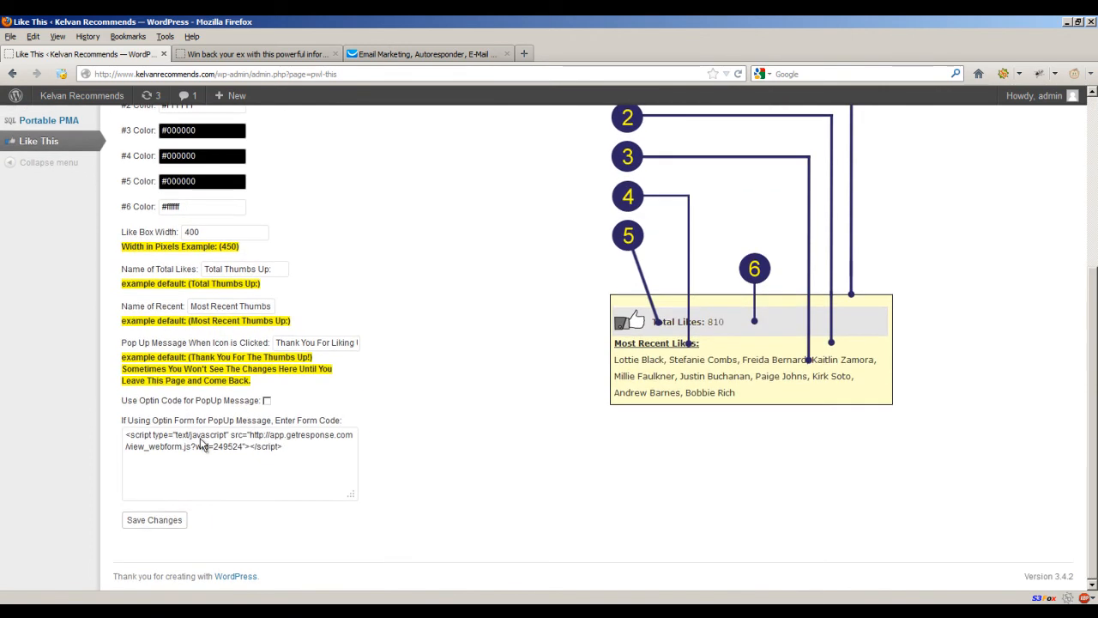
pyautogui.scroll(3)
pyautogui.write('5')
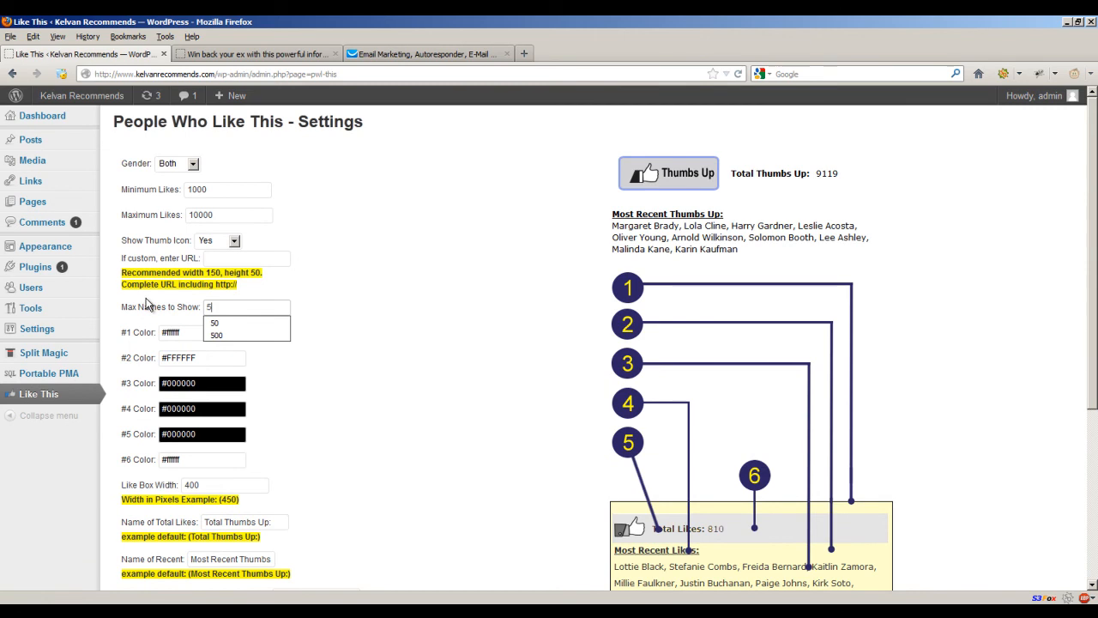
pyautogui.scroll(-3)
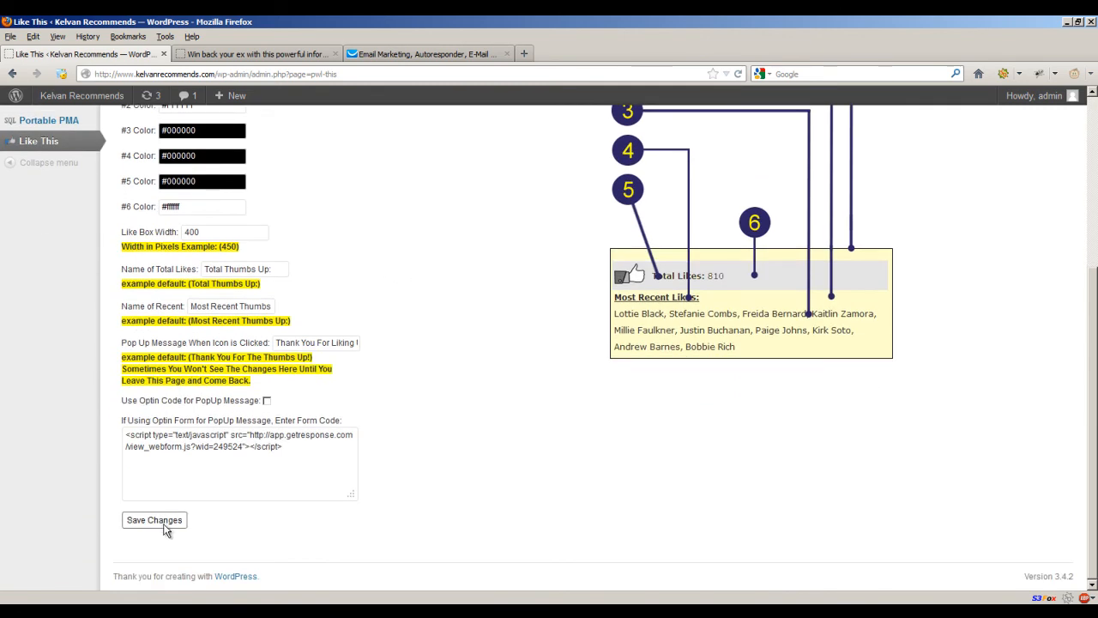
pyautogui.click(153, 519)
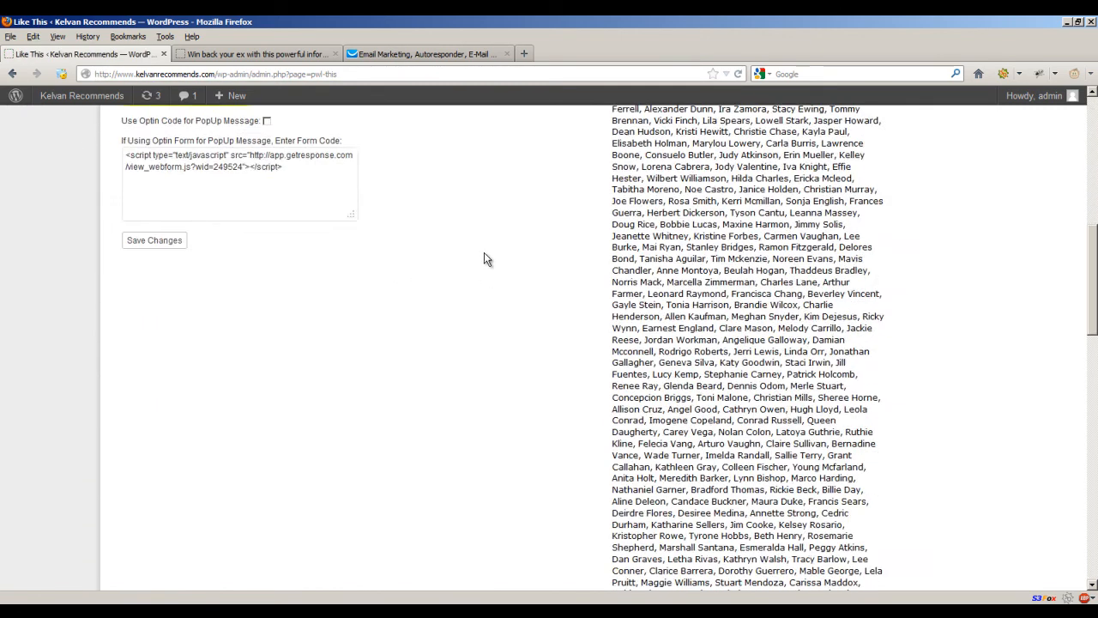
pyautogui.scroll(3)
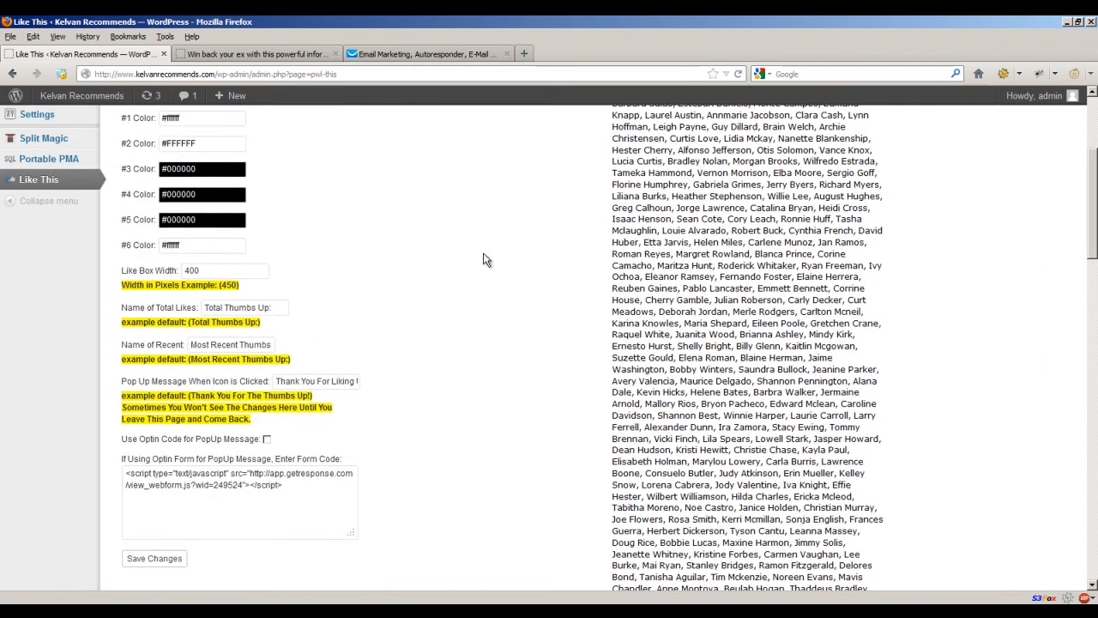
pyautogui.scroll(3)
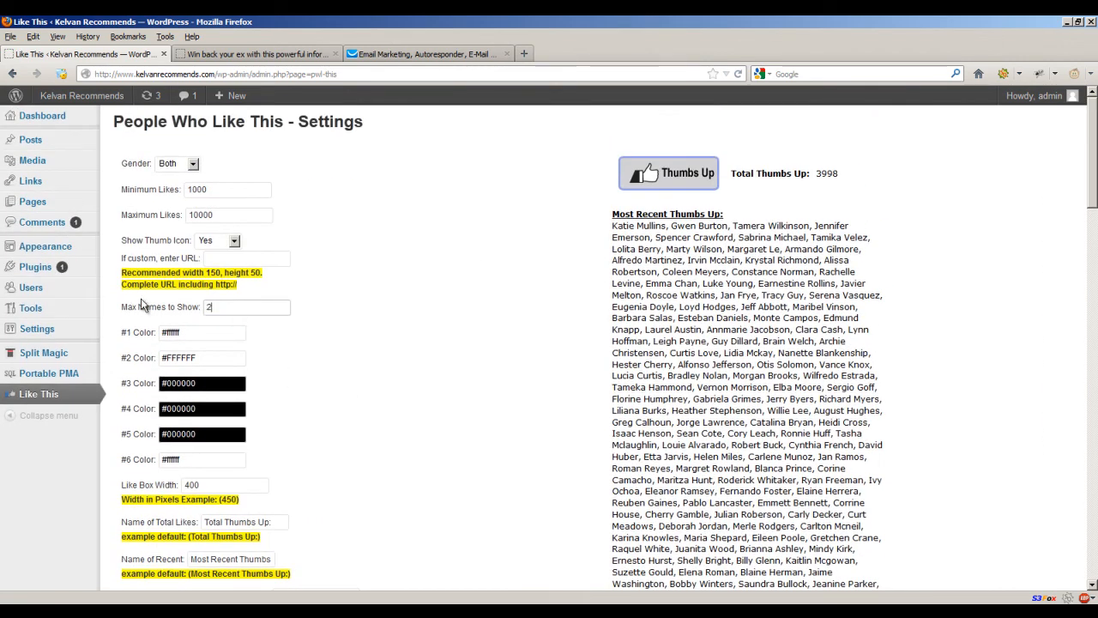
pyautogui.scroll(-3)
pyautogui.write('5')
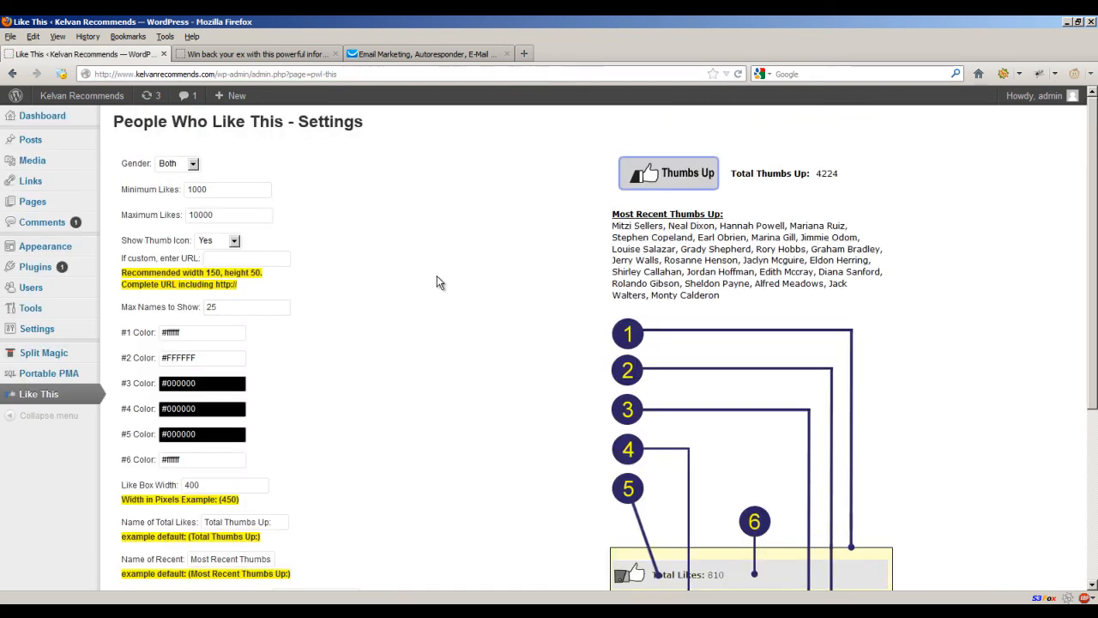
pyautogui.moveTo(580, 215)
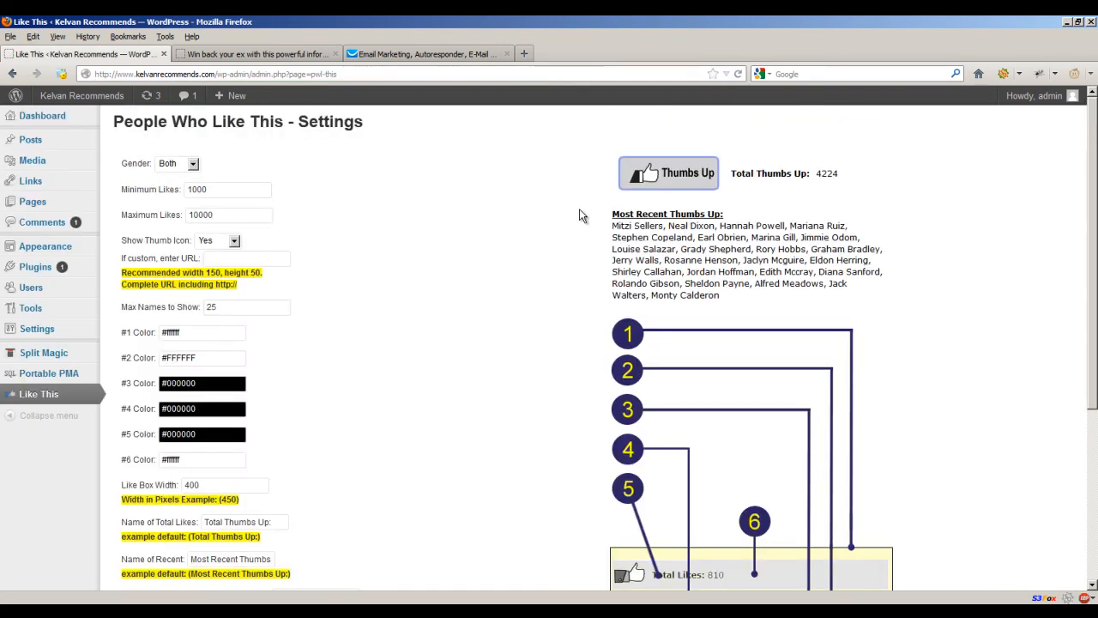
pyautogui.moveTo(373, 288)
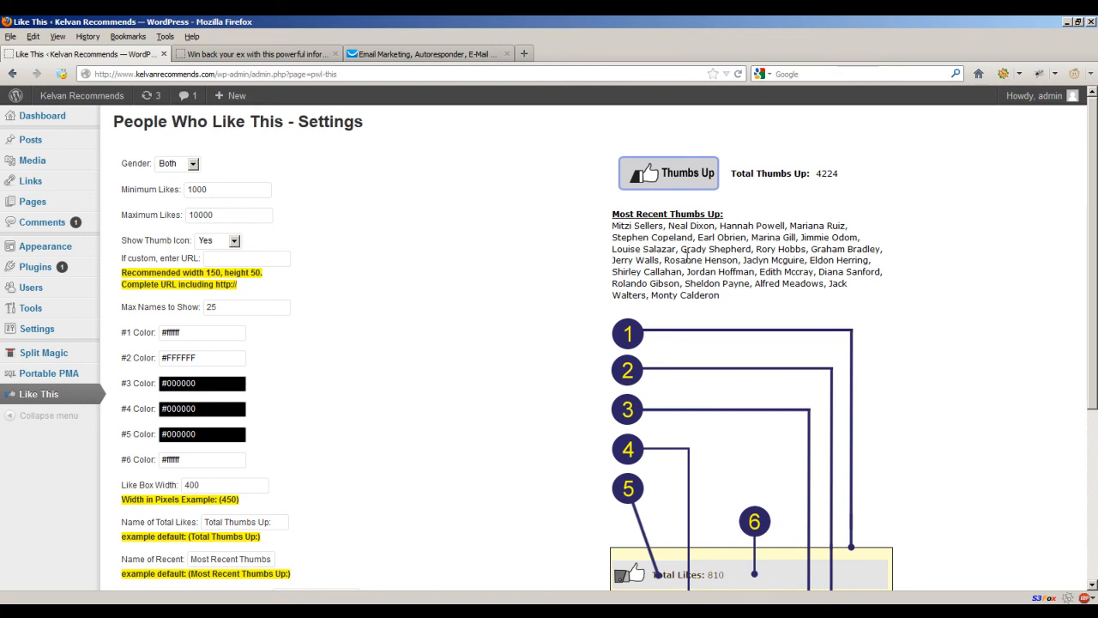
pyautogui.moveTo(505, 229)
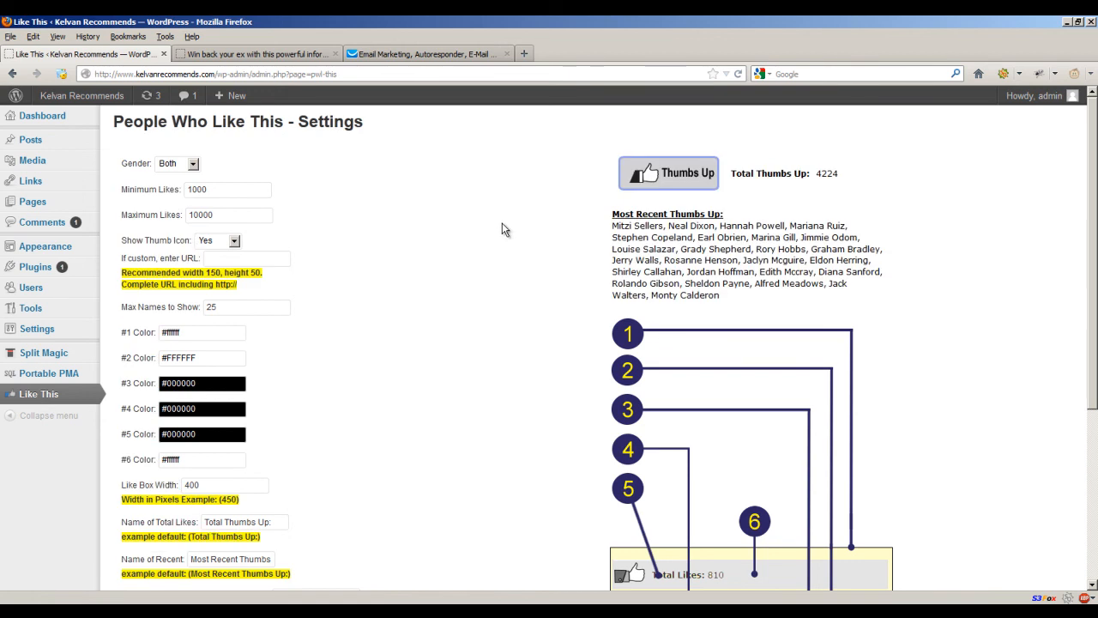
pyautogui.moveTo(449, 260)
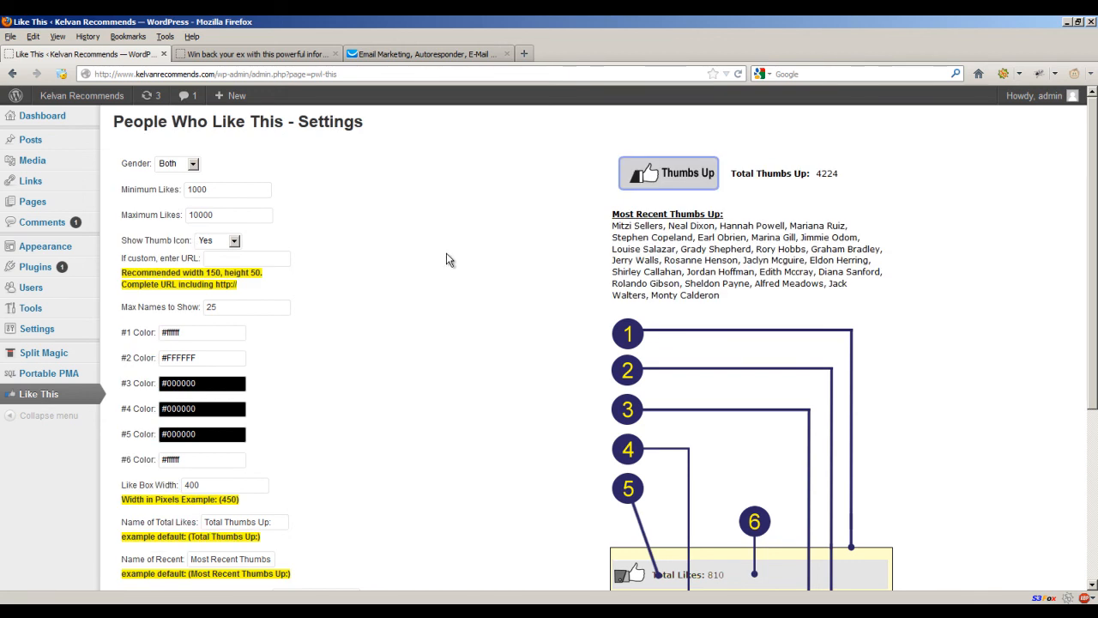
pyautogui.moveTo(438, 265)
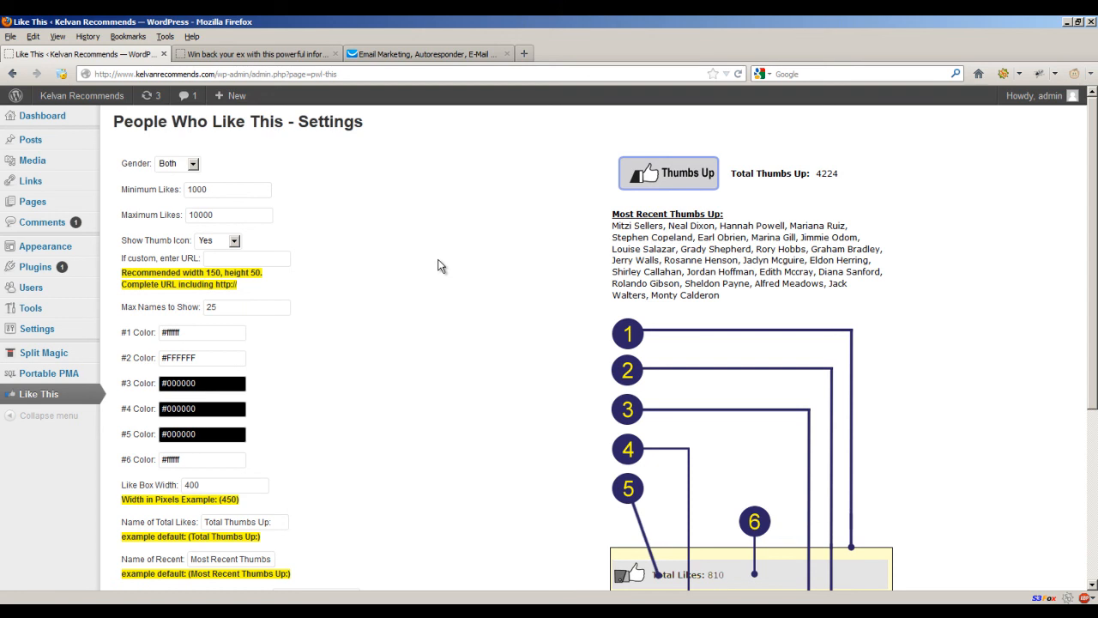
# Step: Change Like Box Width from 400 to 500, set #1 Color to blue #1b18b2, and save
pyautogui.scroll(-3)
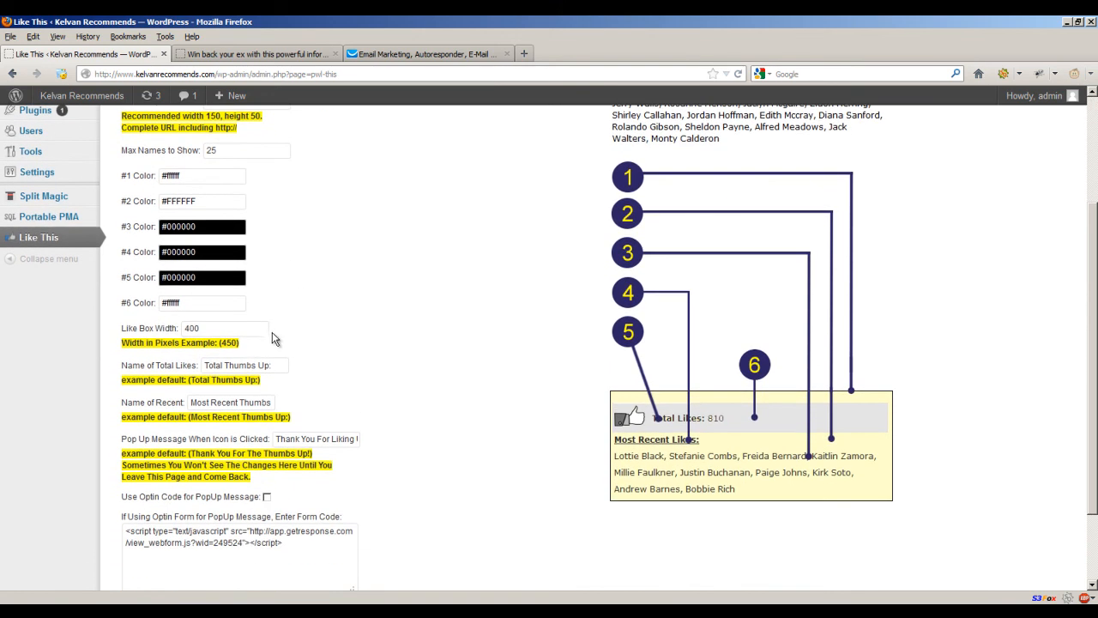
pyautogui.scroll(3)
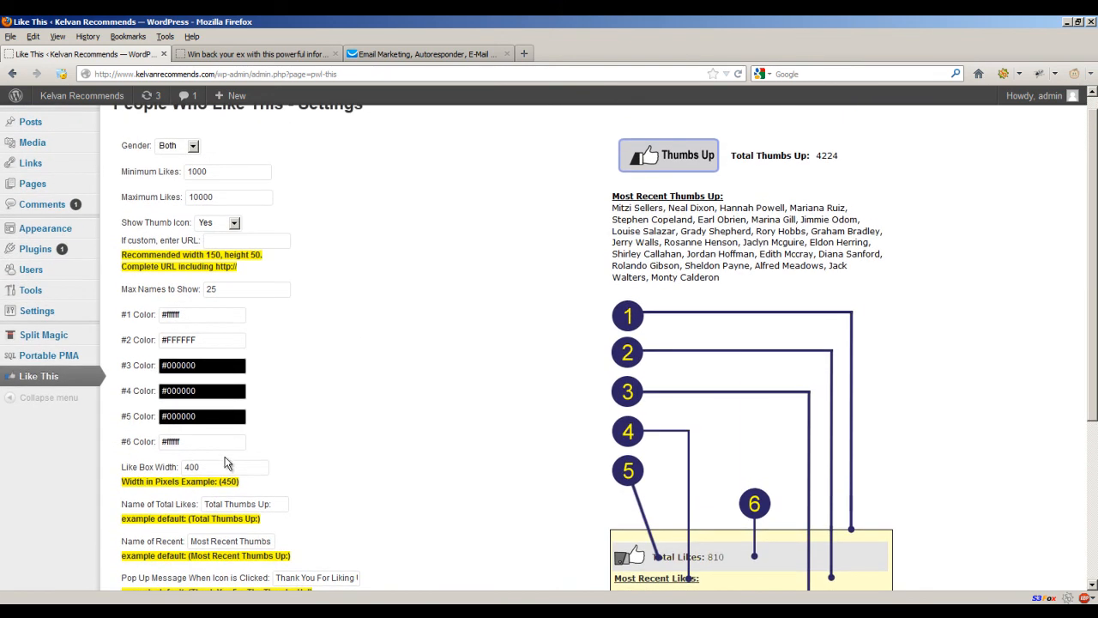
pyautogui.tripleClick(223, 467)
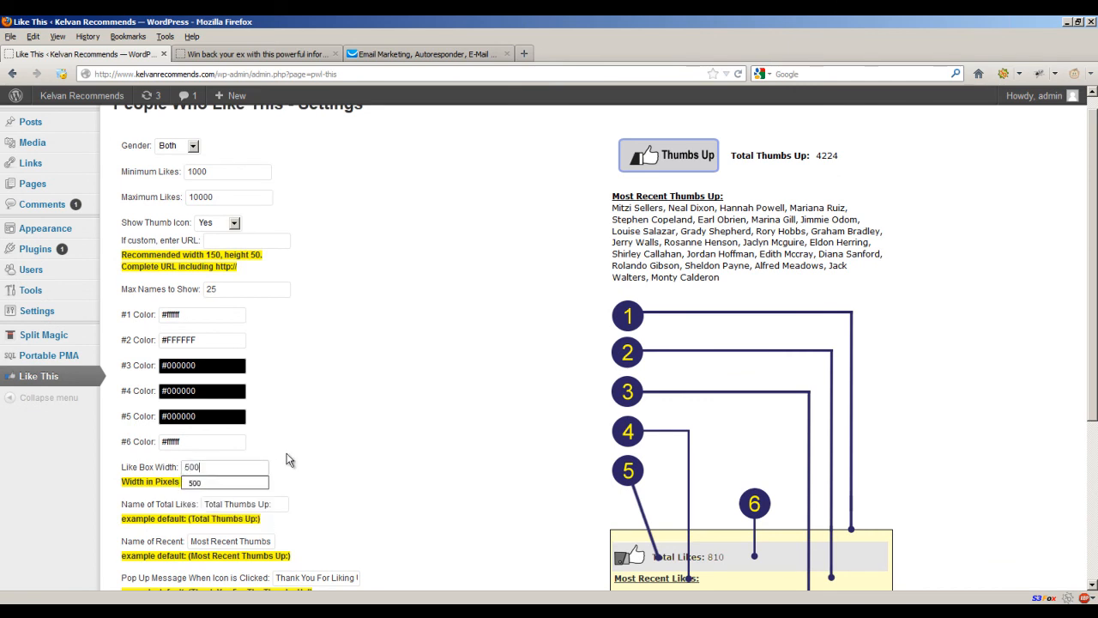
pyautogui.scroll(-3)
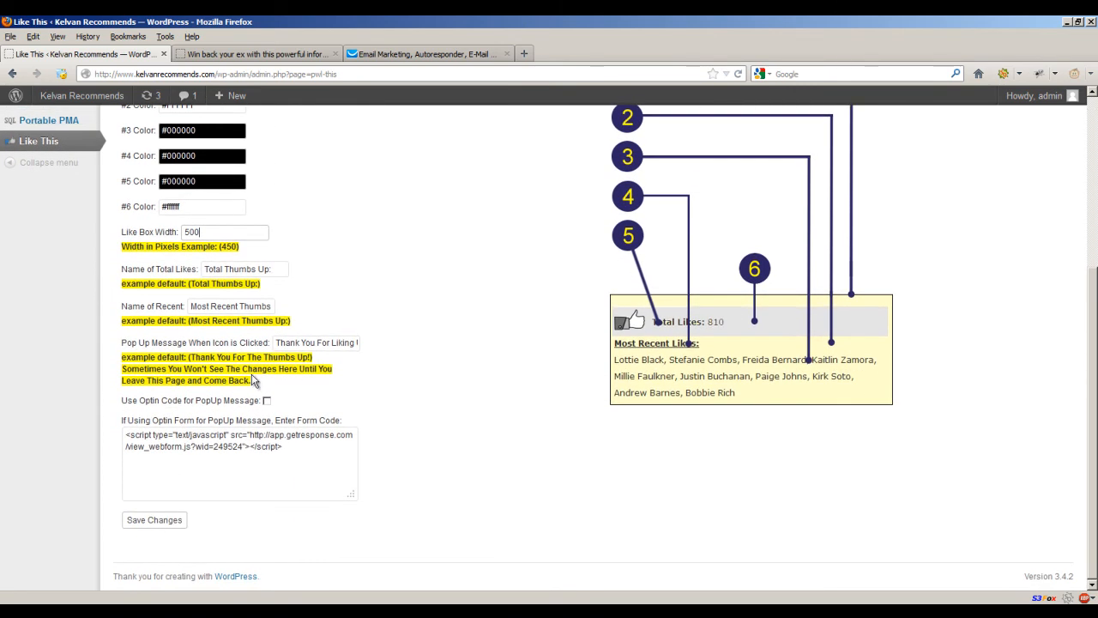
pyautogui.scroll(3)
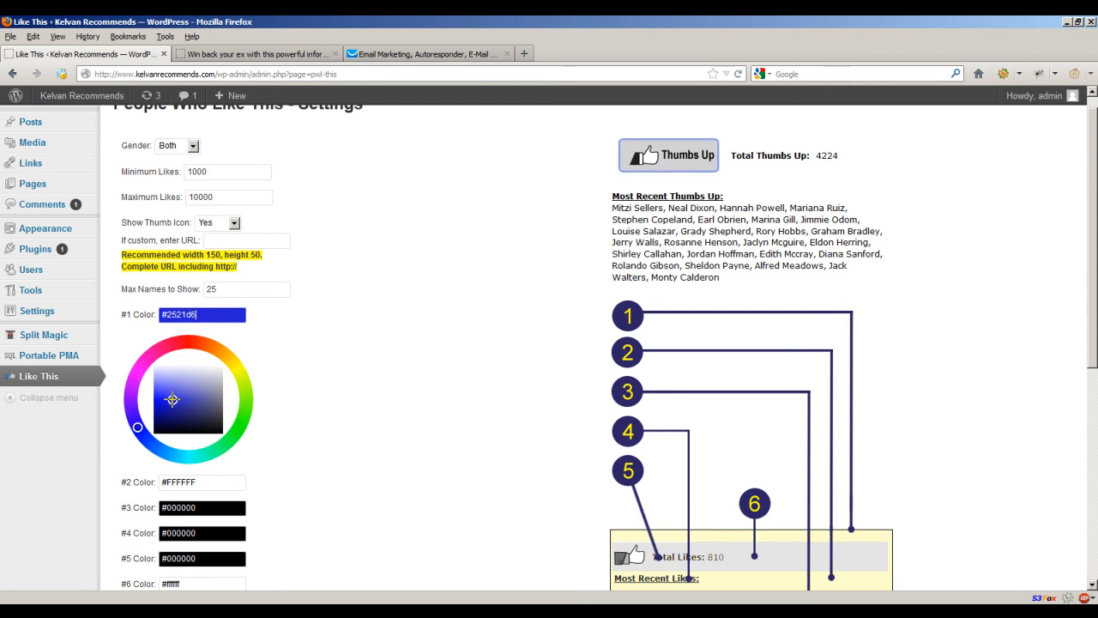
pyautogui.scroll(-3)
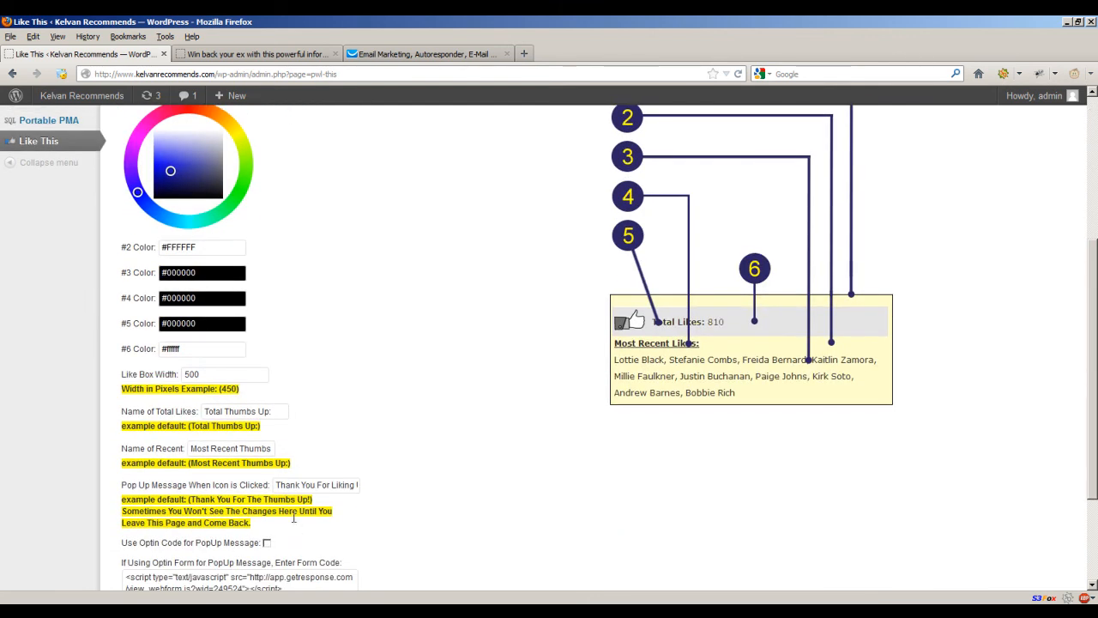
pyautogui.scroll(-3)
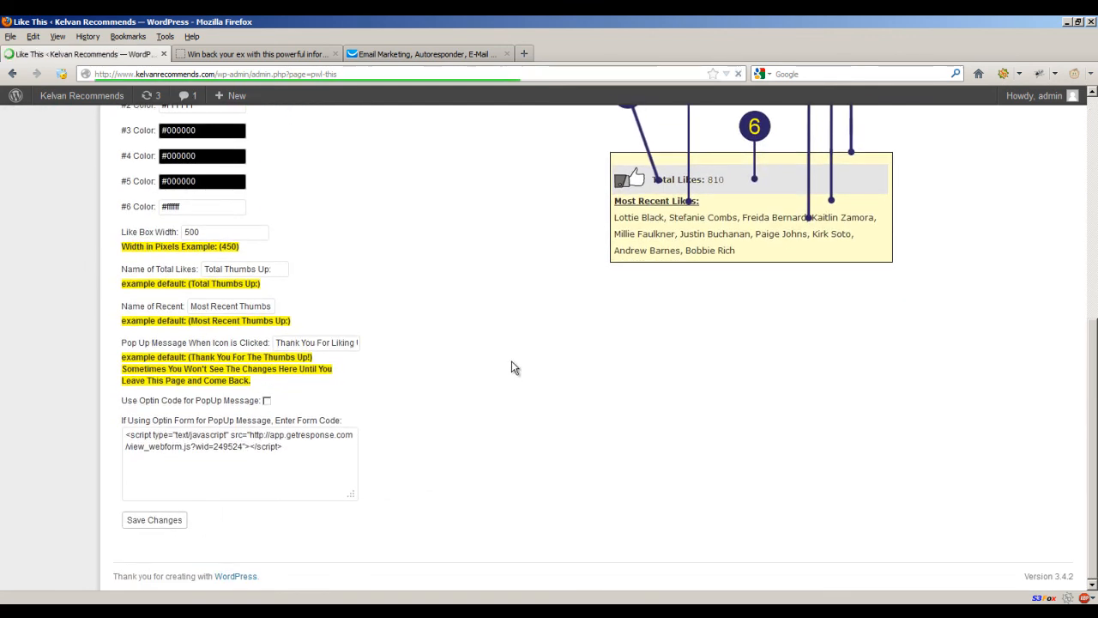
pyautogui.scroll(3)
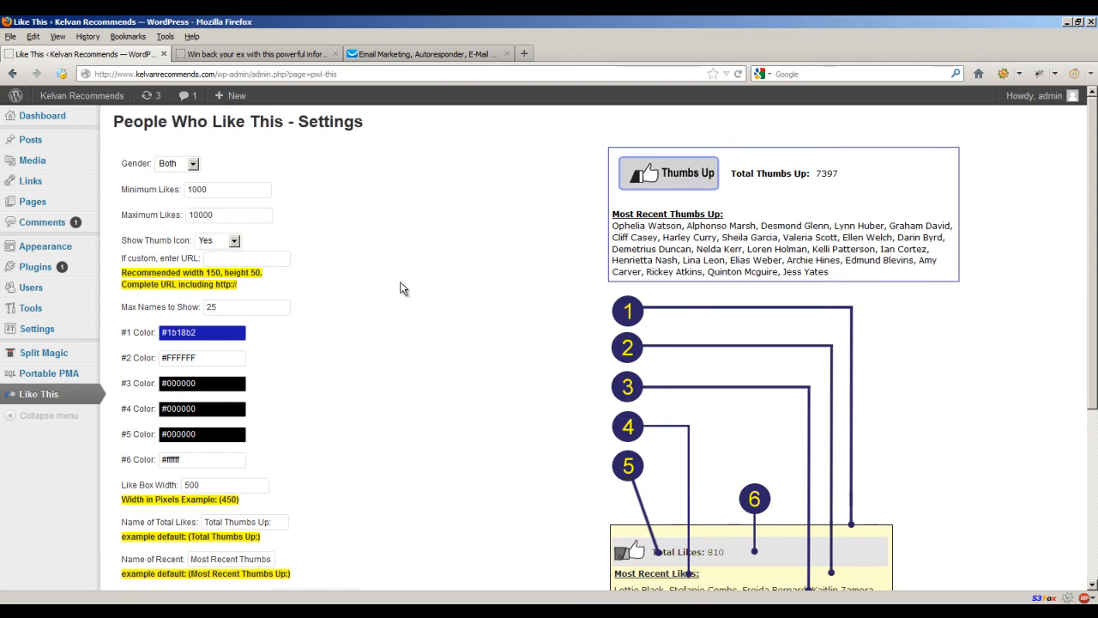
pyautogui.scroll(-3)
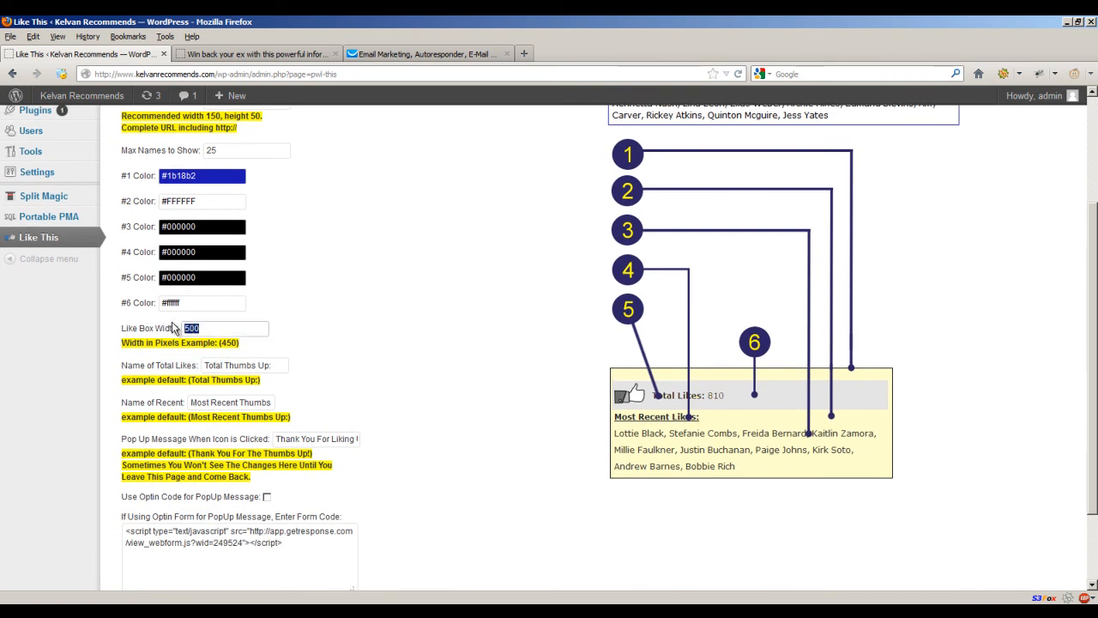
# Step: Narrow the Like Box Width to 300 pixels, save, and check the wrapped preview
pyautogui.scroll(-3)
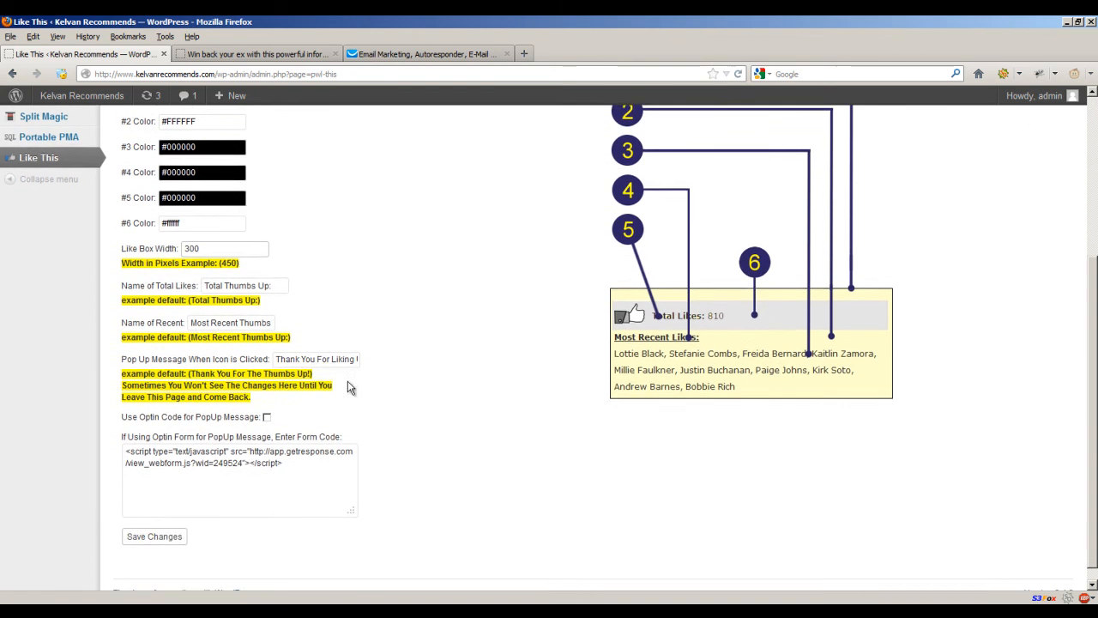
pyautogui.scroll(3)
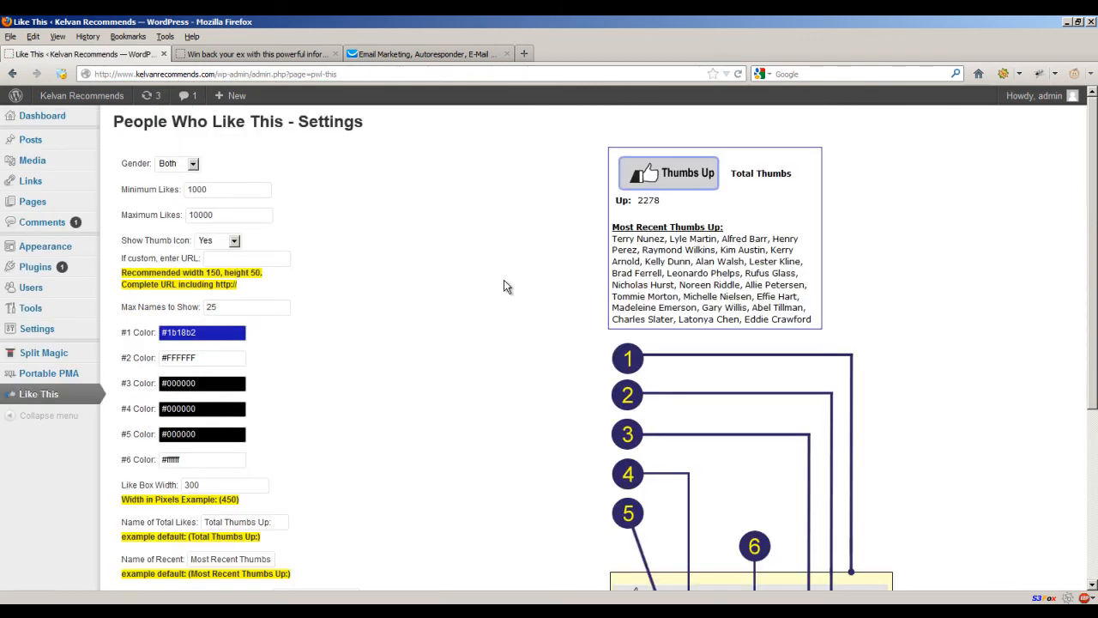
pyautogui.moveTo(758, 222)
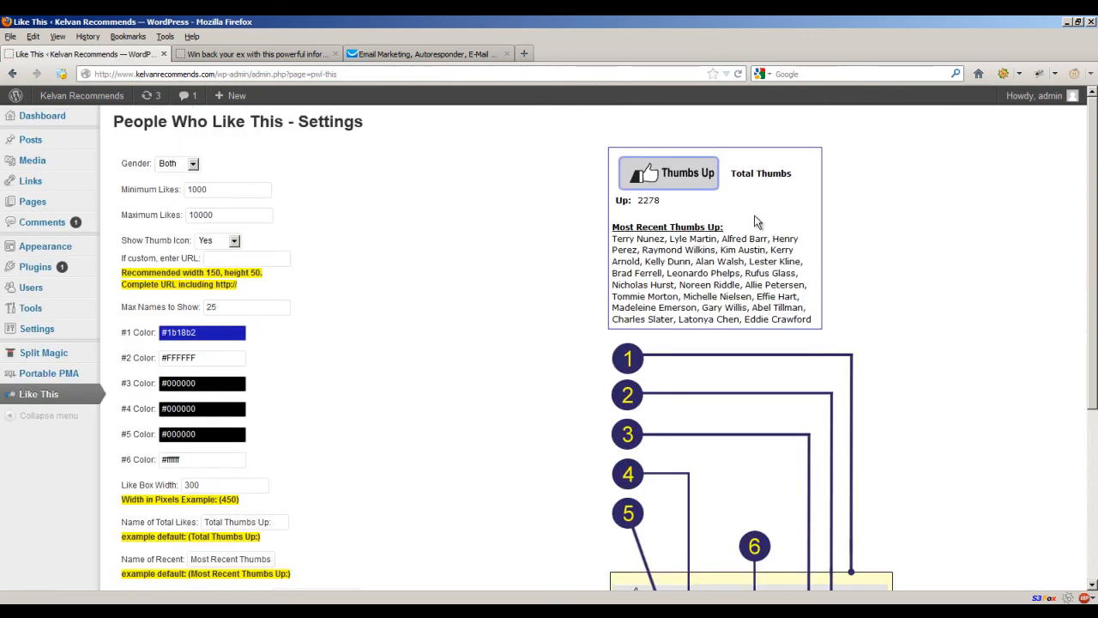
pyautogui.moveTo(719, 183)
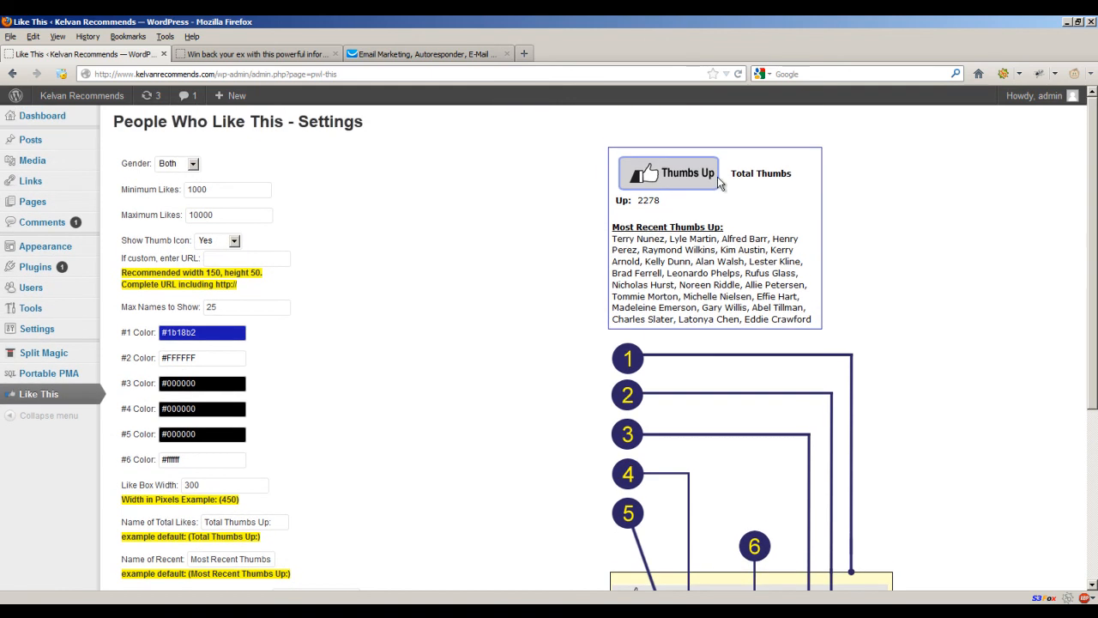
pyautogui.moveTo(677, 202)
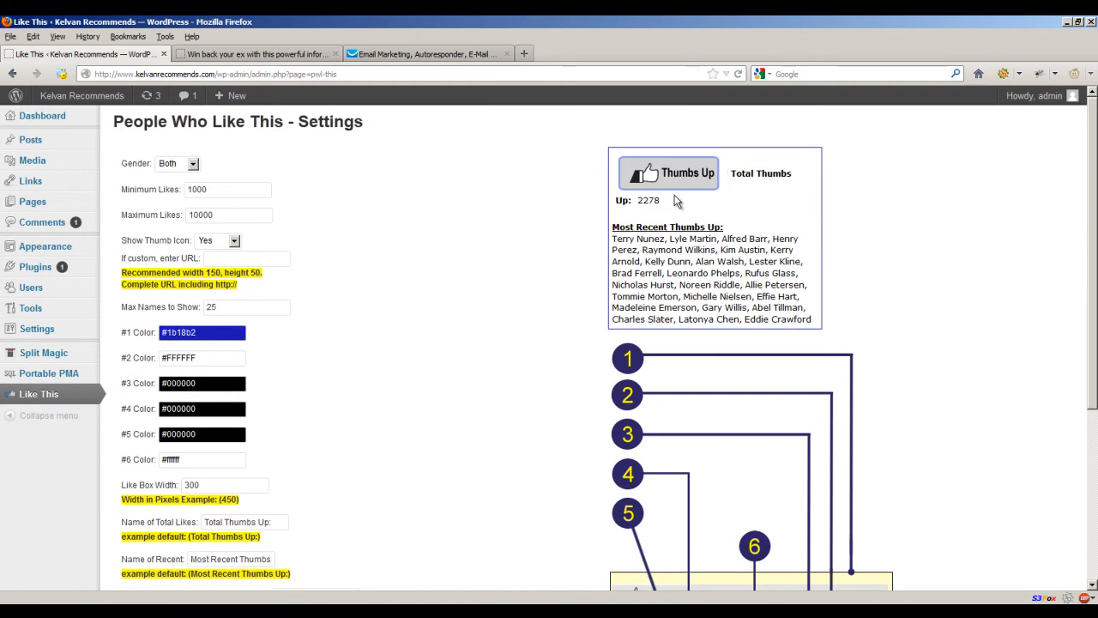
pyautogui.moveTo(420, 254)
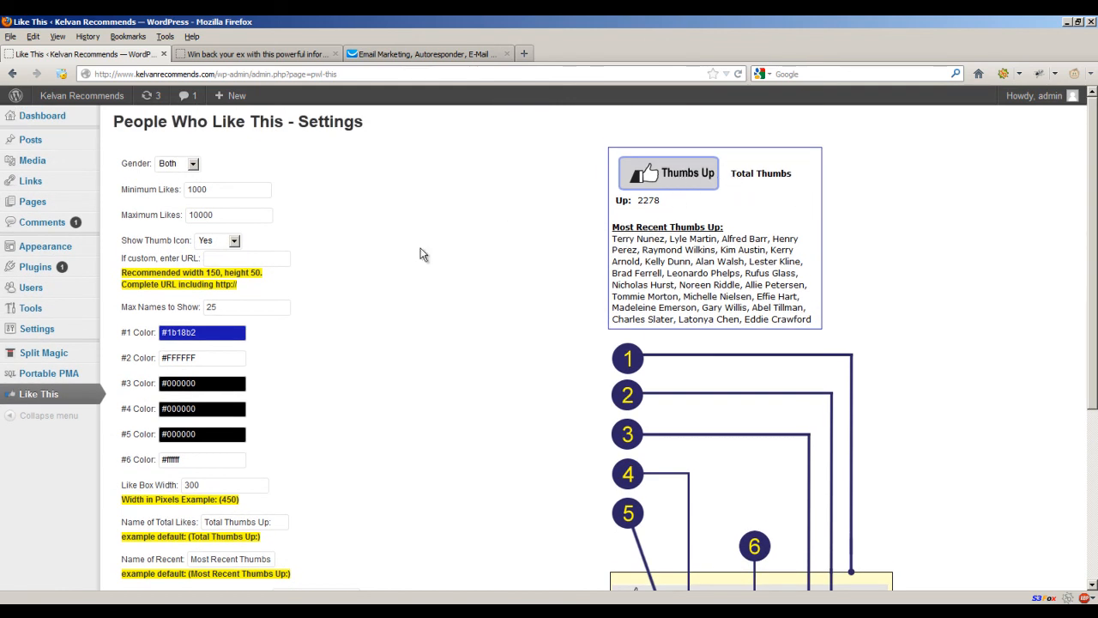
pyautogui.scroll(-3)
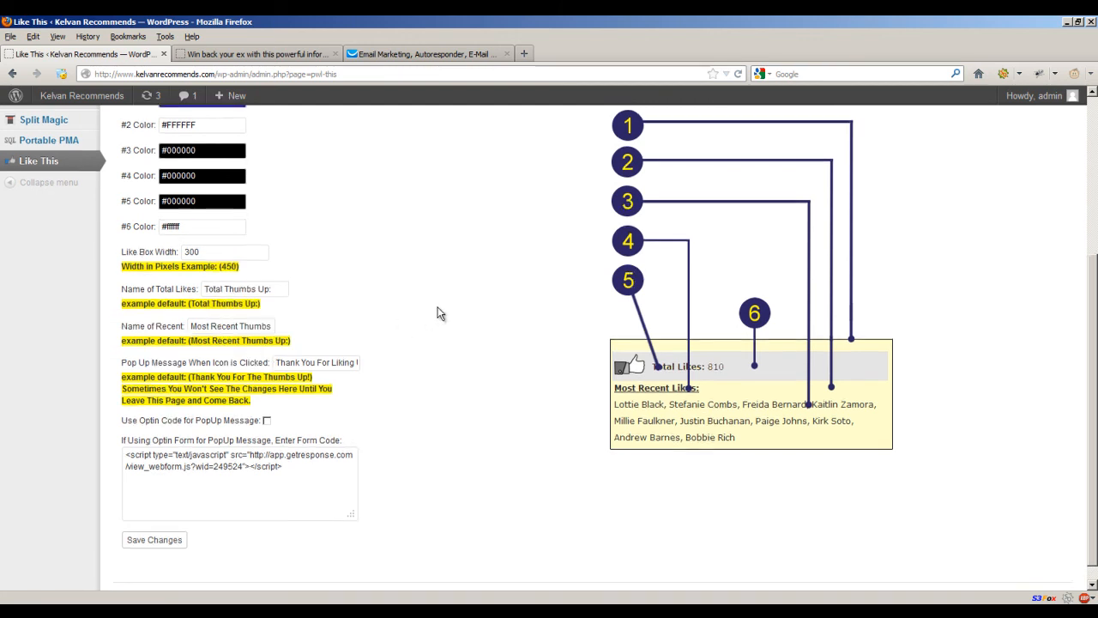
pyautogui.scroll(3)
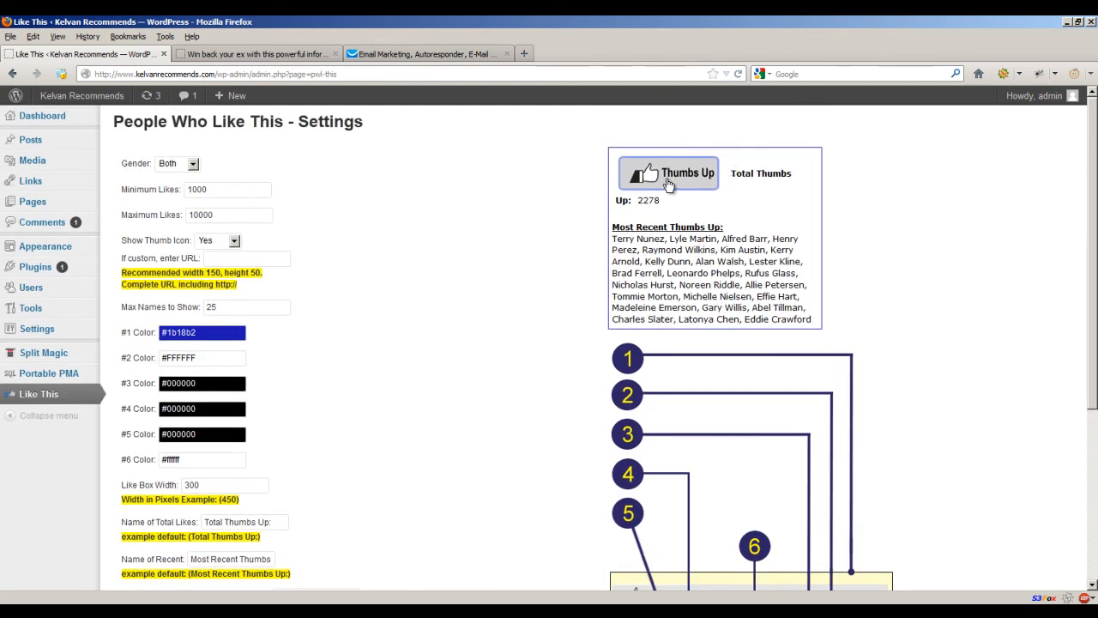
pyautogui.scroll(-3)
pyautogui.write('<br>')
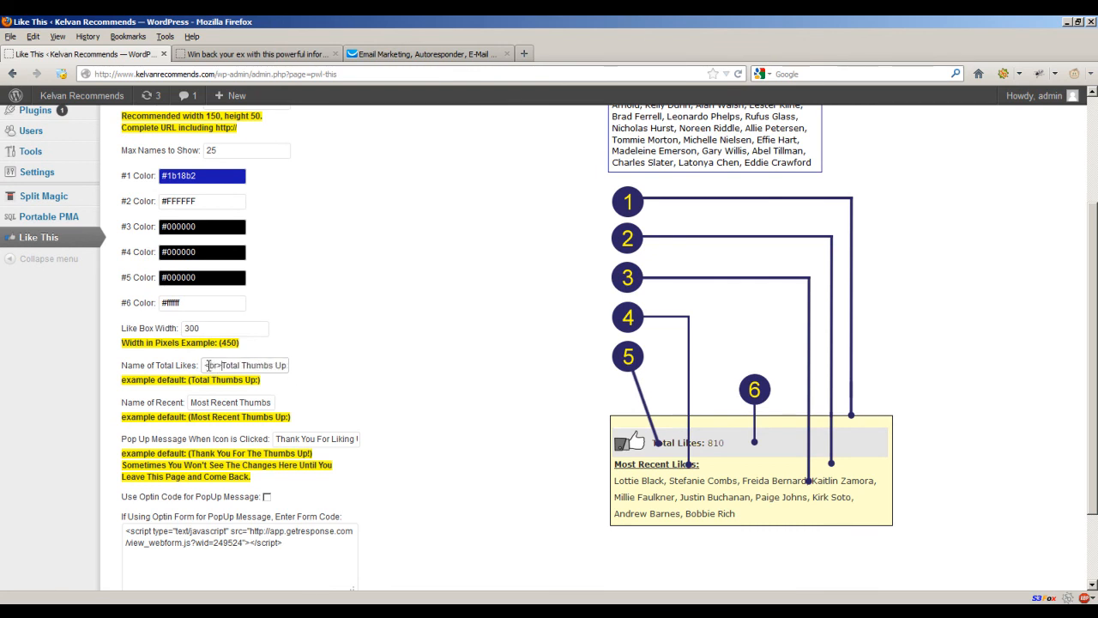
# Step: Prefix the Total Likes label with <br> so it reads '<br>Total Thumbs Up', and save
pyautogui.scroll(-3)
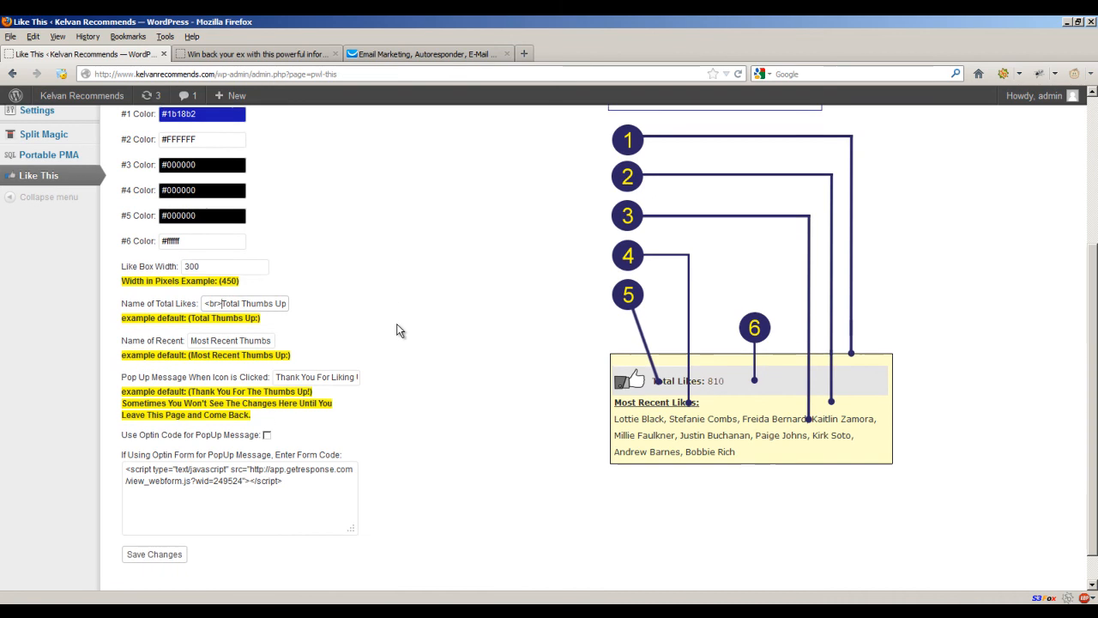
pyautogui.scroll(-3)
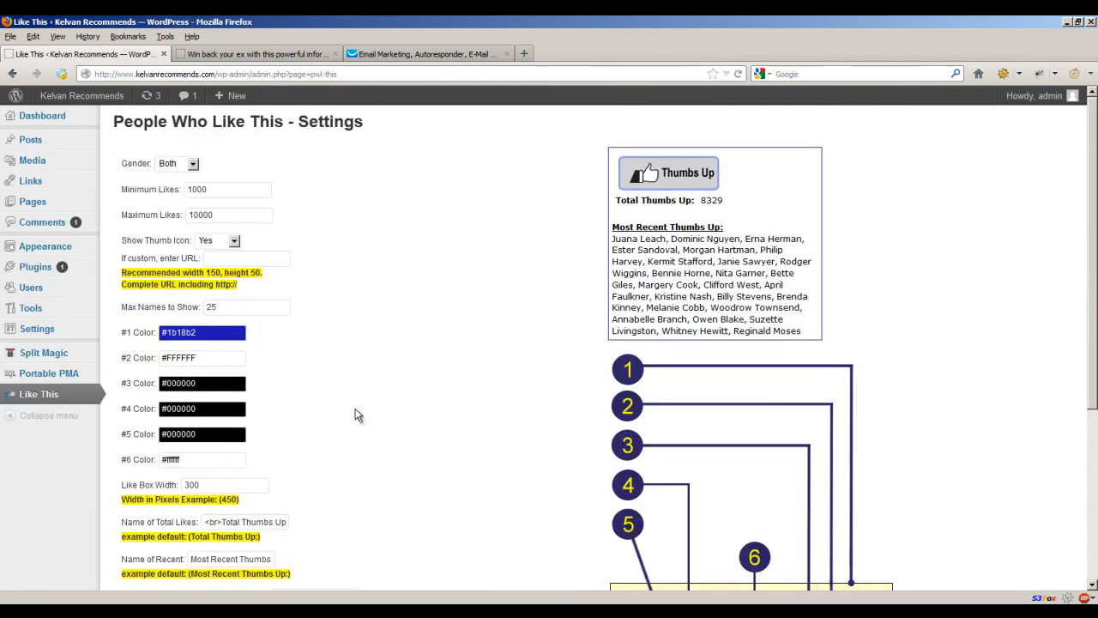
pyautogui.scroll(-3)
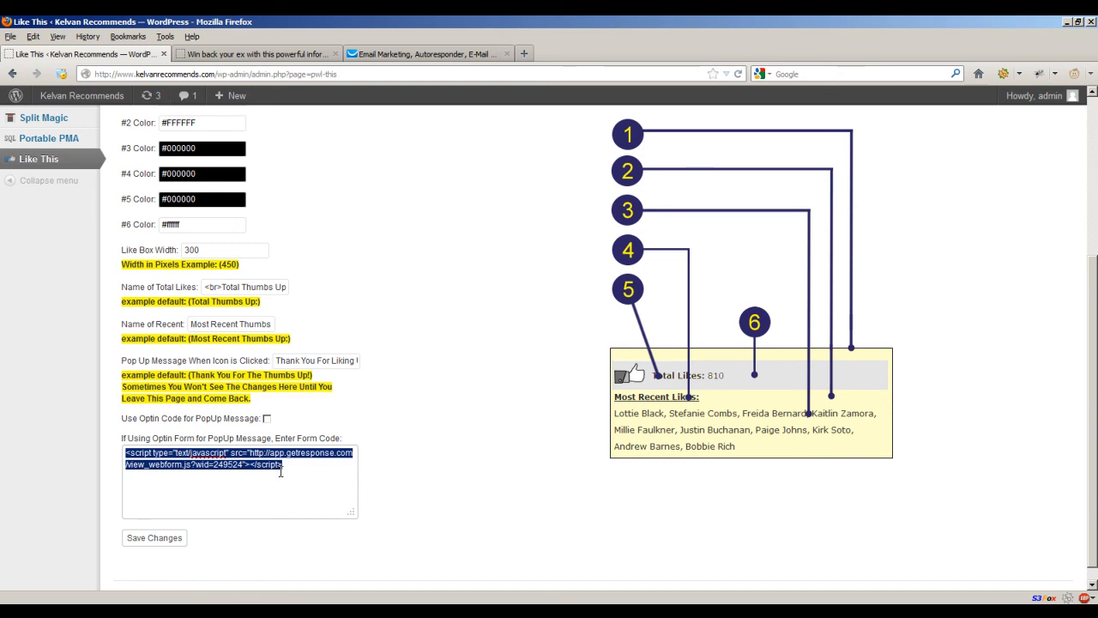
pyautogui.scroll(3)
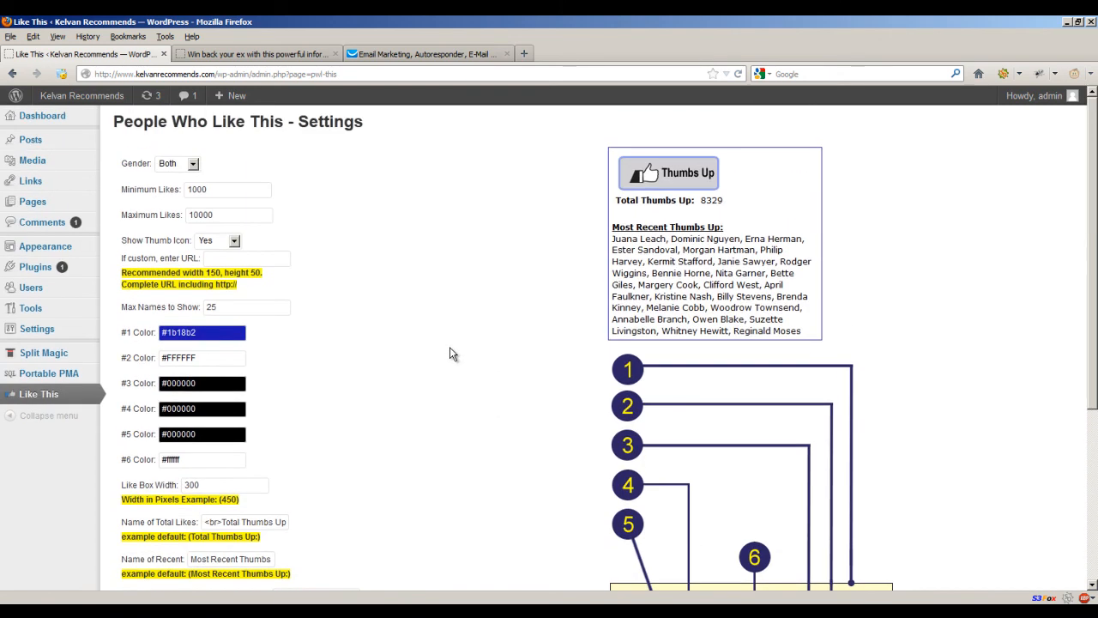